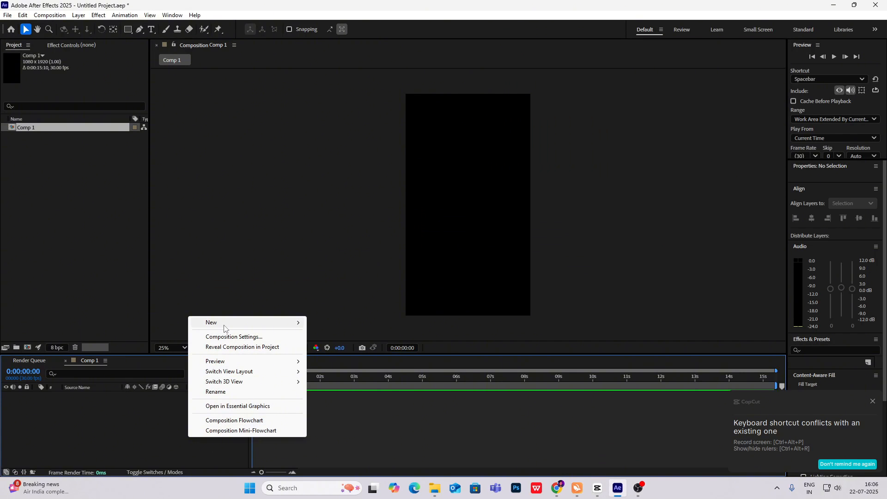
Step: Create a full-frame white solid layer in Comp 1
left_click(211, 322)
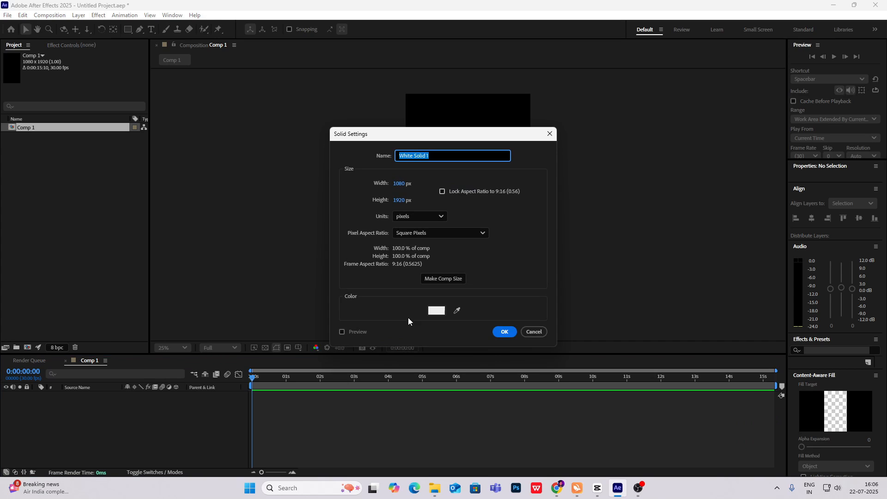
left_click(435, 311)
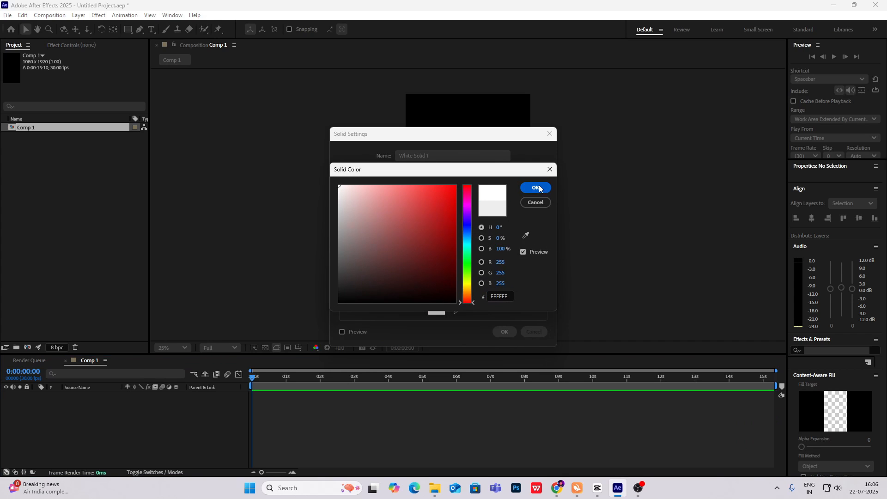
left_click(535, 188)
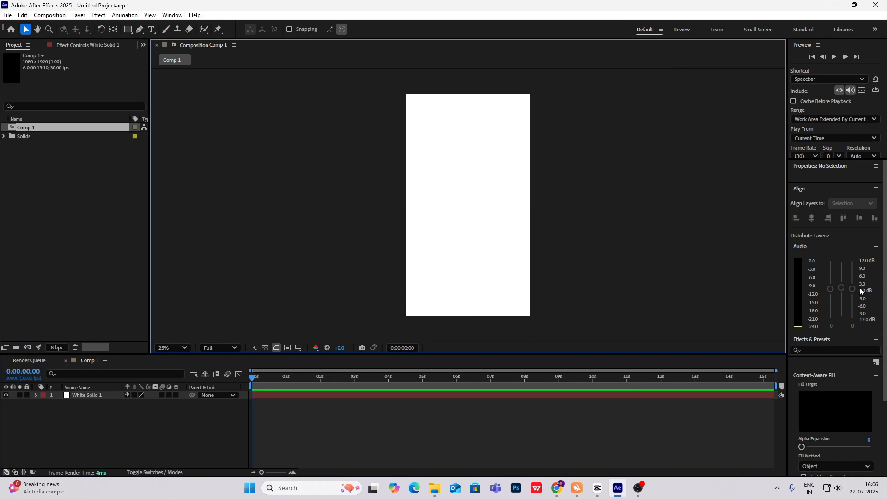
Step: Apply 4-Color Gradient to the solid and change Color 4 to a dark navy
left_click(832, 350)
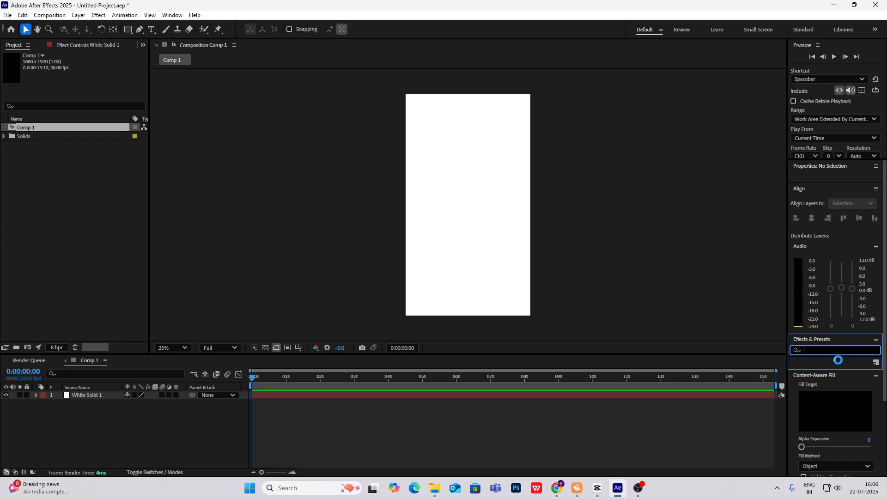
type("4")
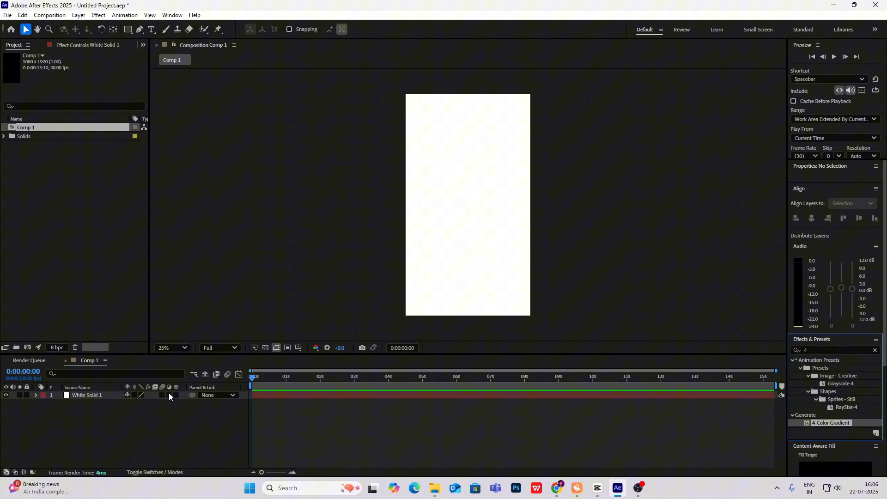
double_click(831, 423)
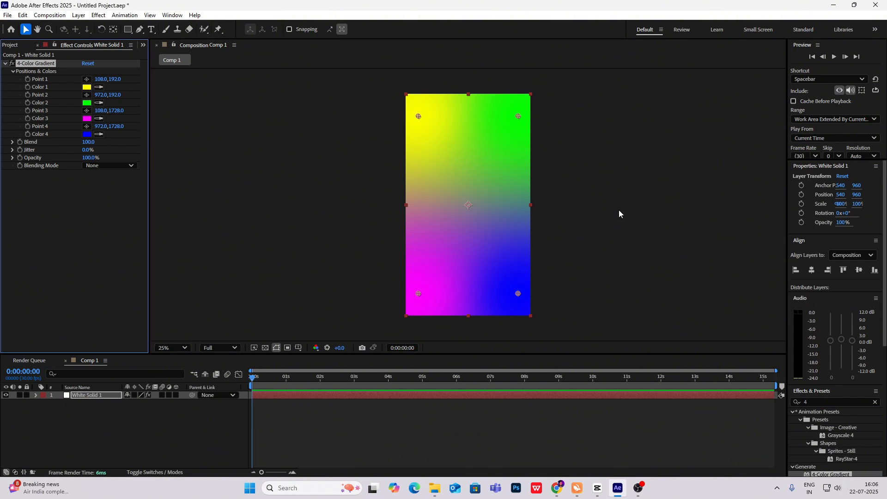
left_click(87, 134)
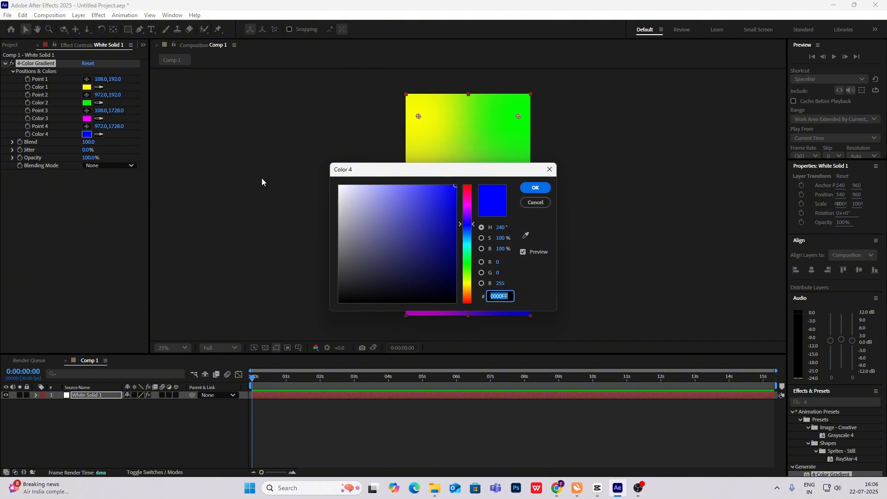
left_click(354, 195)
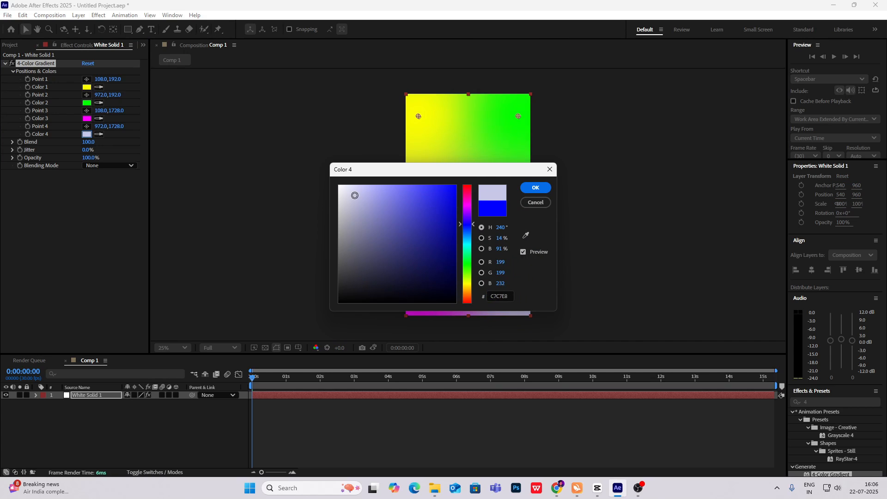
left_click(389, 266)
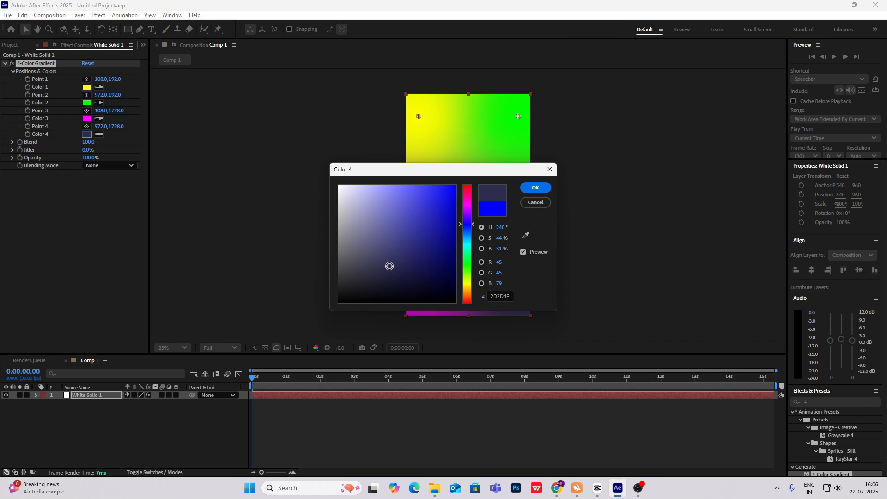
left_click(534, 187)
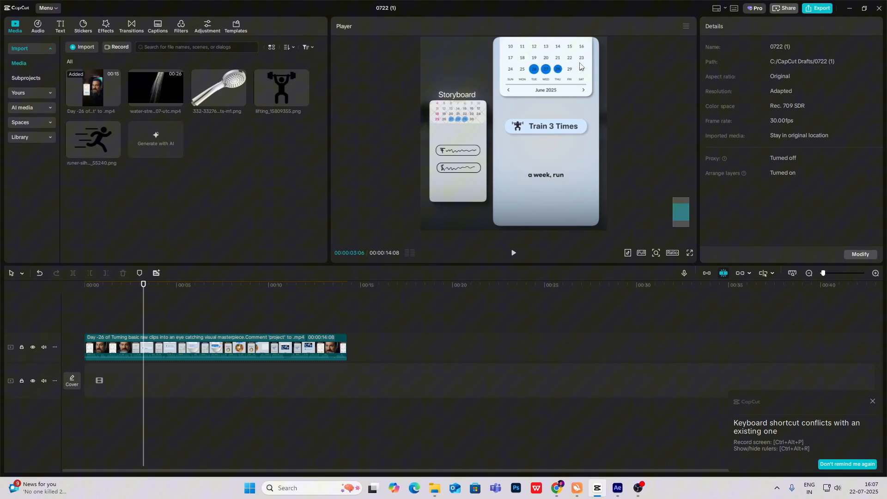
mouse_move(572, 66)
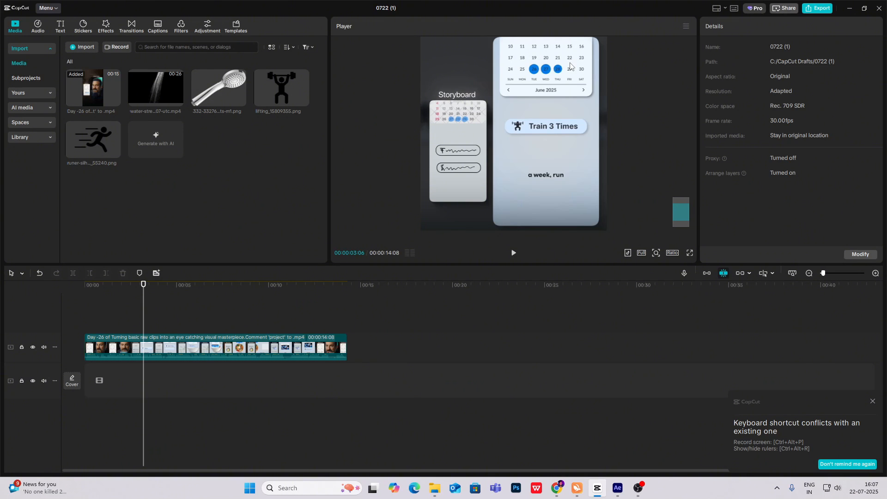
mouse_move(592, 103)
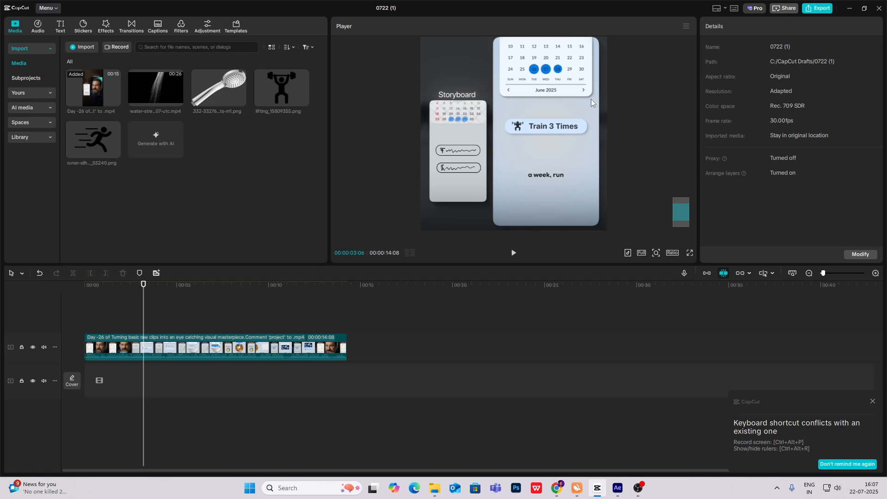
mouse_move(508, 102)
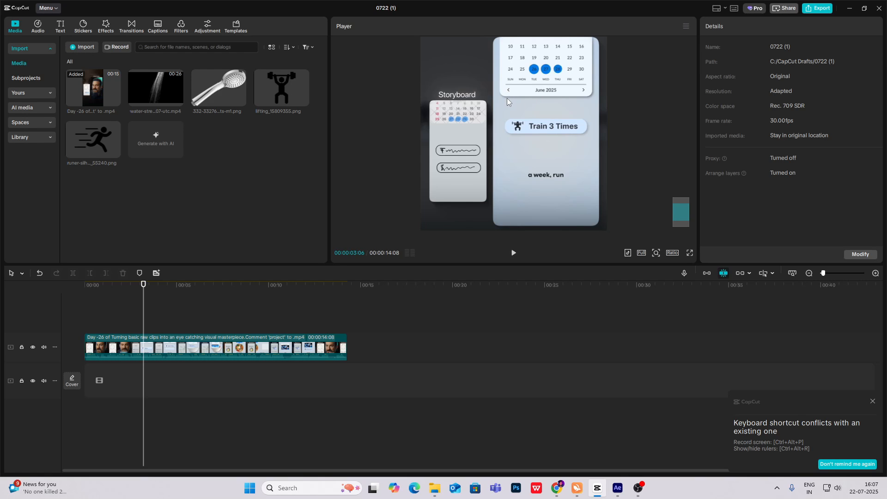
mouse_move(590, 106)
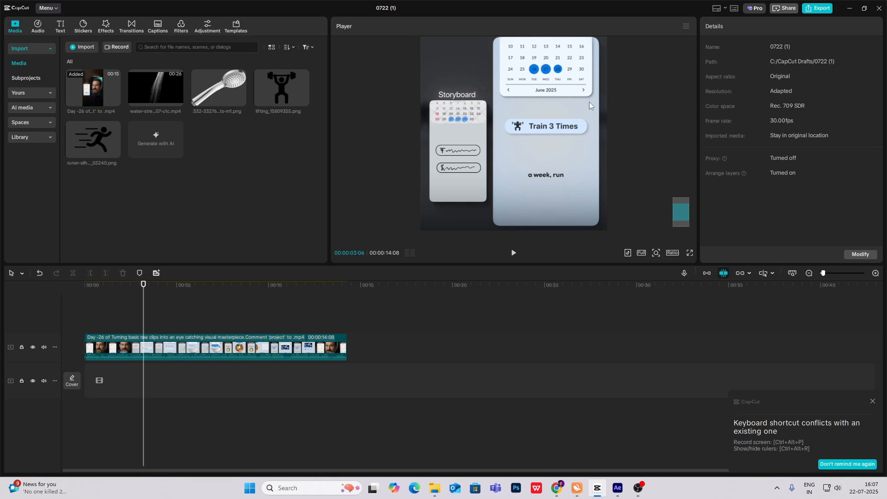
mouse_move(593, 92)
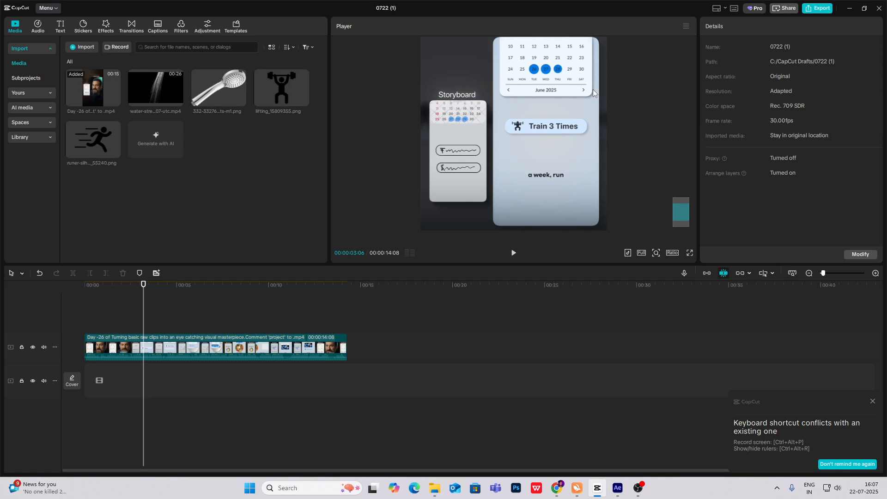
mouse_move(541, 63)
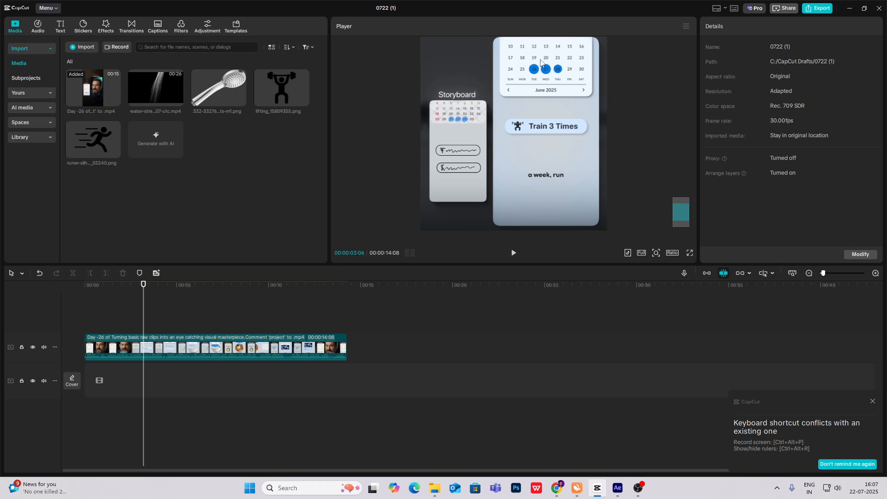
mouse_move(510, 49)
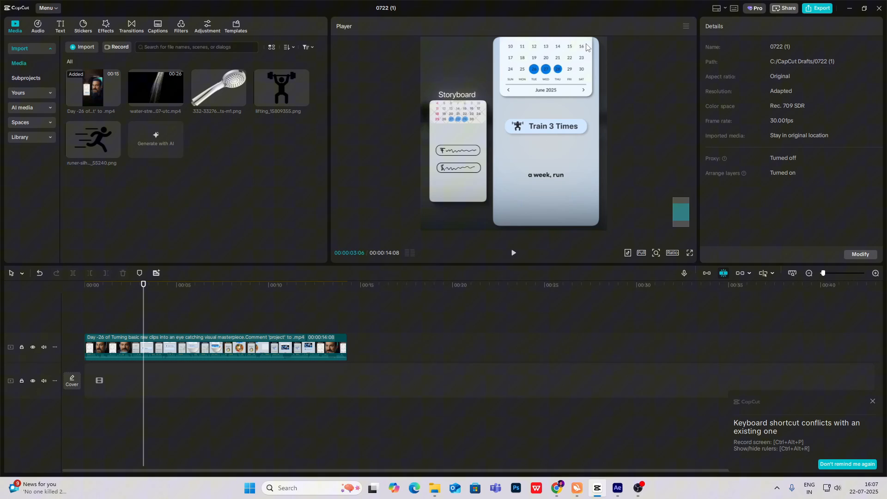
mouse_move(603, 45)
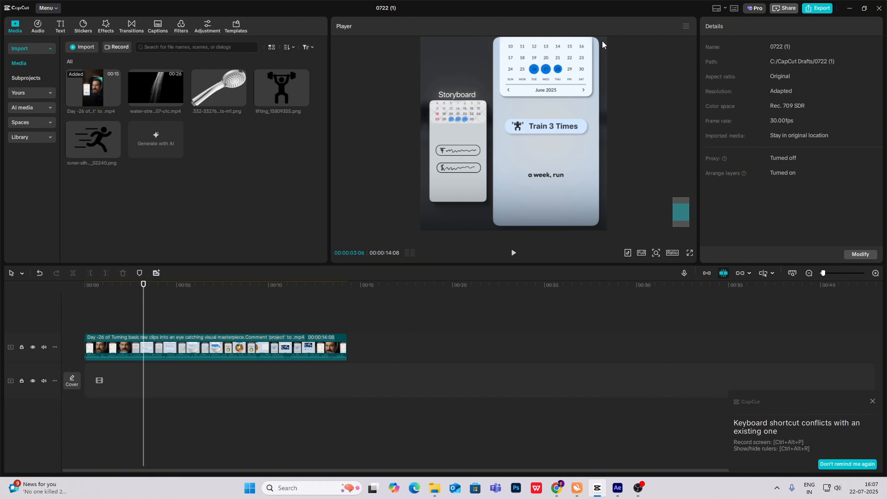
mouse_move(510, 83)
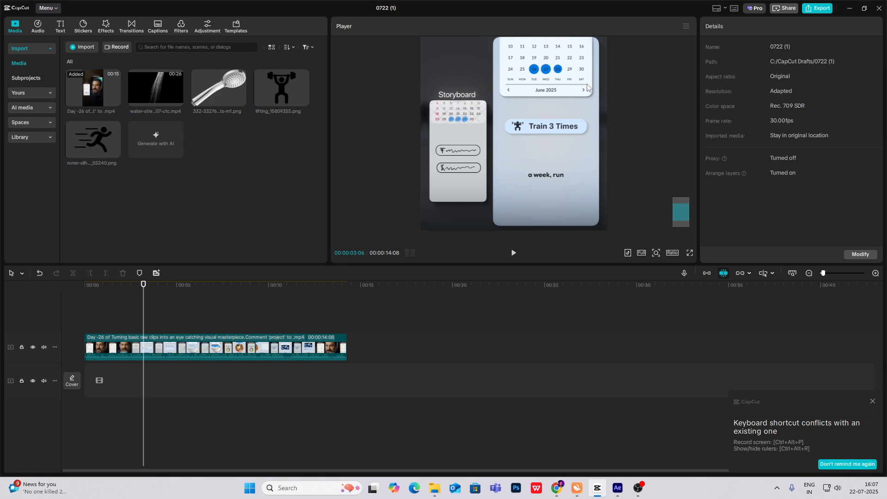
mouse_move(507, 92)
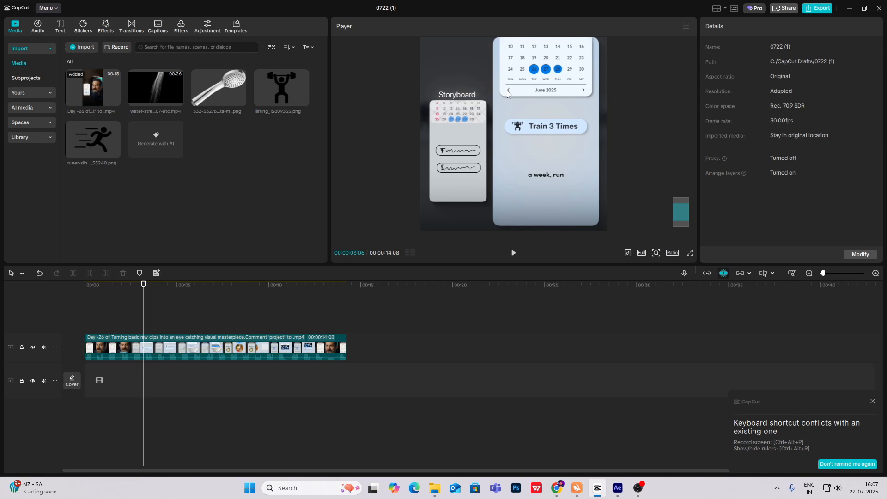
mouse_move(558, 94)
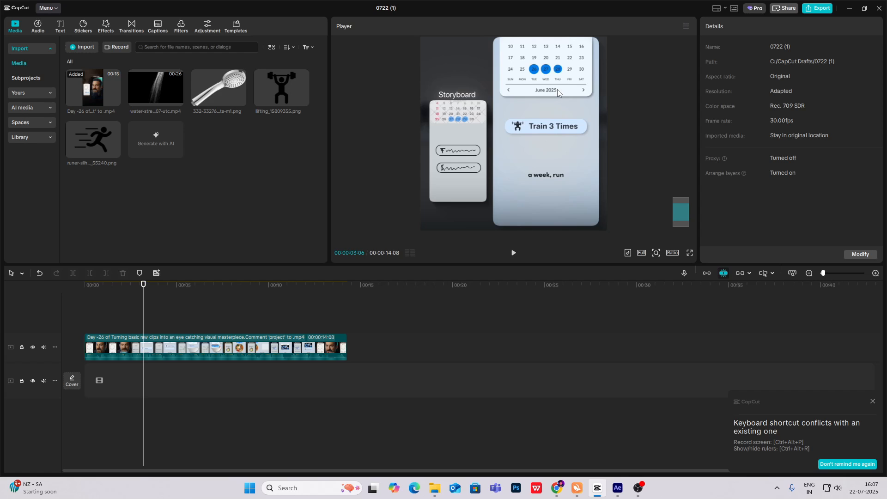
mouse_move(565, 91)
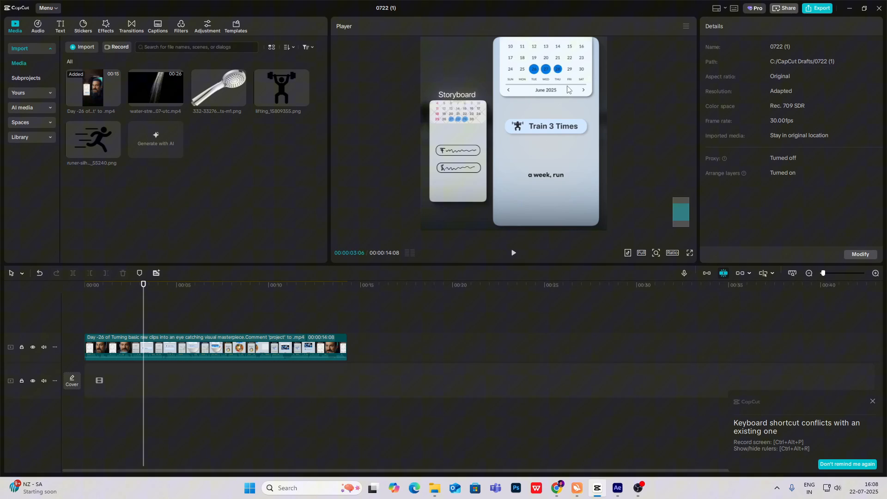
mouse_move(590, 406)
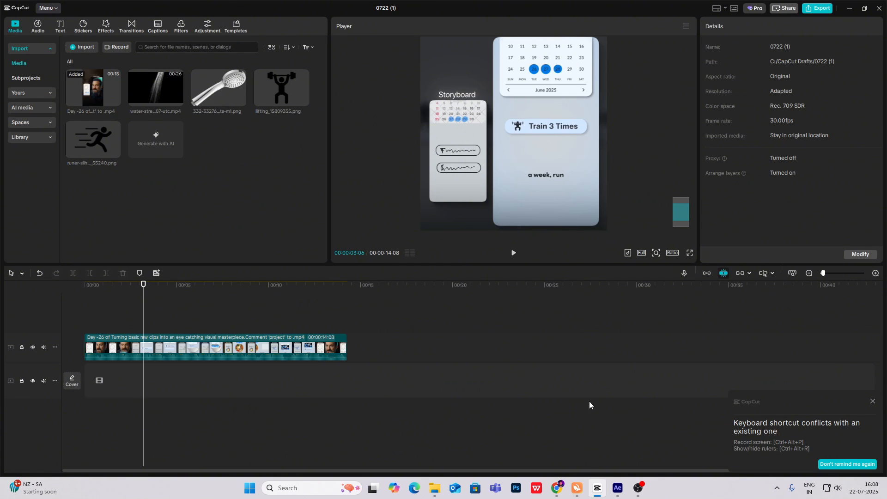
Step: Create date text layers 10 through 29 and arrange them in three calendar rows
left_click(616, 492)
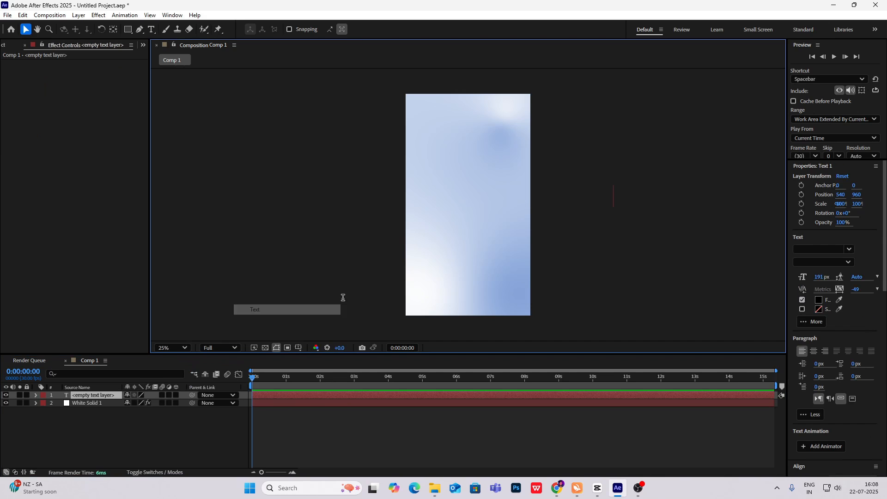
left_click(151, 29)
type("10")
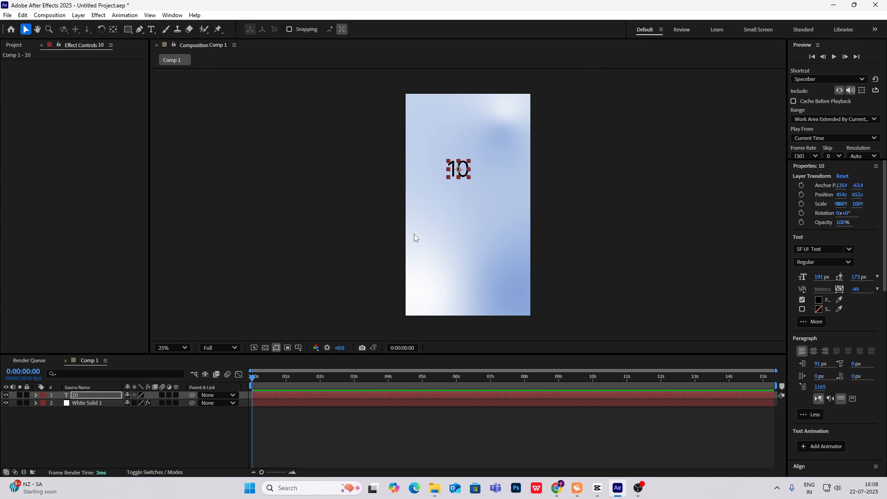
left_click(597, 488)
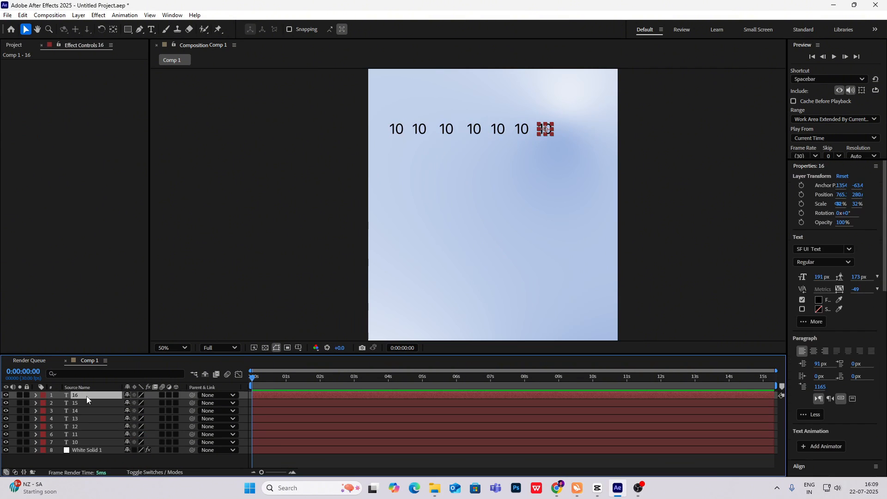
left_click(86, 450)
type("29")
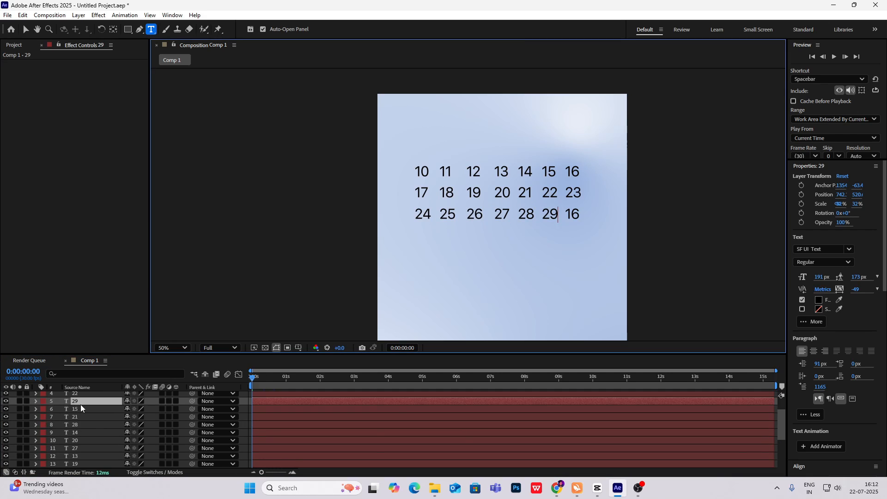
Step: Add the card's weekday labels, divider line, June 2025 title and unfilled arrow shapes
left_click(596, 488)
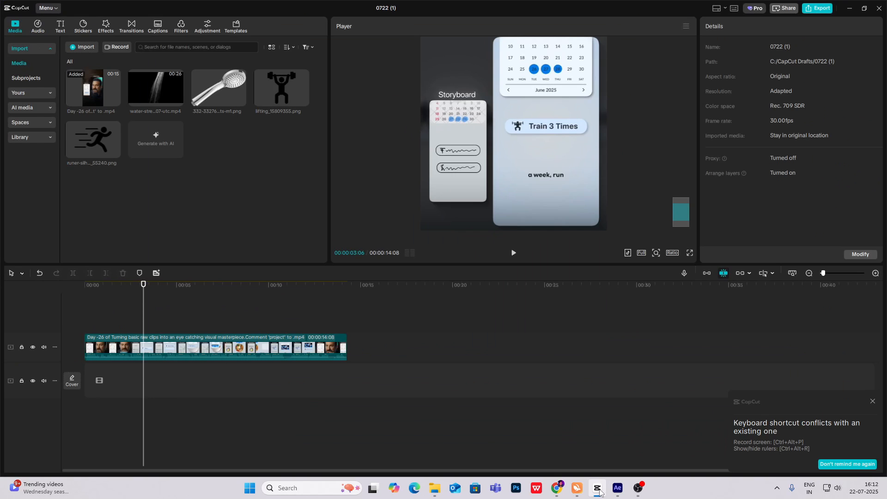
left_click(616, 488)
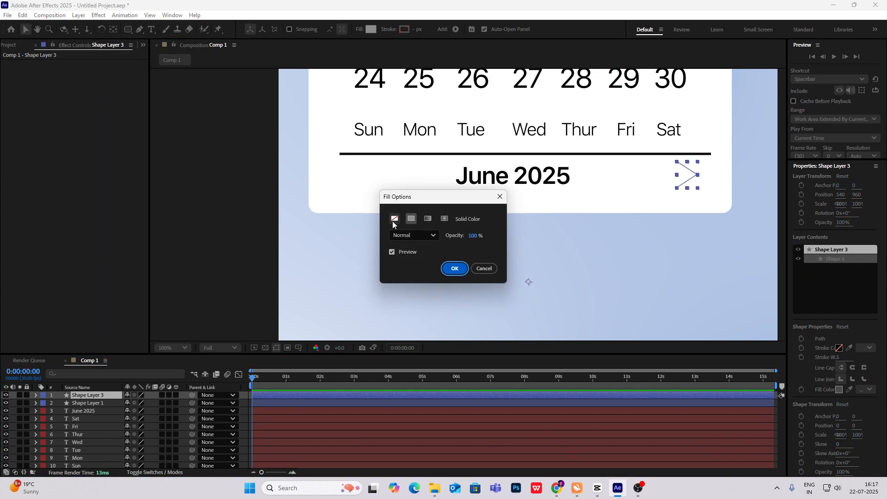
left_click(454, 268)
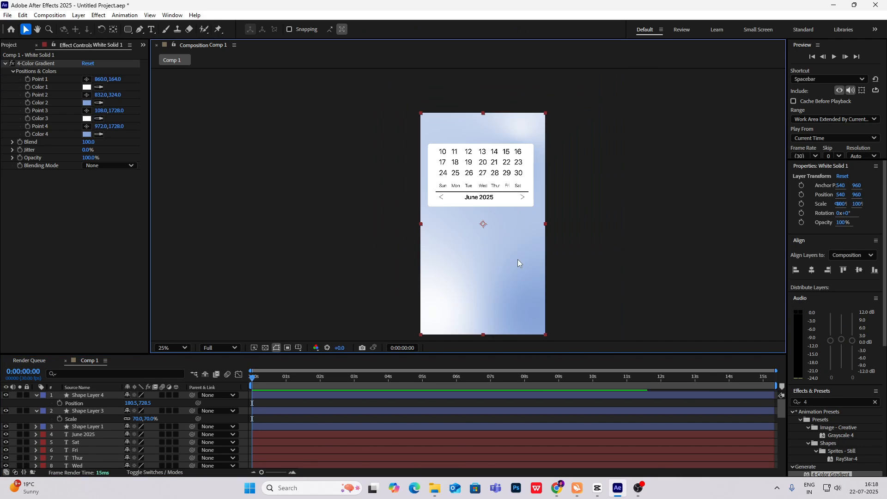
Step: Apply Drop Shadow to Shape Layer 2 with Distance 11 and Softness 116
left_click(171, 347)
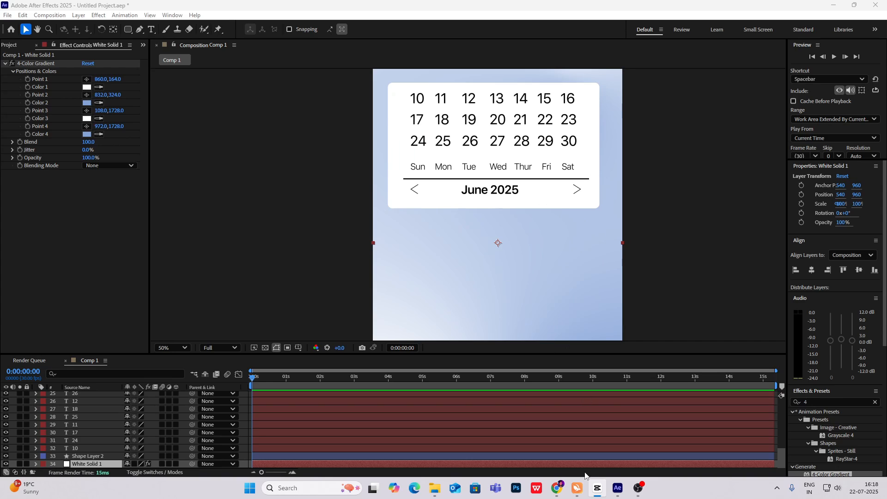
mouse_move(159, 338)
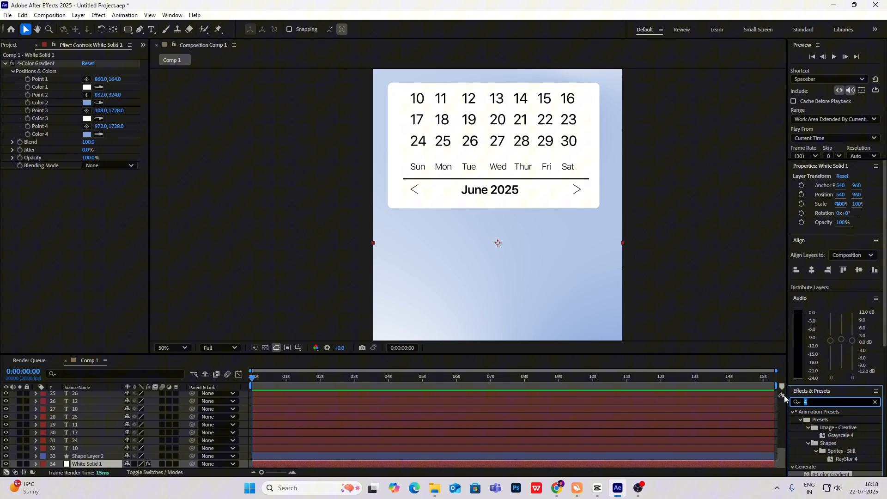
type("drop shad")
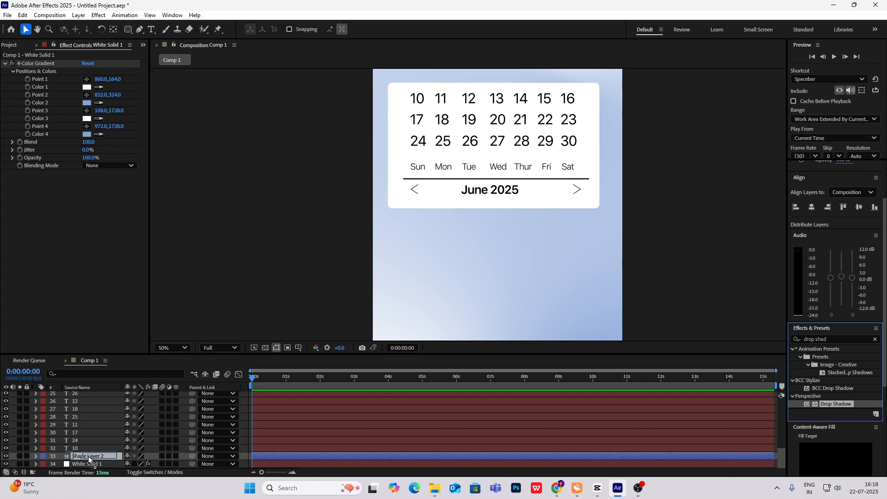
left_click(87, 456)
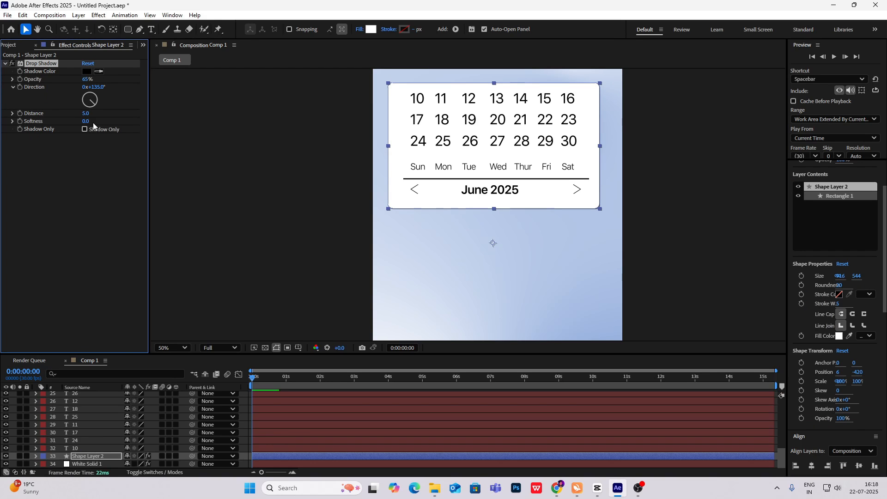
left_click_drag(85, 113, 85, 107)
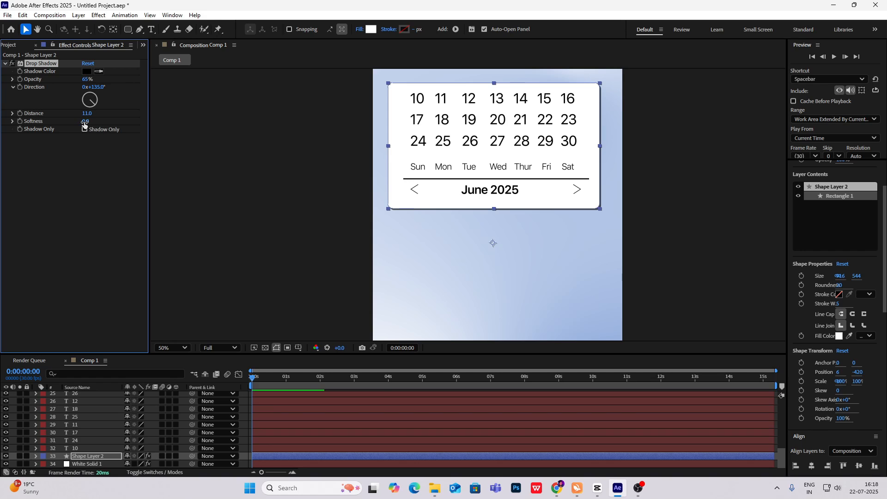
left_click_drag(86, 121, 187, 121)
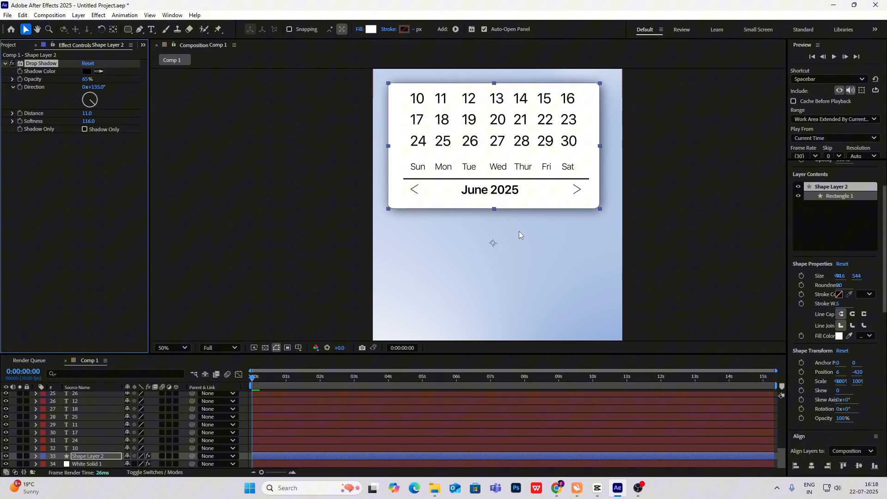
left_click(87, 463)
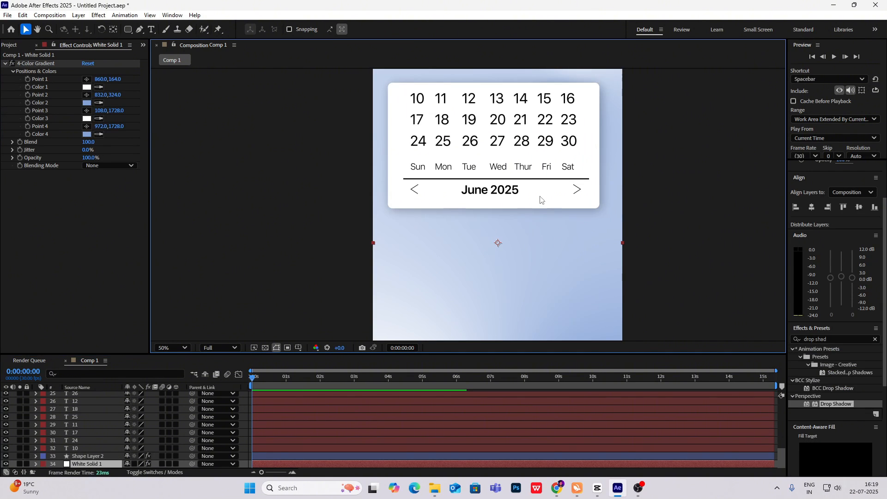
Step: Pre-compose every calendar layer into a composition named 'calendar'
left_click(171, 347)
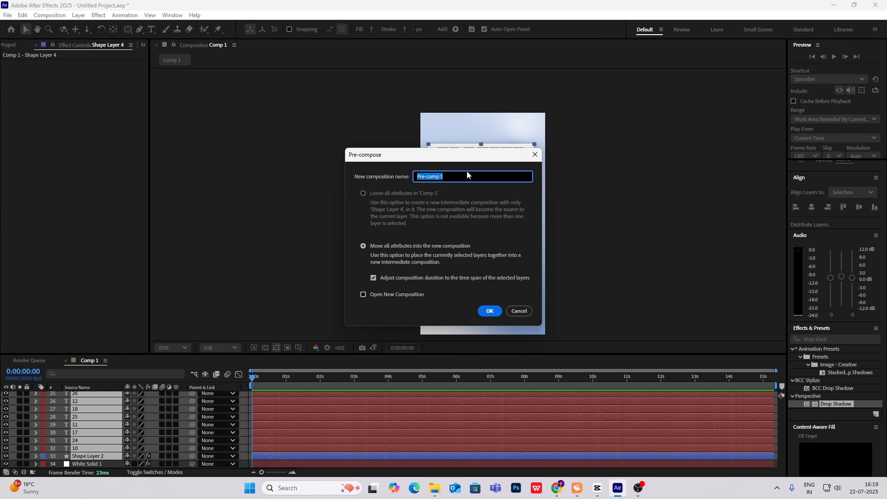
type("cale")
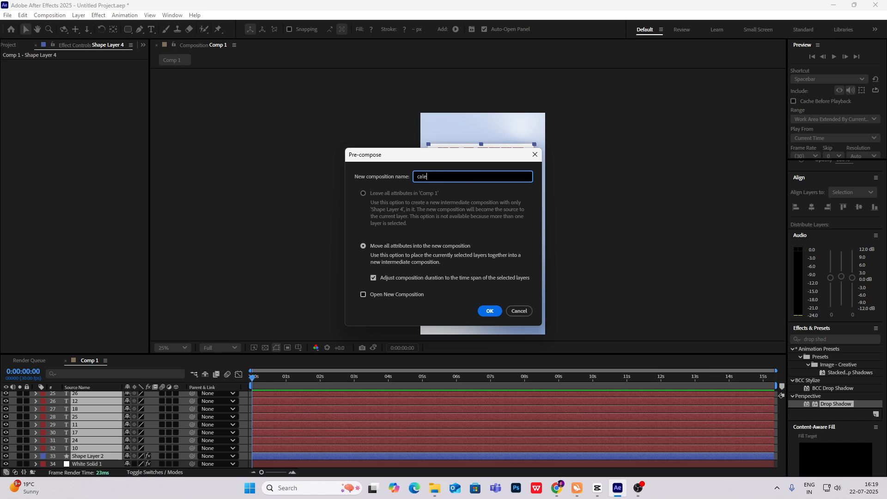
type("ndar")
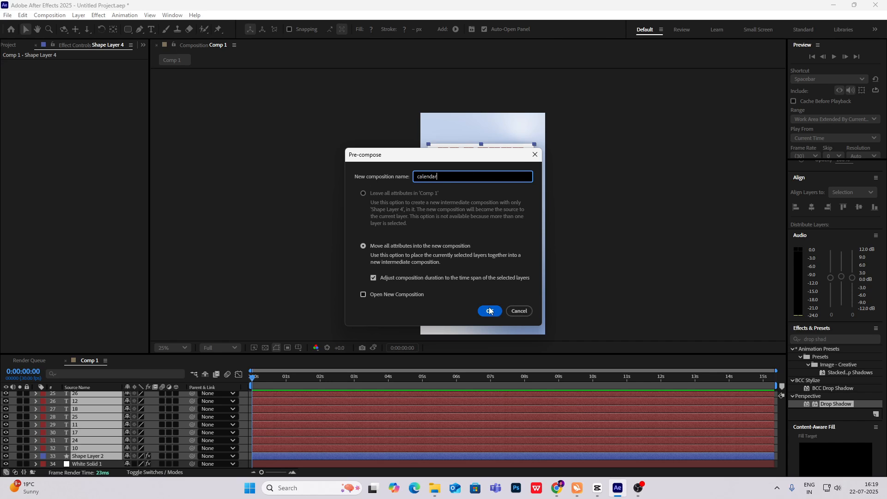
left_click(489, 311)
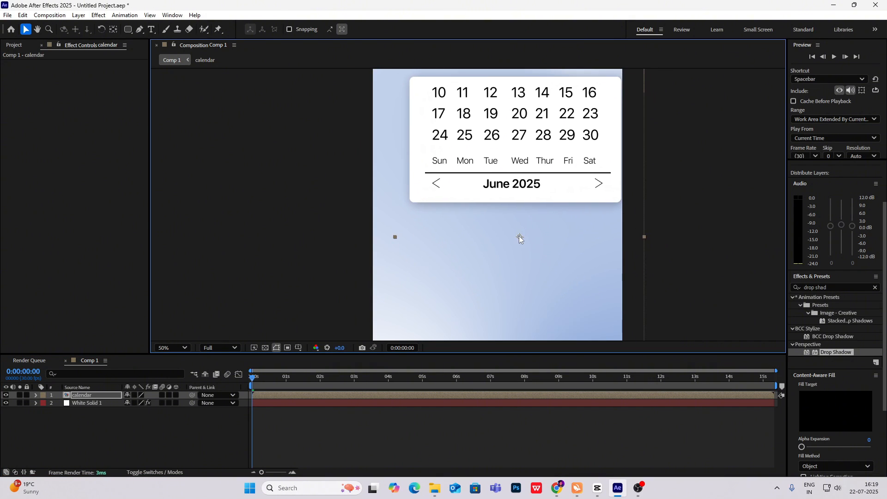
Step: Set the card's Drop Shadow opacity to 32% and add a shadowed white bar below
left_click(172, 347)
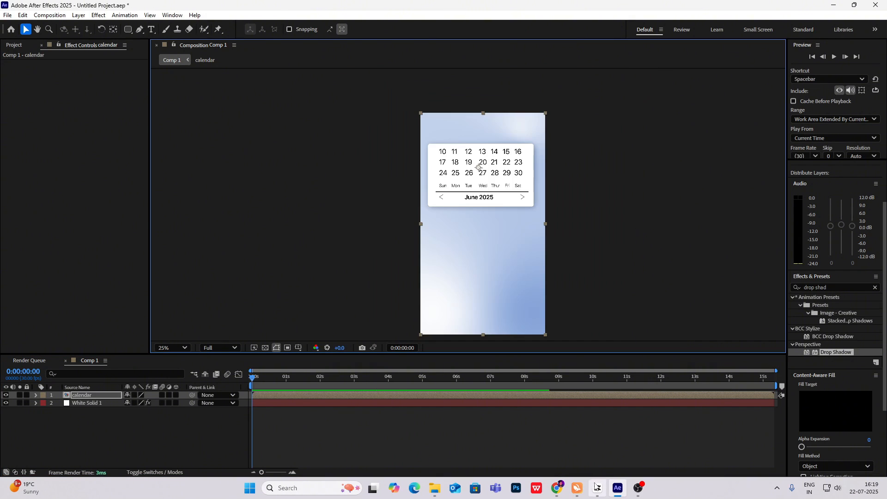
left_click(597, 488)
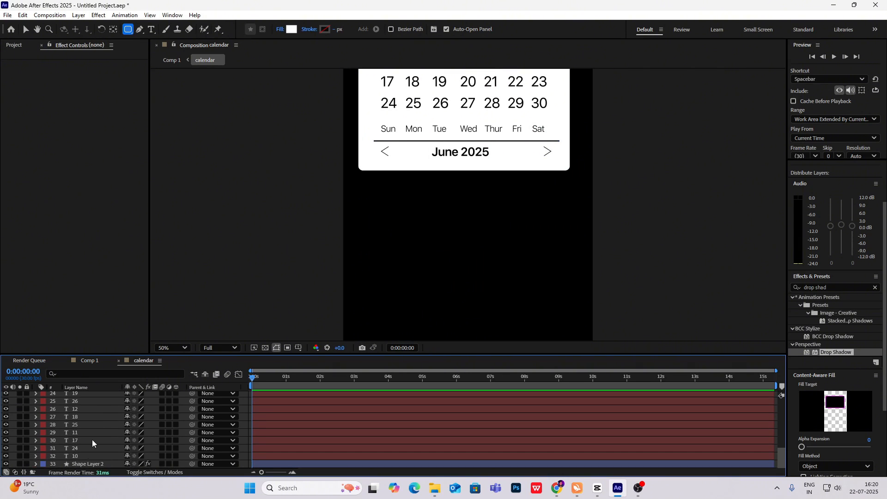
left_click(87, 464)
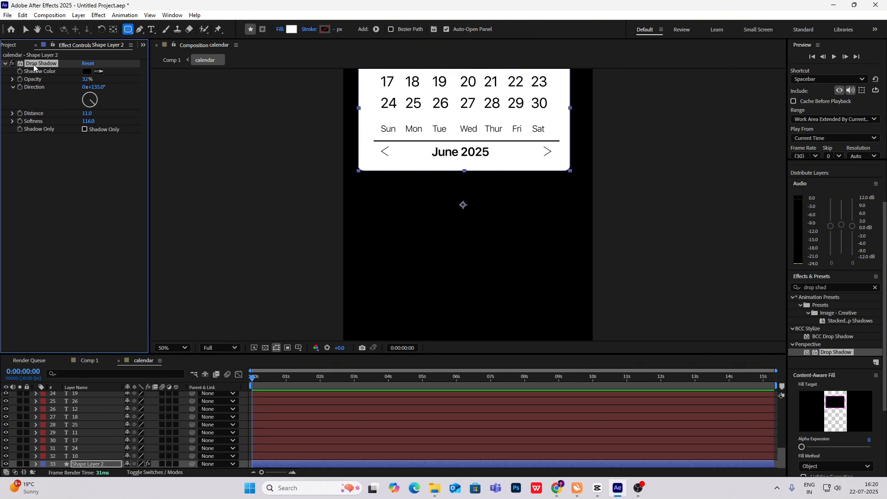
left_click(88, 360)
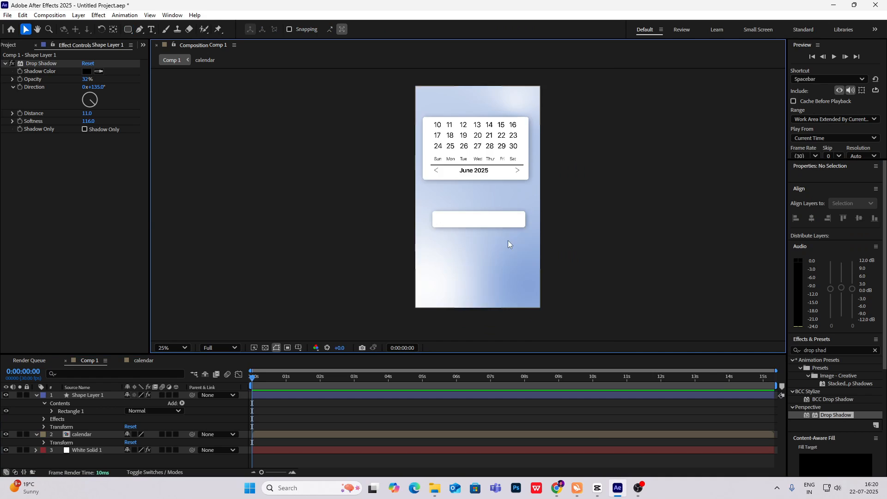
left_click(597, 488)
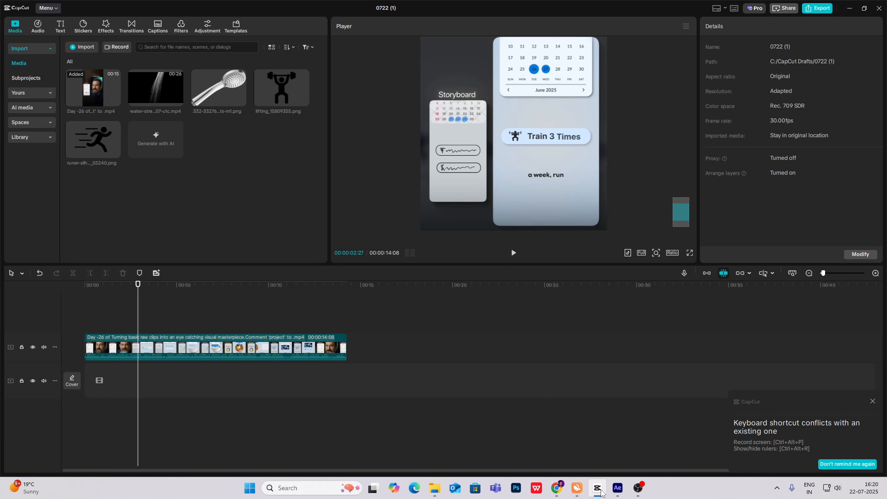
left_click(617, 488)
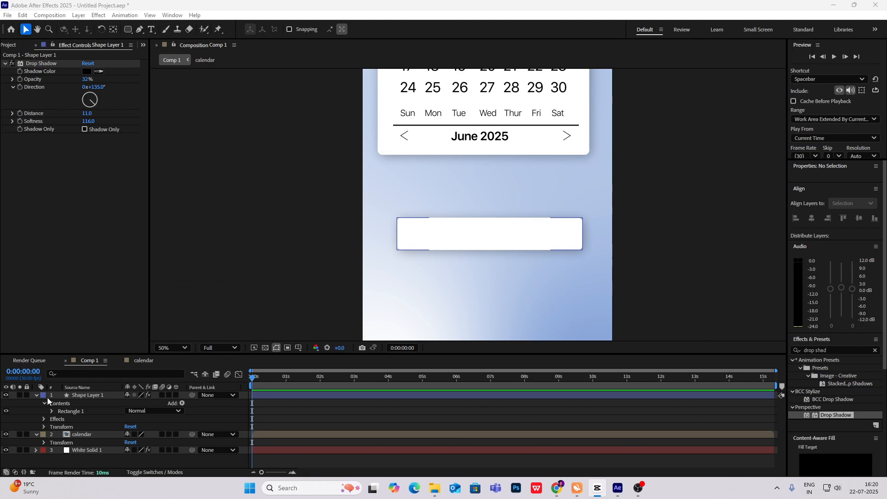
left_click(43, 395)
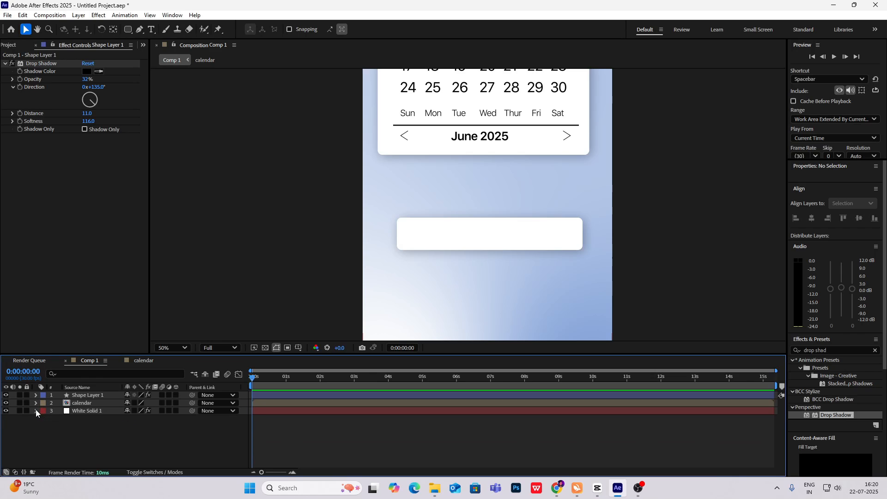
mouse_move(513, 275)
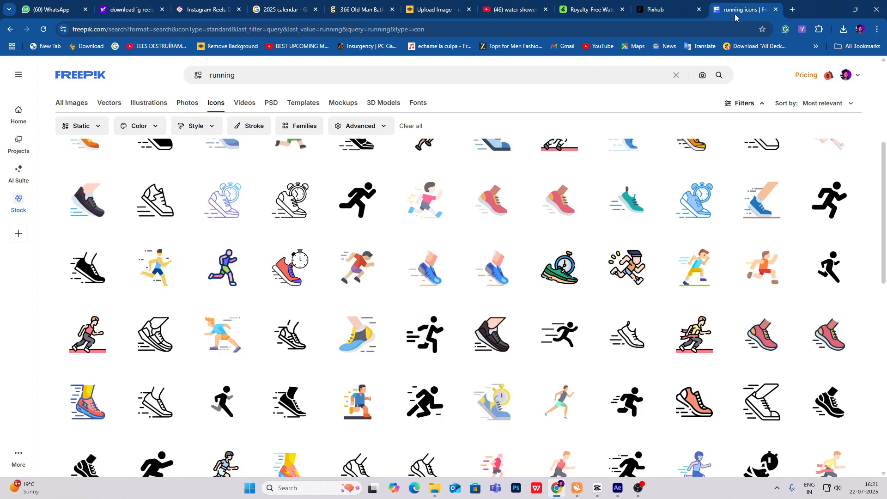
left_click(249, 74)
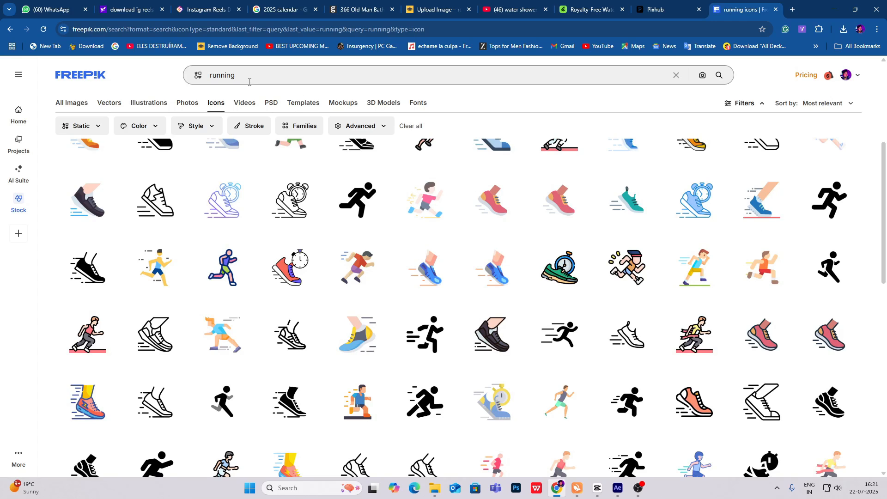
mouse_move(472, 315)
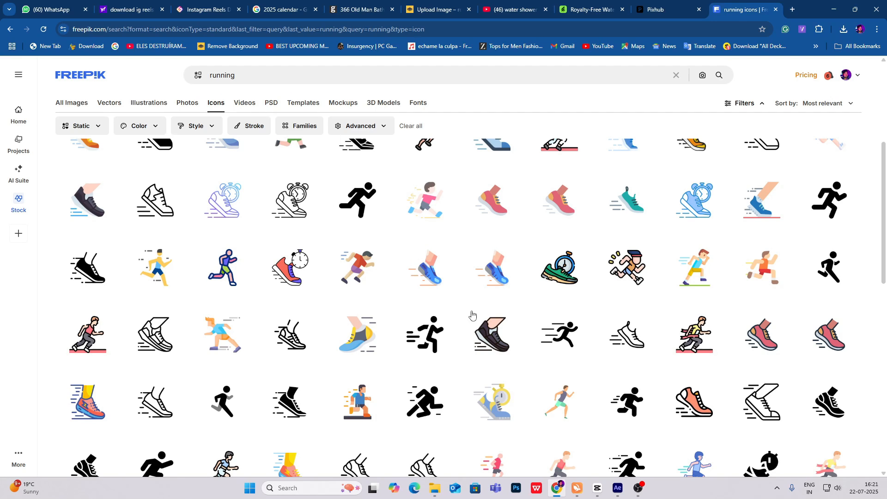
mouse_move(82, 126)
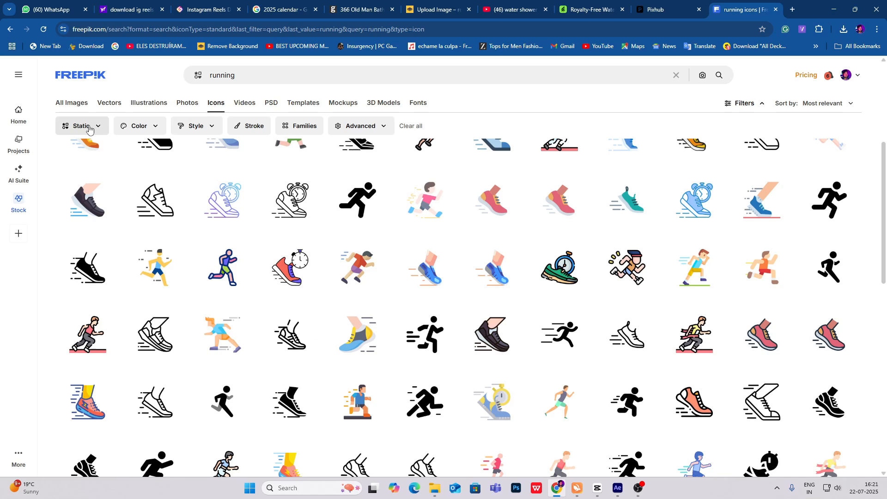
mouse_move(360, 200)
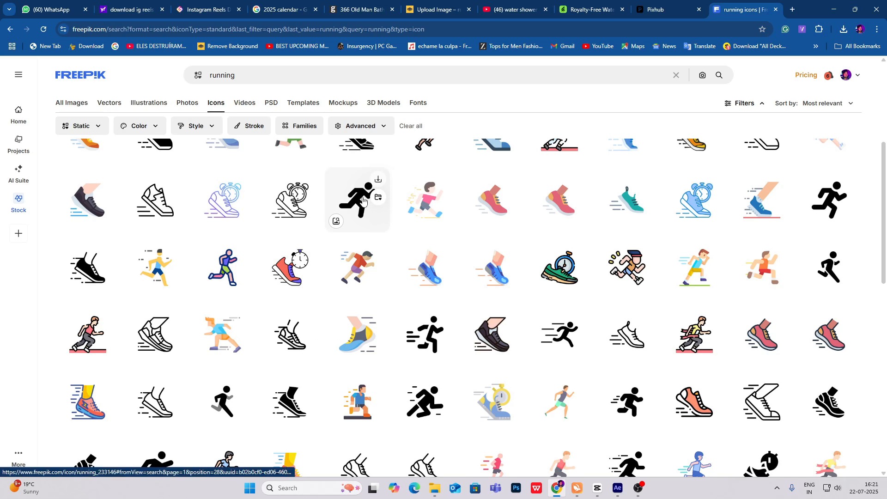
left_click(377, 180)
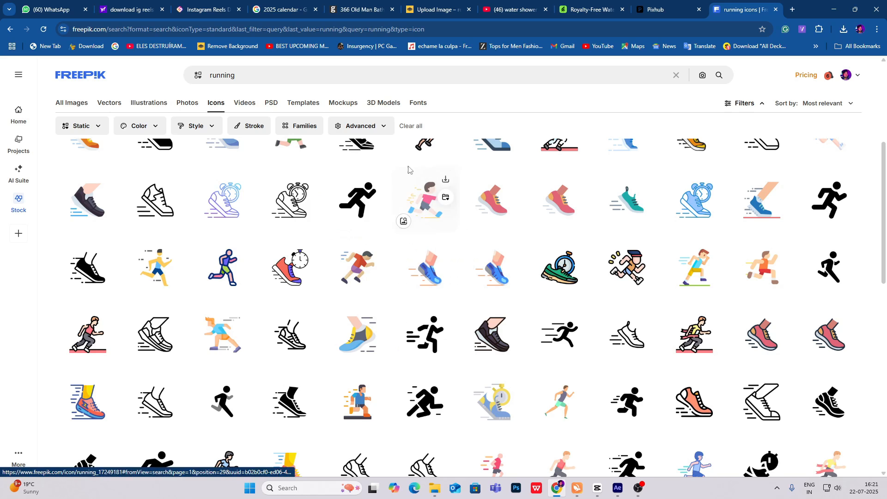
mouse_move(640, 488)
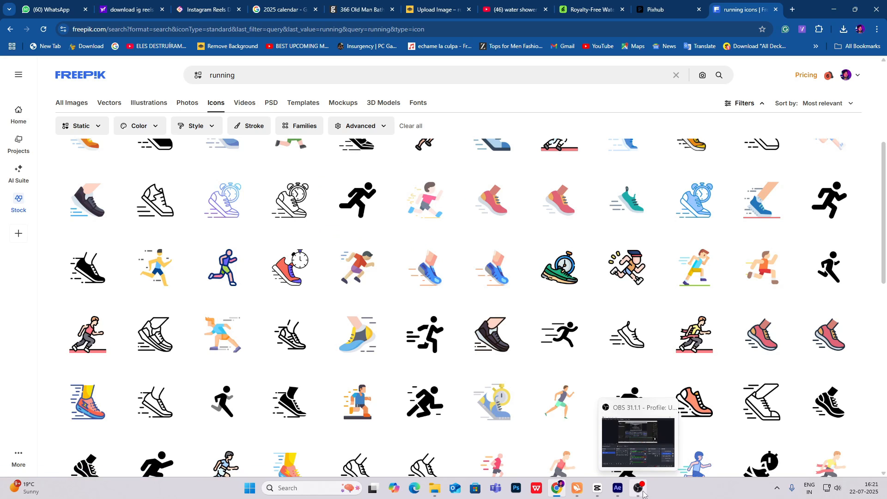
left_click(638, 488)
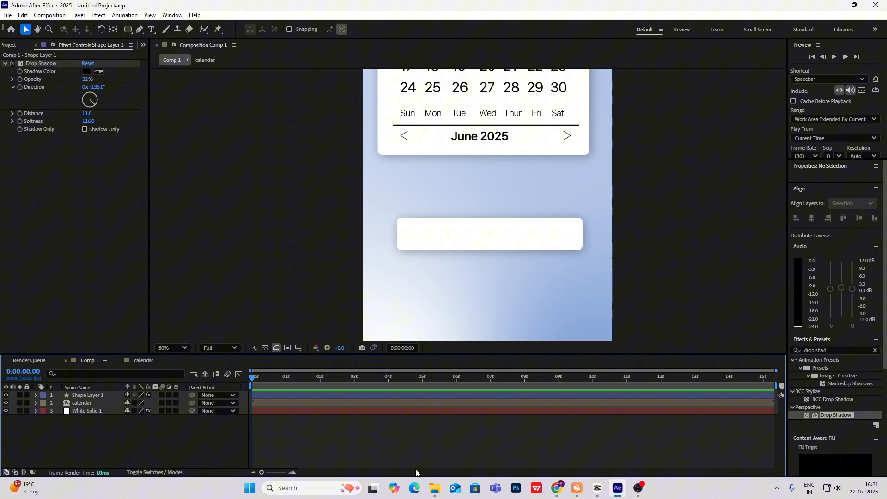
Step: Place lifting_15809355.png at 24% scale on the white card's left edge
left_click(434, 488)
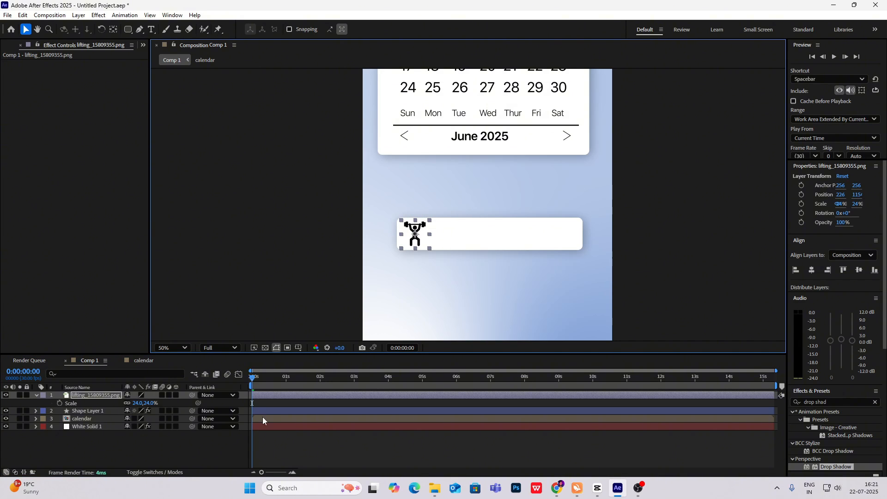
left_click(595, 488)
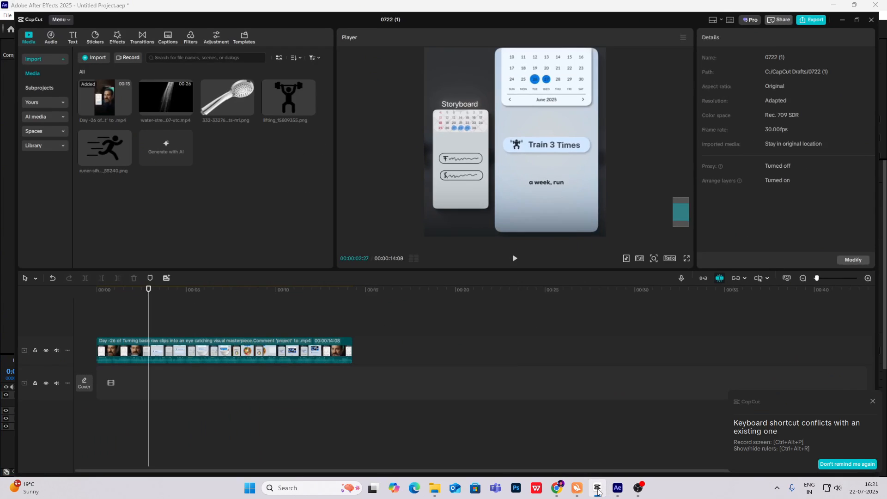
left_click(616, 488)
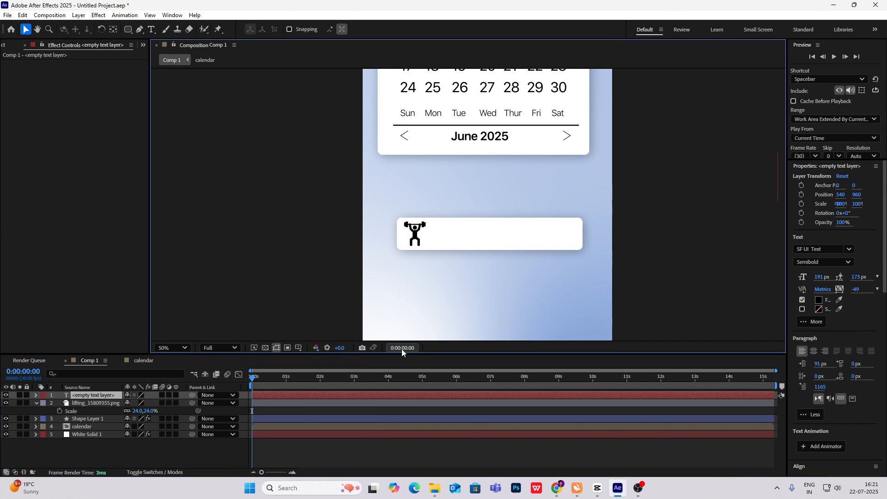
Step: Label the card 'Train 3 times' and duplicate it below as 'Run 3 times'
left_click(150, 30)
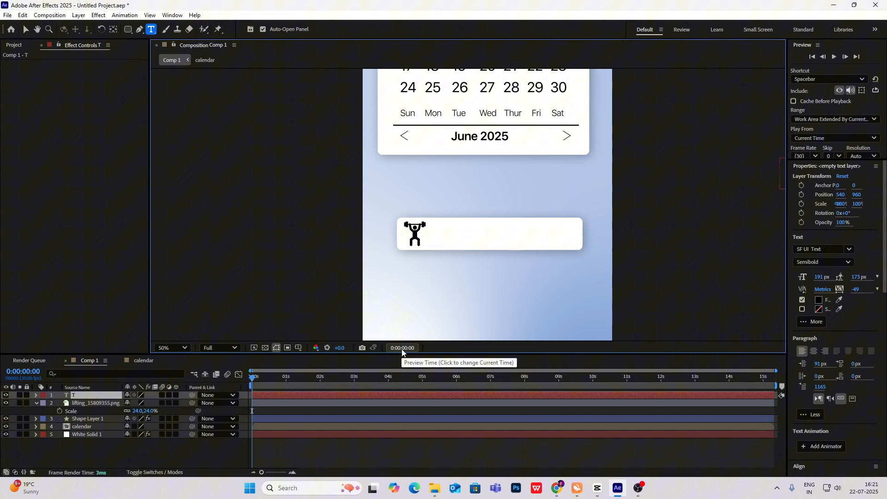
type("Train 3 times")
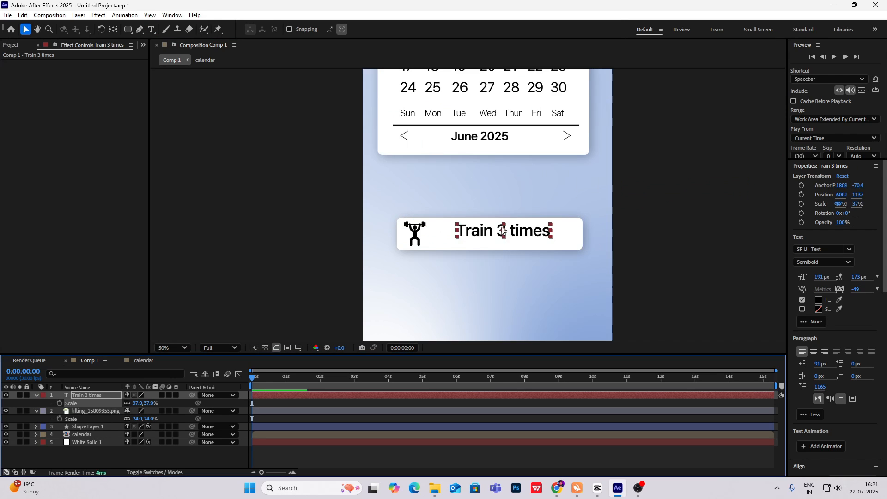
left_click(82, 433)
type("Run 3 times")
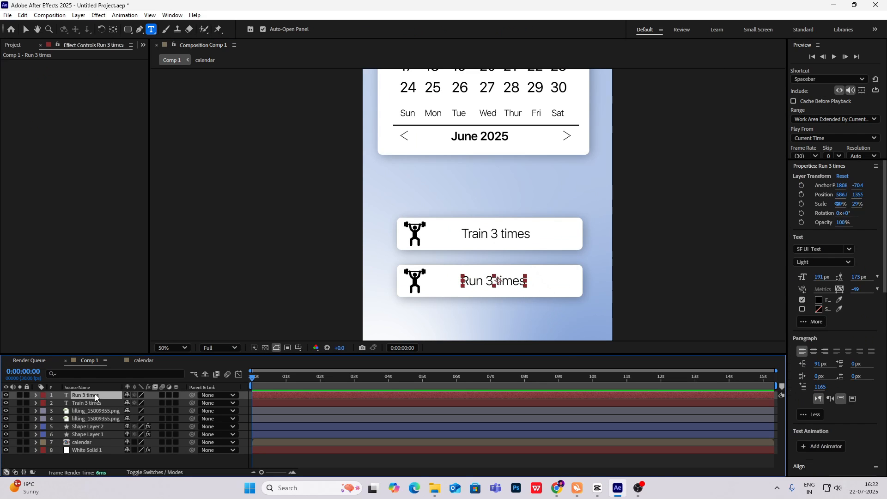
left_click(596, 488)
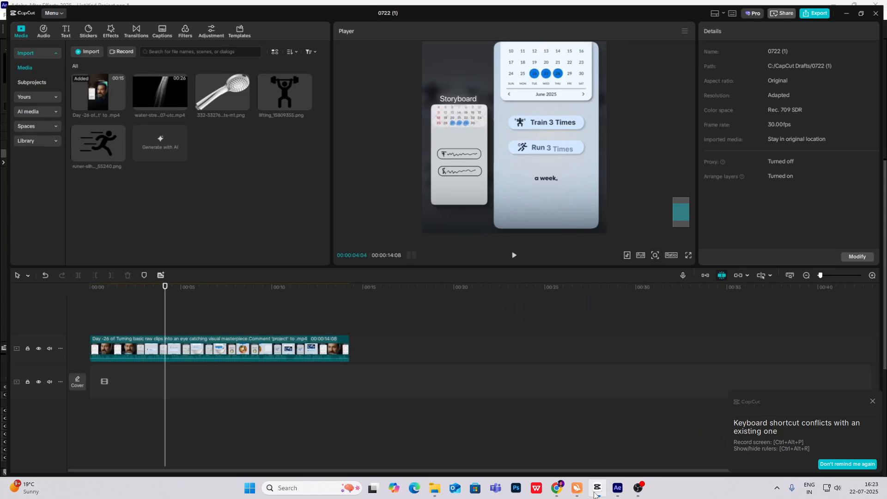
Step: Draw a blue circle over the calendar dates with the Ellipse tool
left_click(597, 488)
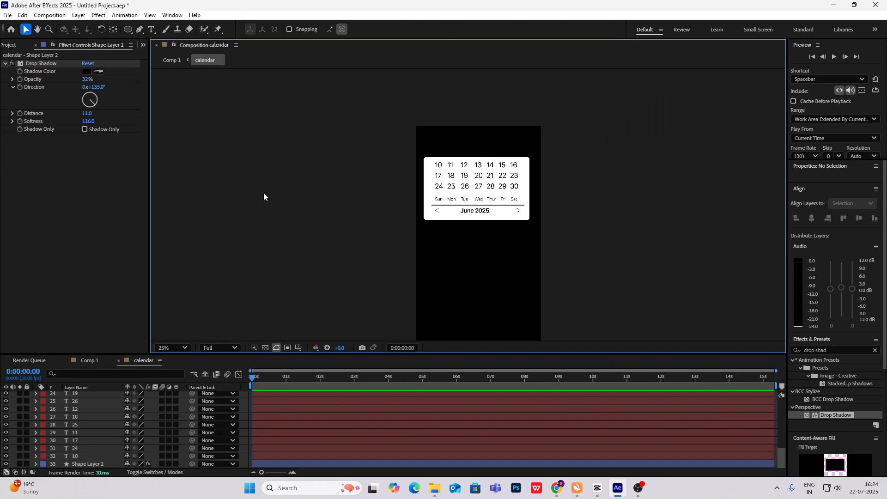
left_click(127, 29)
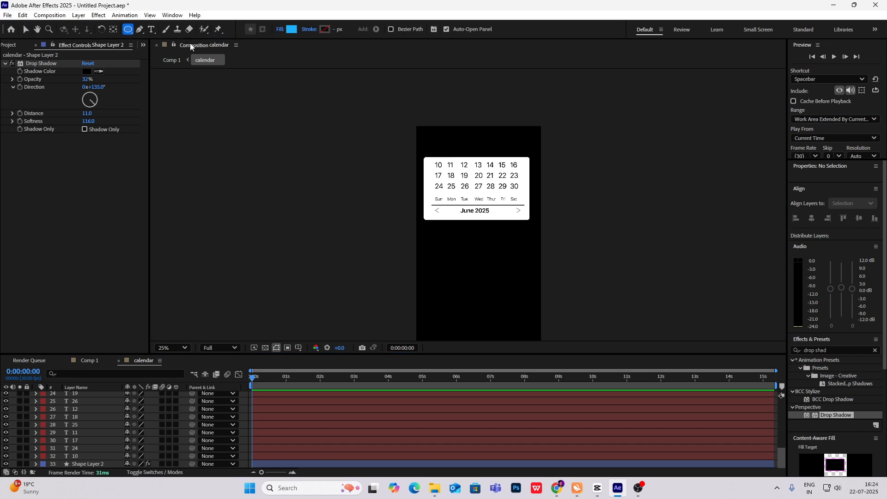
mouse_move(290, 28)
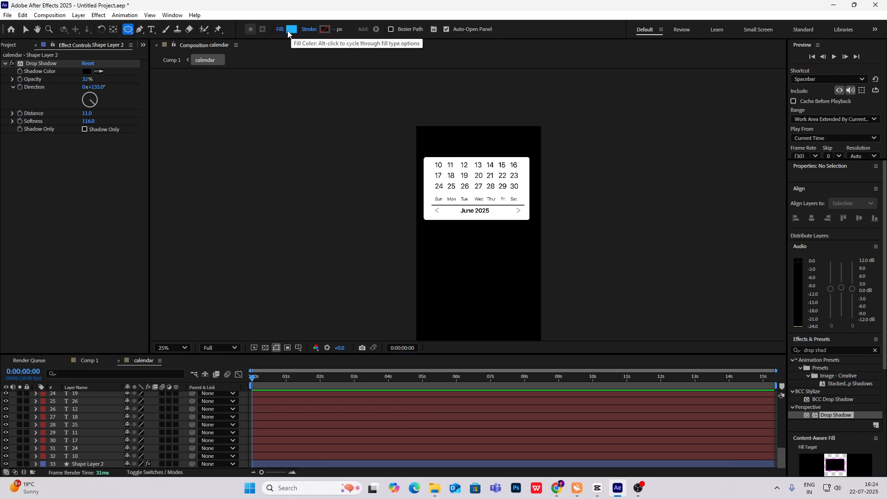
left_click(169, 348)
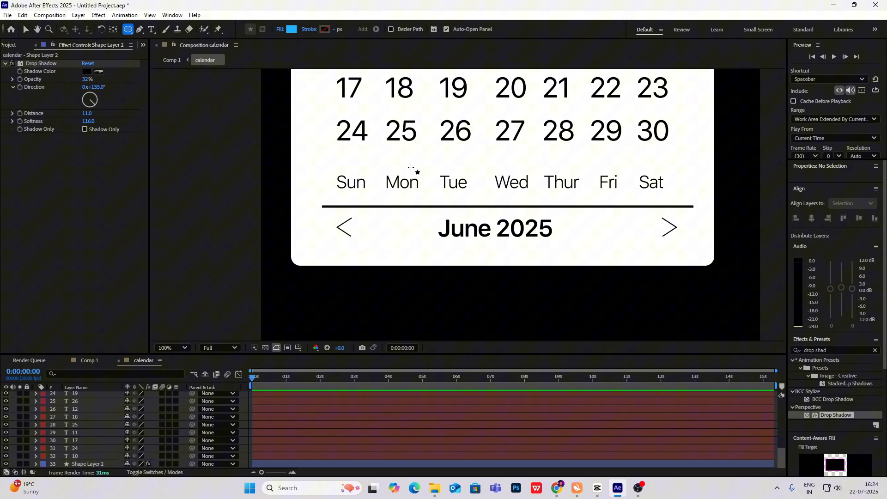
left_click(352, 130)
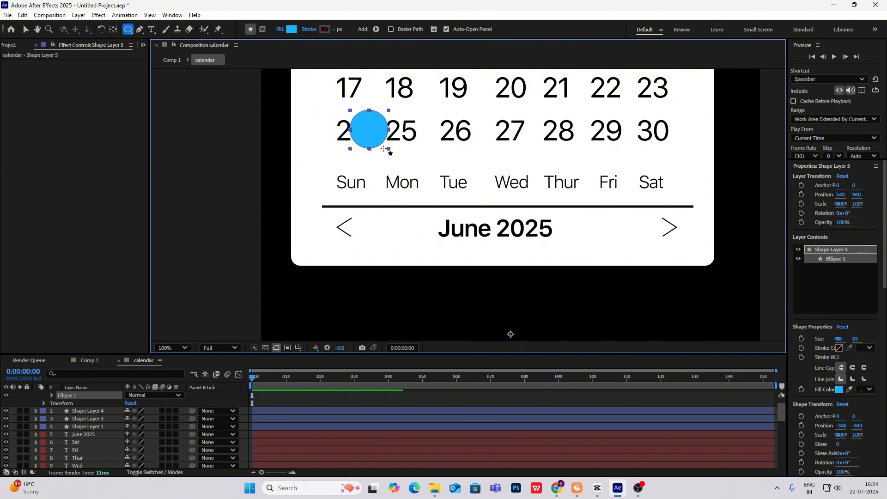
Step: Move the circle beneath the date numbers onto 19, and duplicate it for 20 and 21
left_click(172, 347)
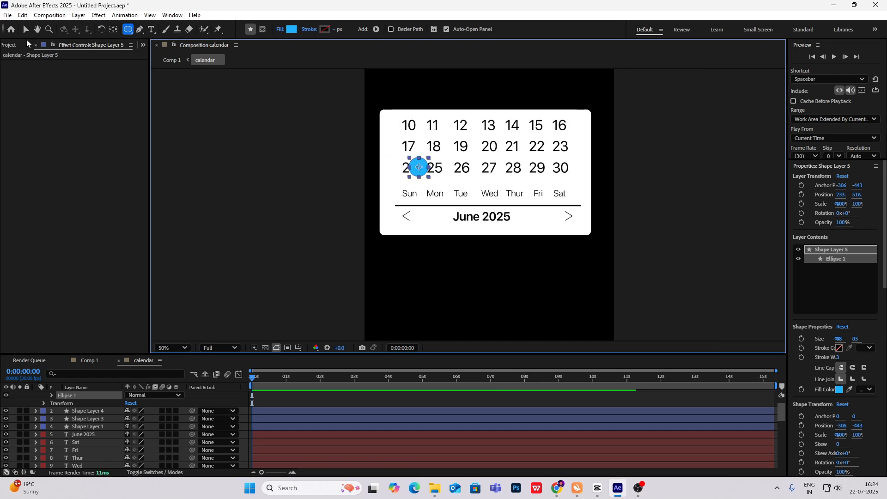
left_click(26, 29)
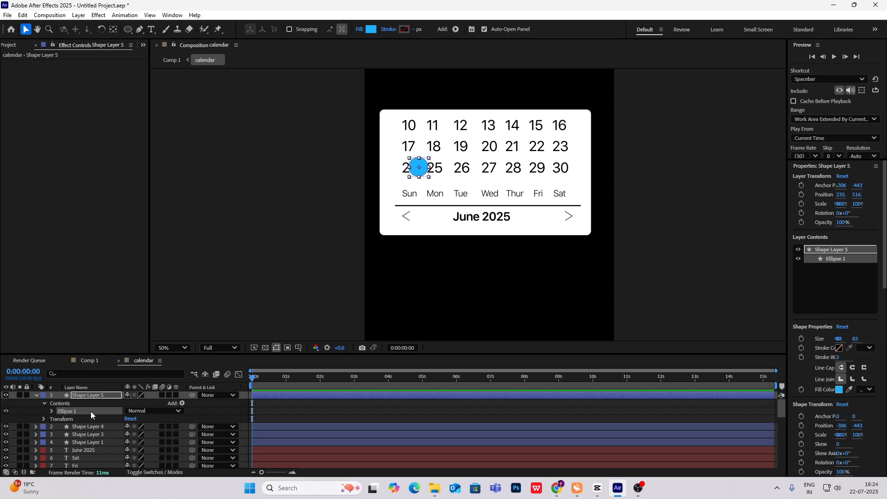
scroll("down", 3)
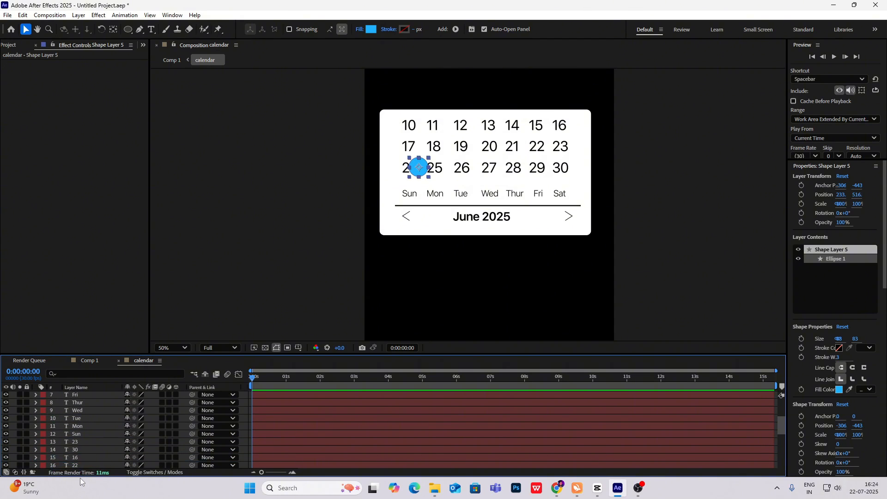
left_click(35, 433)
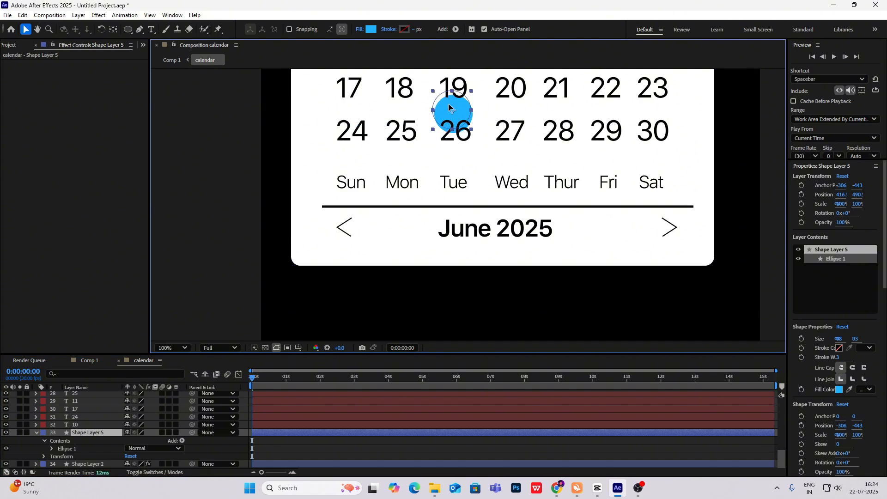
left_click(88, 464)
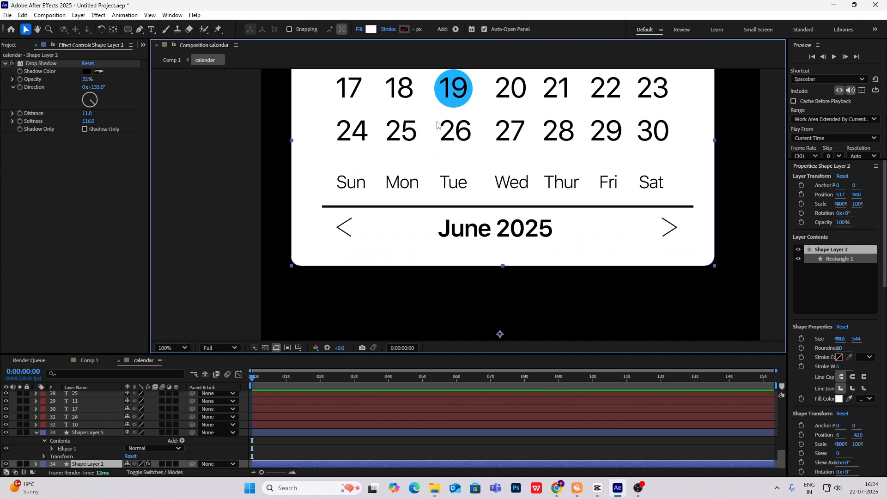
left_click(88, 456)
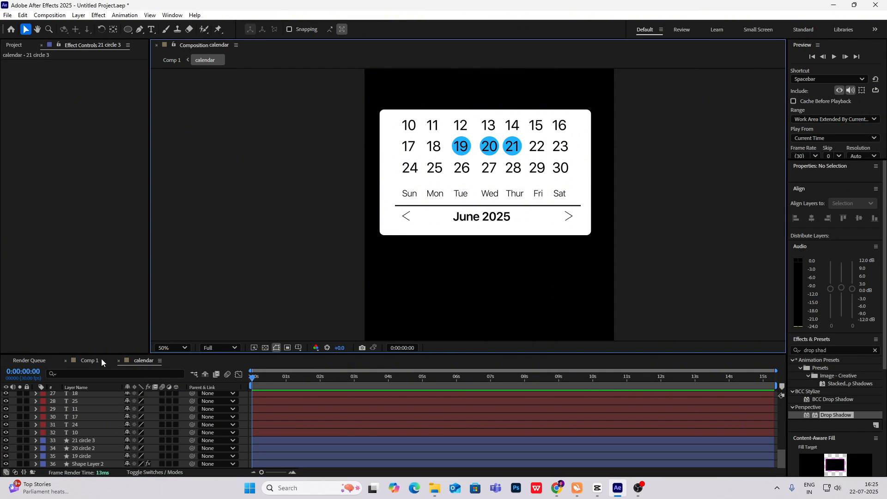
left_click(88, 360)
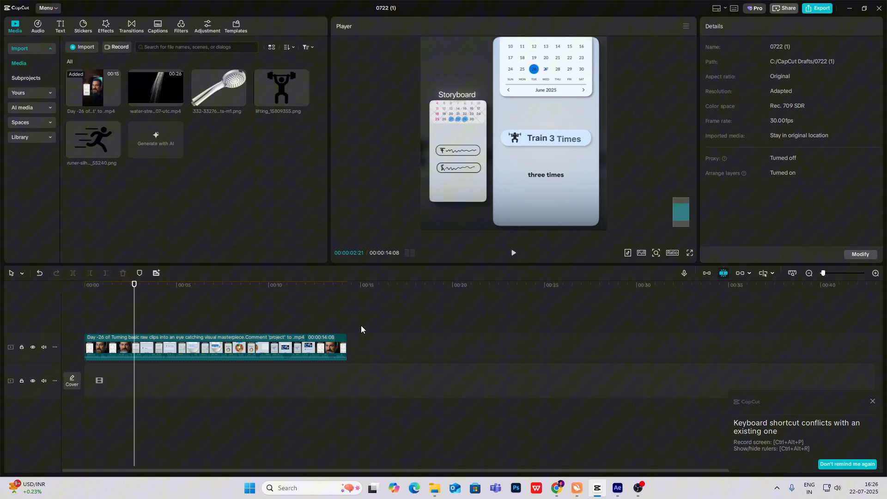
left_click(617, 488)
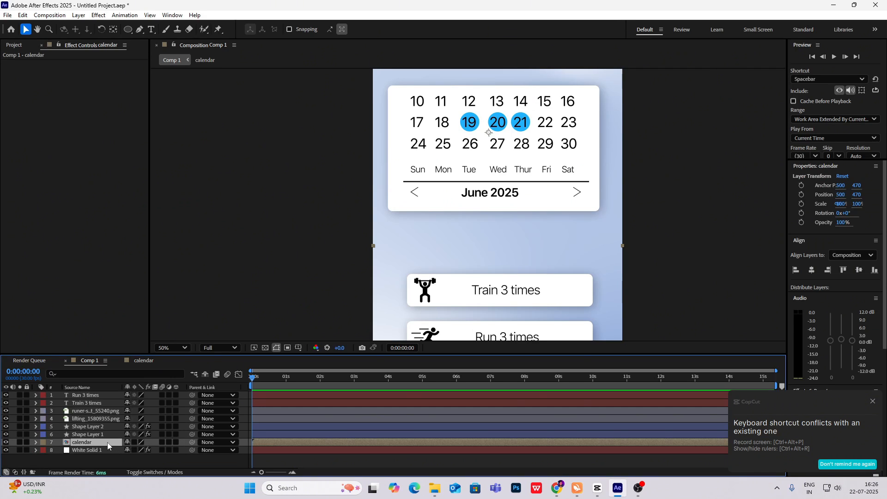
mouse_move(141, 368)
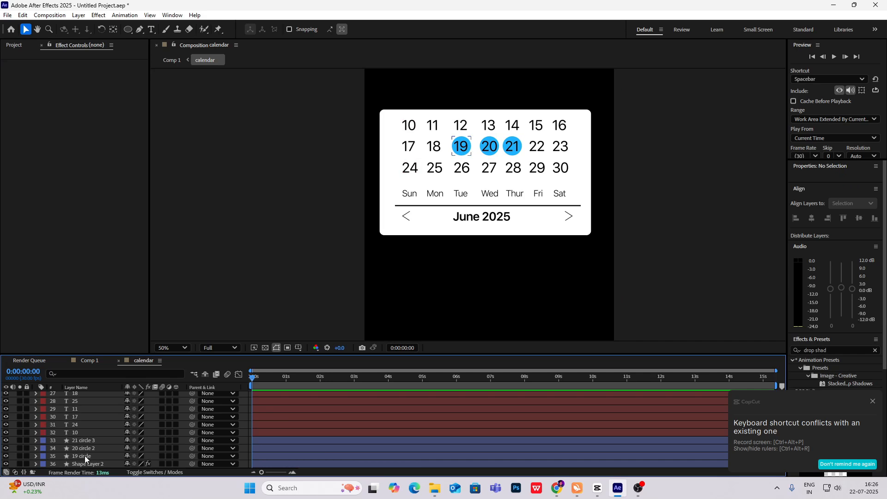
Step: Keyframe the 19, 20 and 21 circles' Scale at 0% at 0:00:01:08
left_click(82, 455)
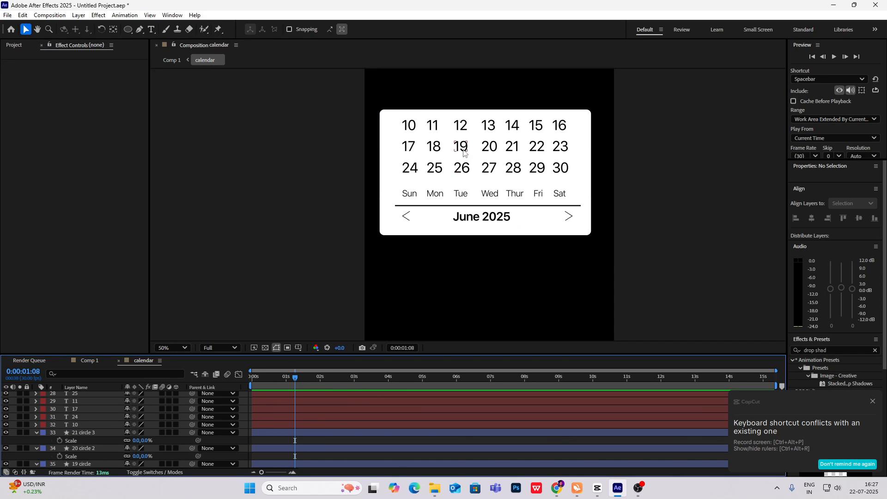
Step: Launch the BOUNCr-1.1.jsxbin script from File > Scripts to open its bounce panel
right_click(269, 137)
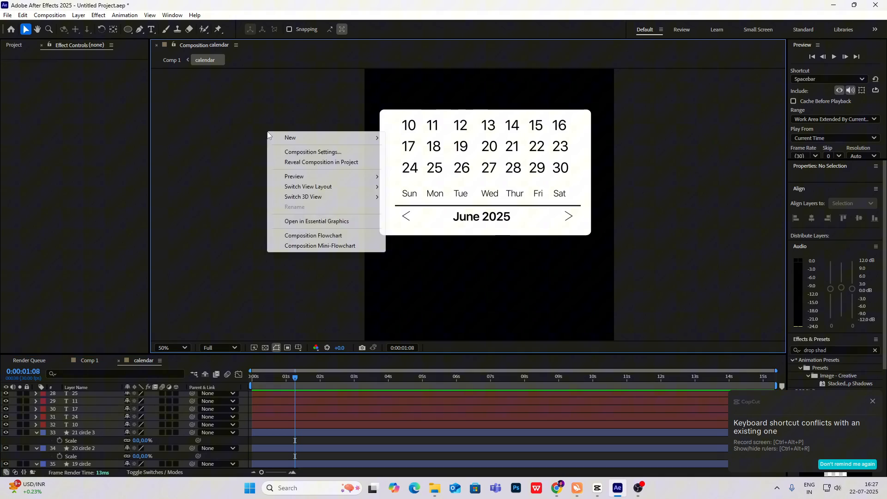
left_click(8, 15)
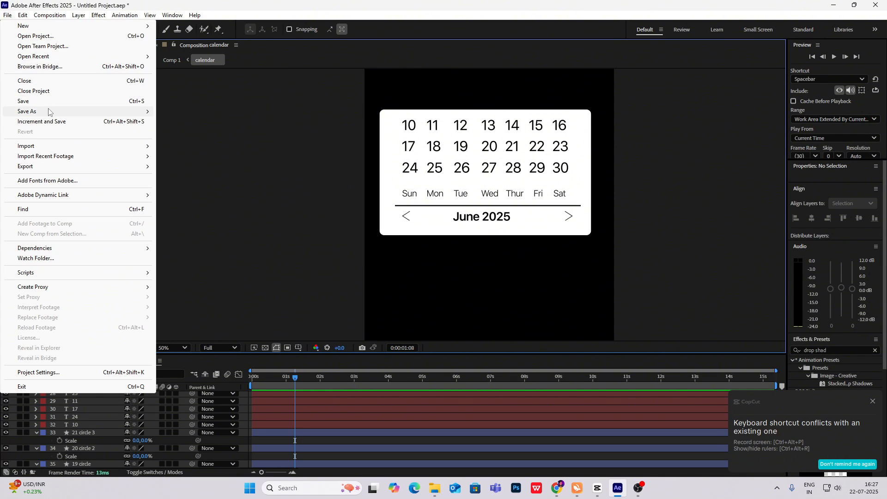
mouse_move(45, 279)
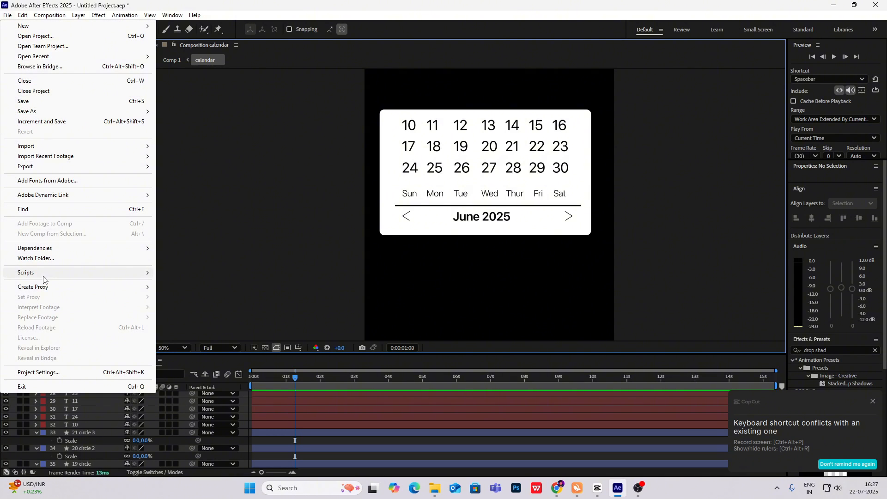
left_click(26, 272)
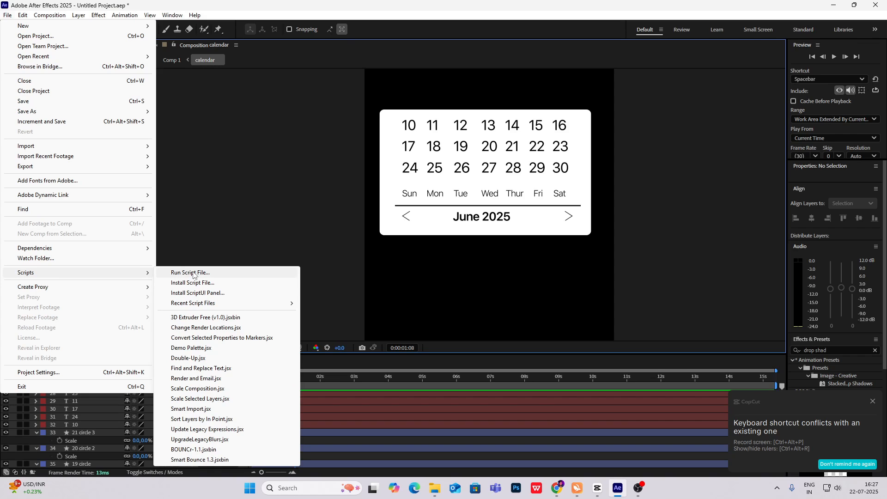
mouse_move(201, 367)
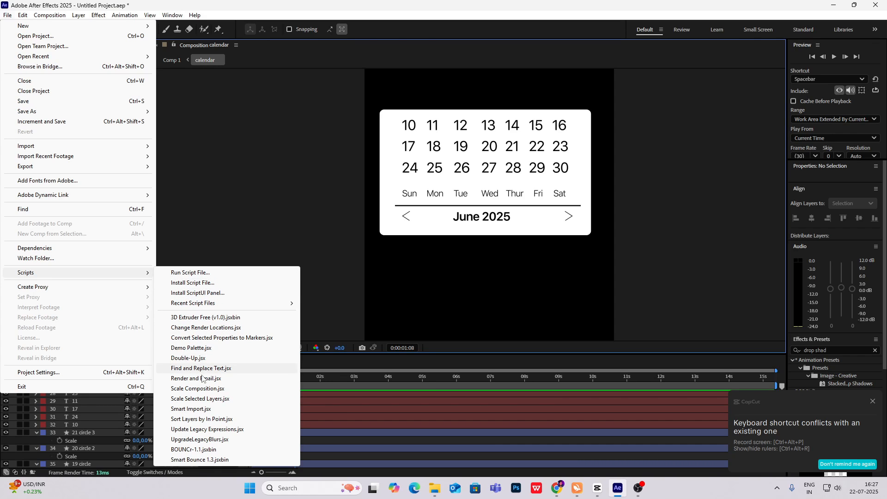
left_click(193, 449)
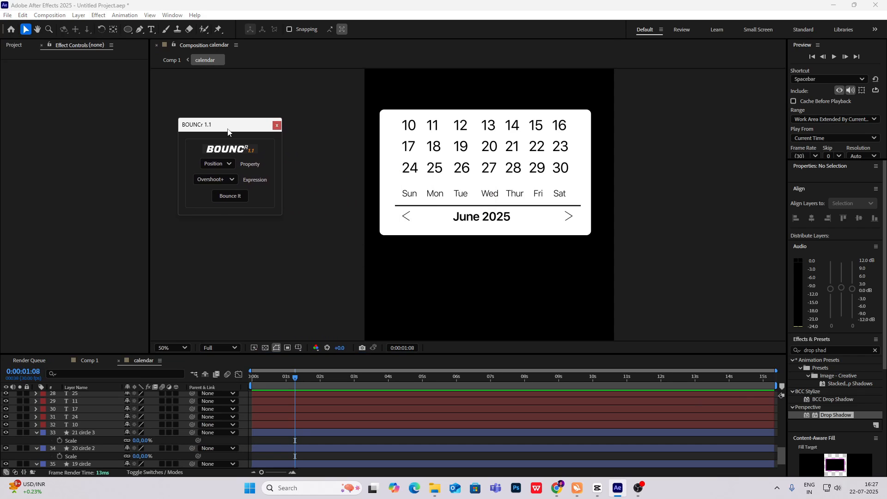
mouse_move(311, 231)
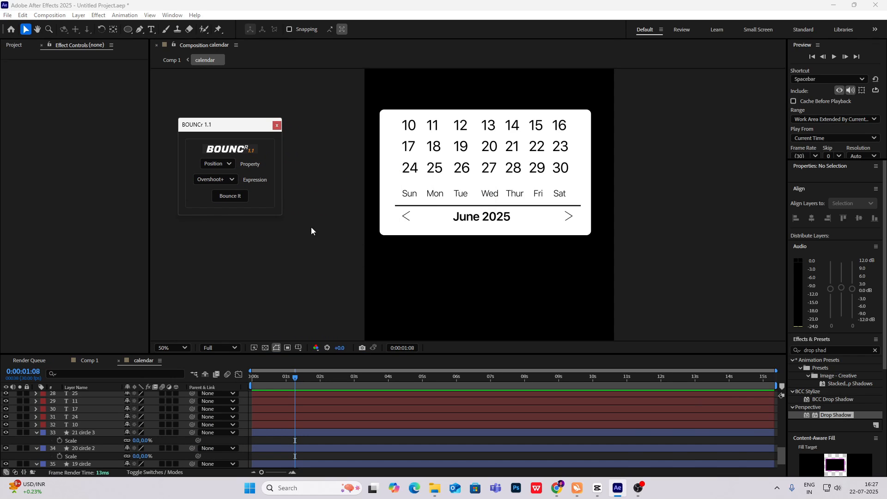
mouse_move(257, 381)
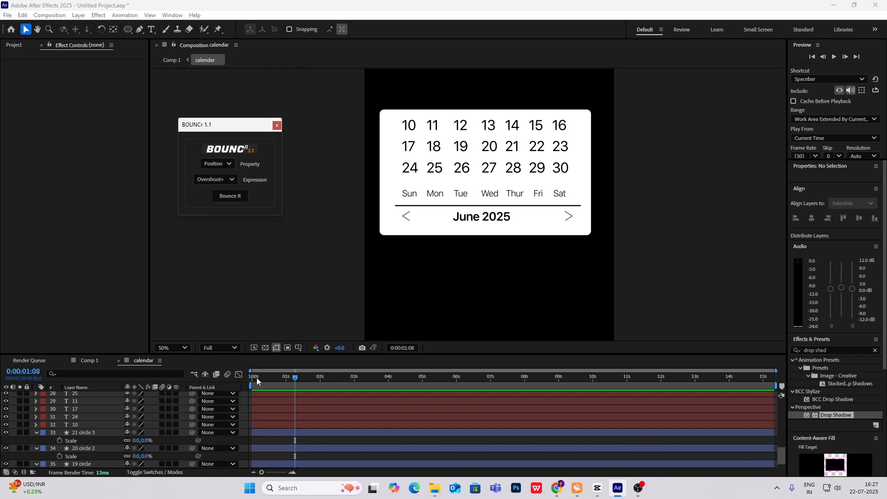
mouse_move(282, 371)
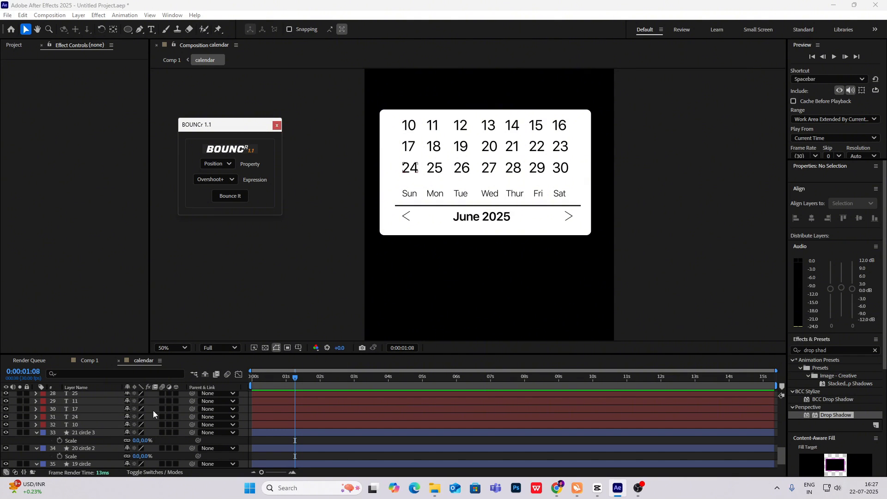
mouse_move(120, 447)
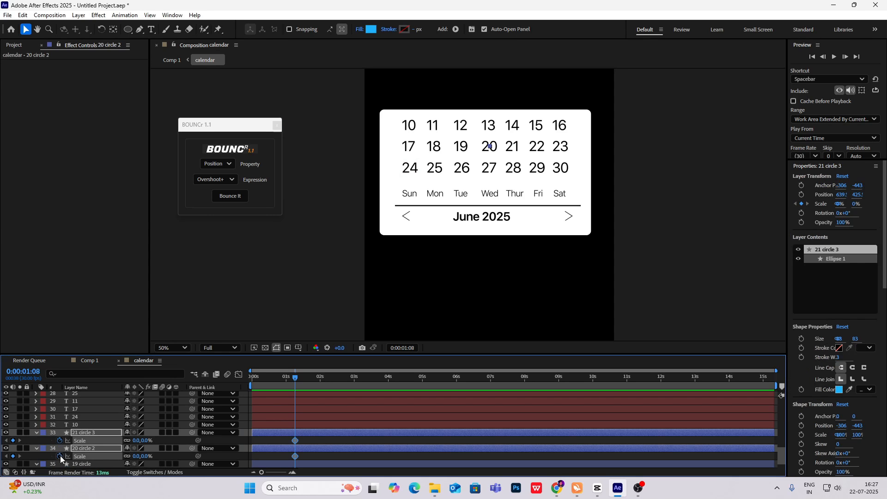
Step: Select the 19, 20 and 21 circle layers and apply BOUNCr Overshoot+ to their Scale
left_click(82, 448)
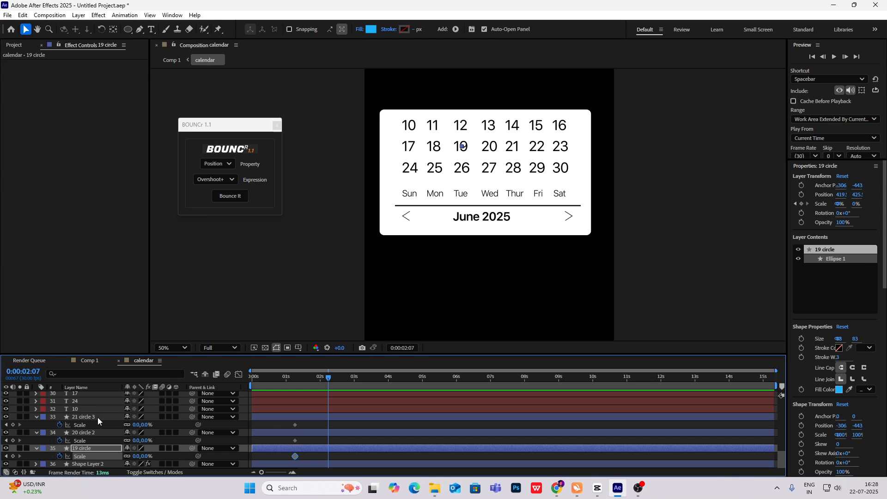
left_click(84, 416)
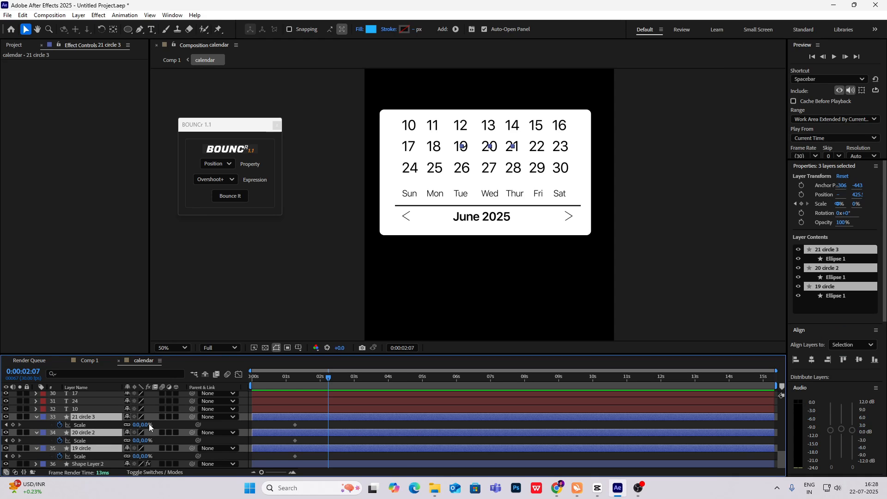
double_click(141, 425)
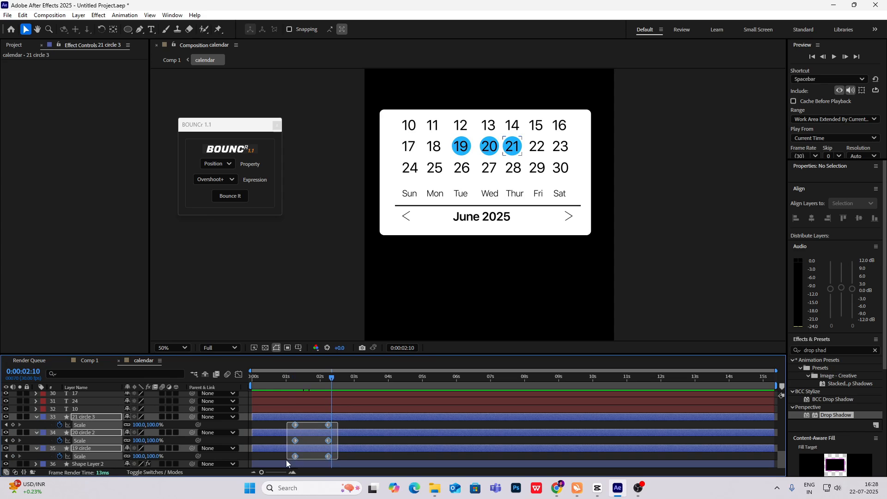
left_click(218, 163)
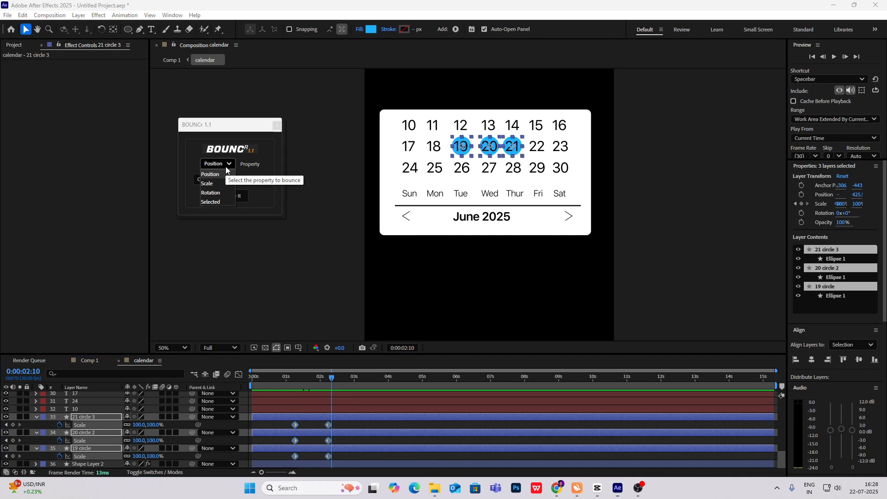
left_click(208, 183)
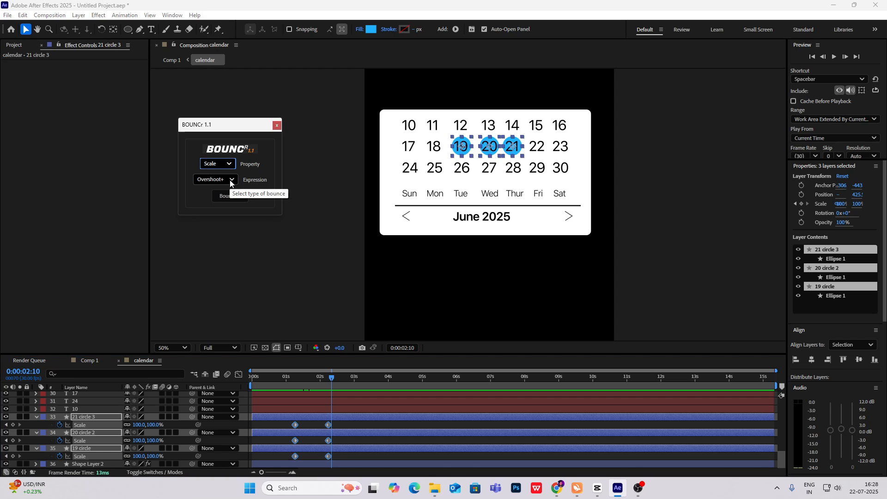
left_click(230, 195)
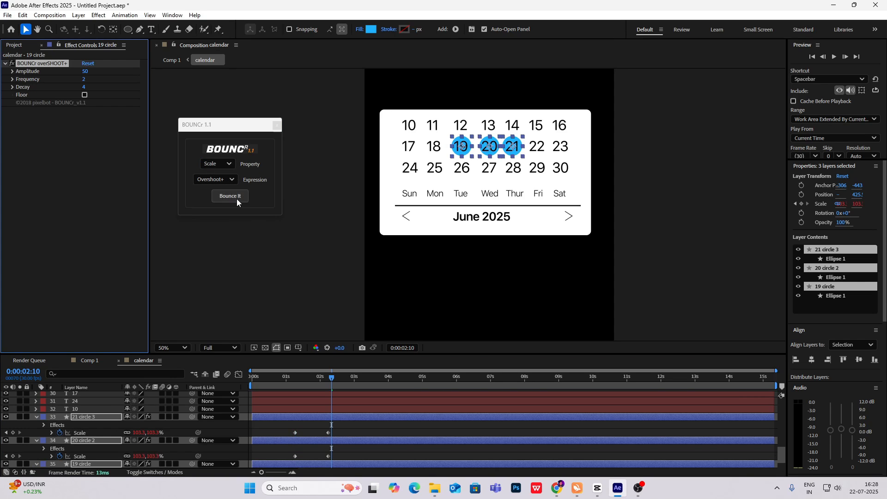
left_click(230, 196)
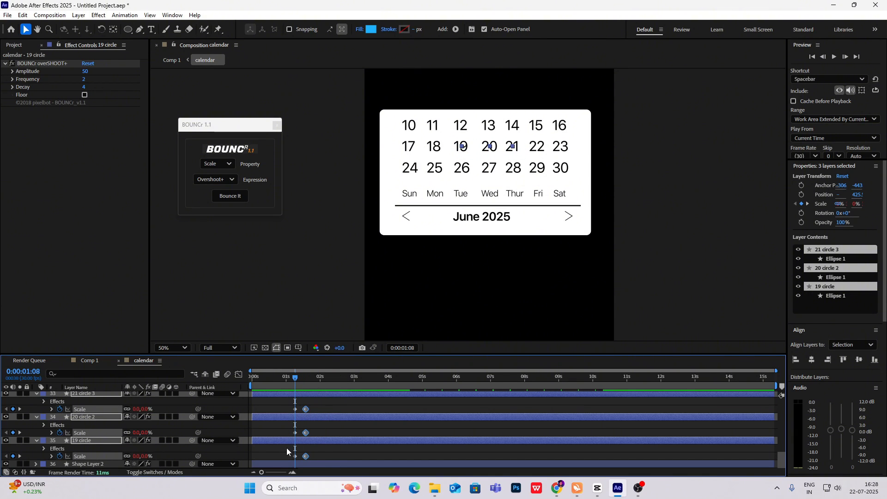
Step: Stagger the circles behind 19, 20 and 21 so they pop in one after another
left_click(85, 440)
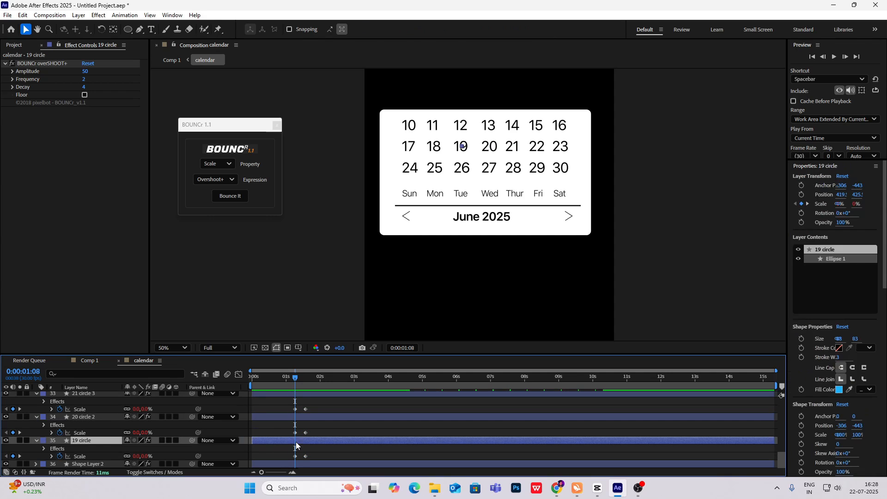
left_click(85, 416)
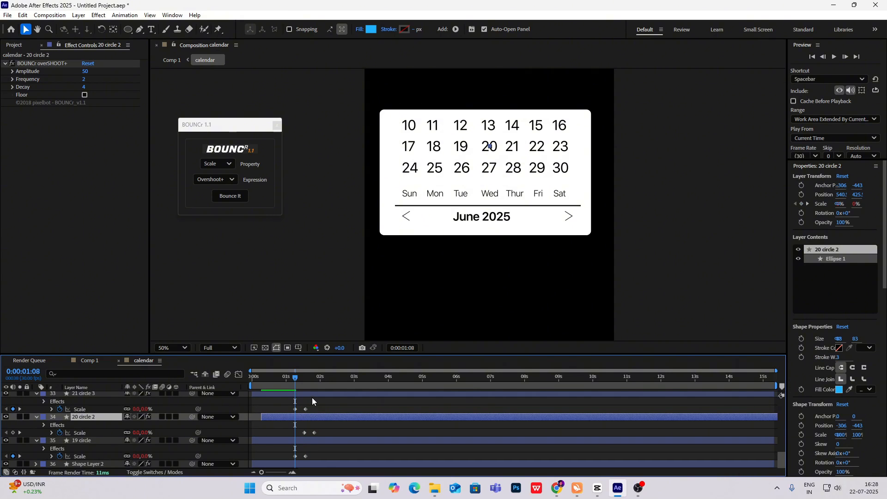
left_click(84, 393)
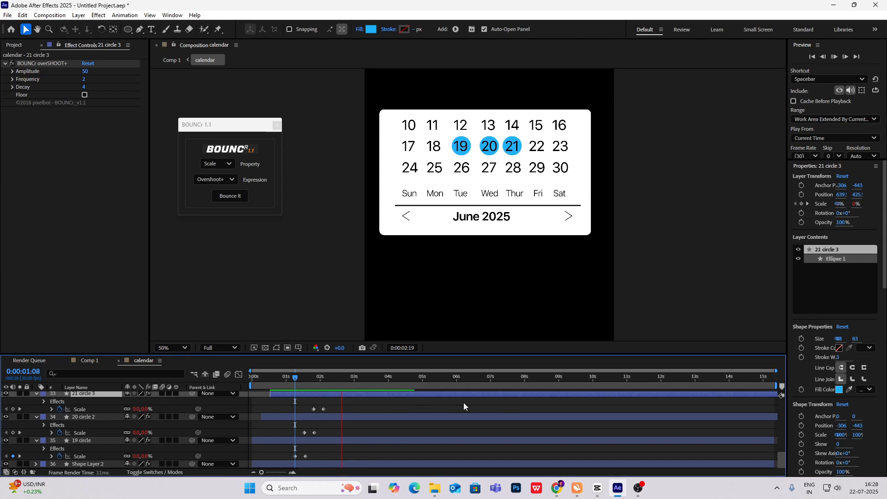
left_click(87, 361)
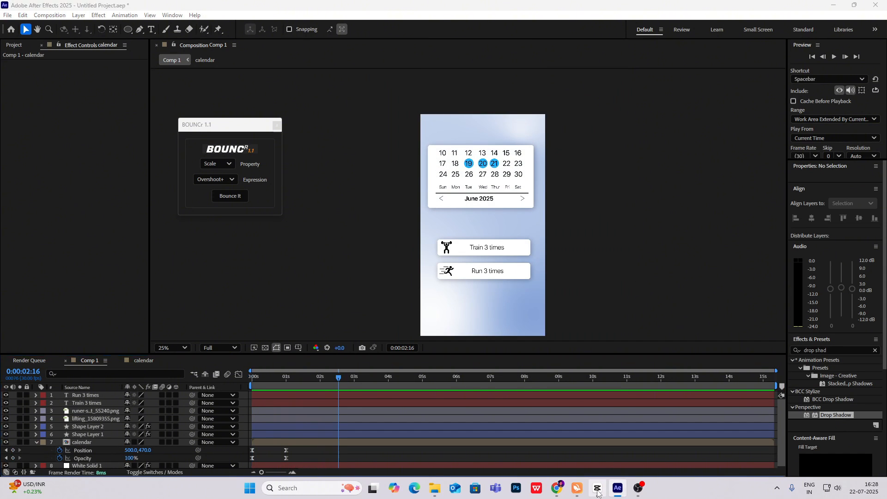
Step: Check the reference video further ahead, then return to Comp 1
left_click(595, 488)
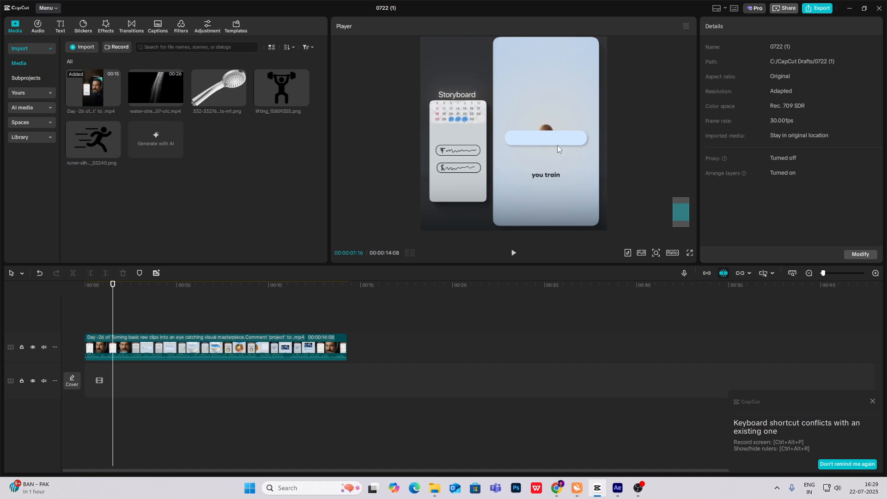
left_click(131, 284)
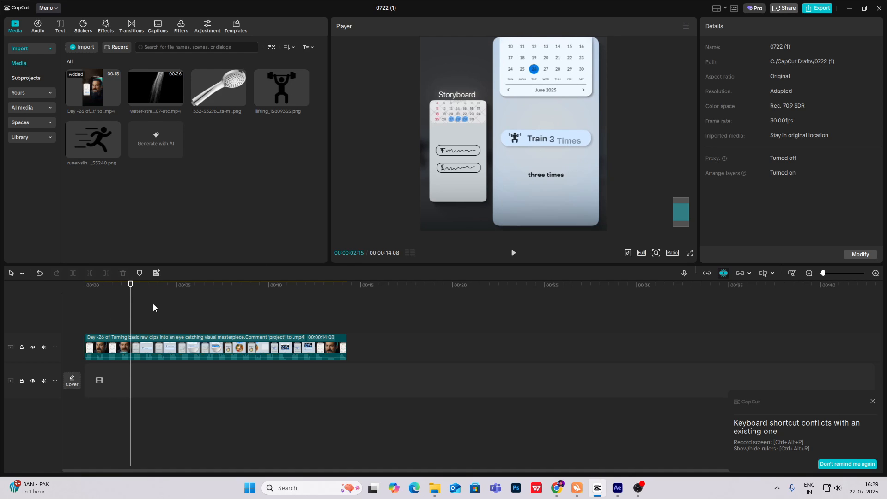
left_click(617, 492)
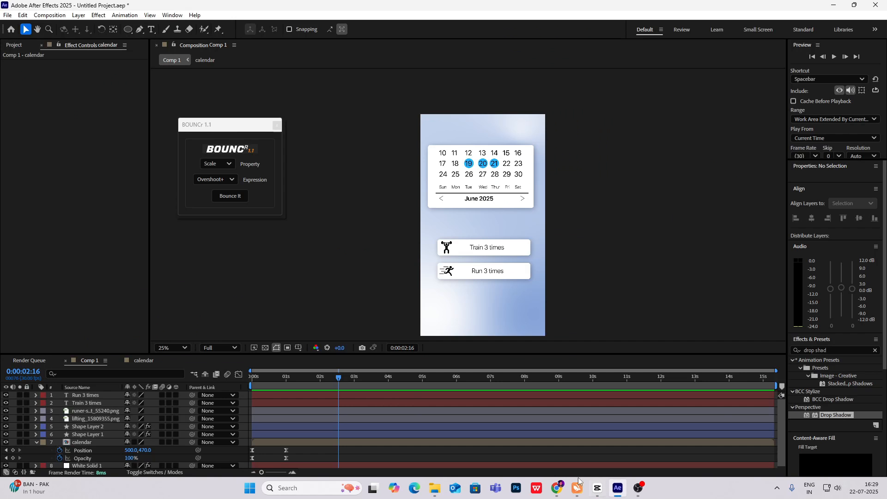
Step: Zoom Comp 1 to 50%, collapse the calendar layer, and select Shape Layer 1 as parent
left_click(171, 348)
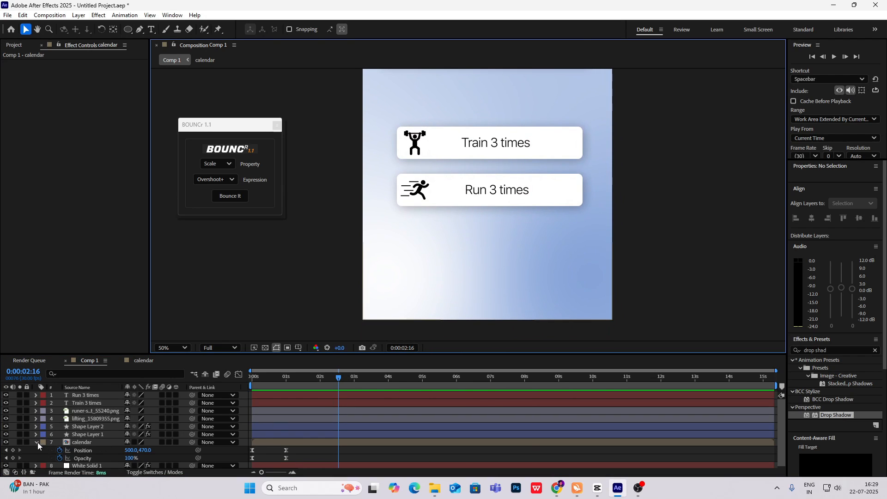
left_click(36, 441)
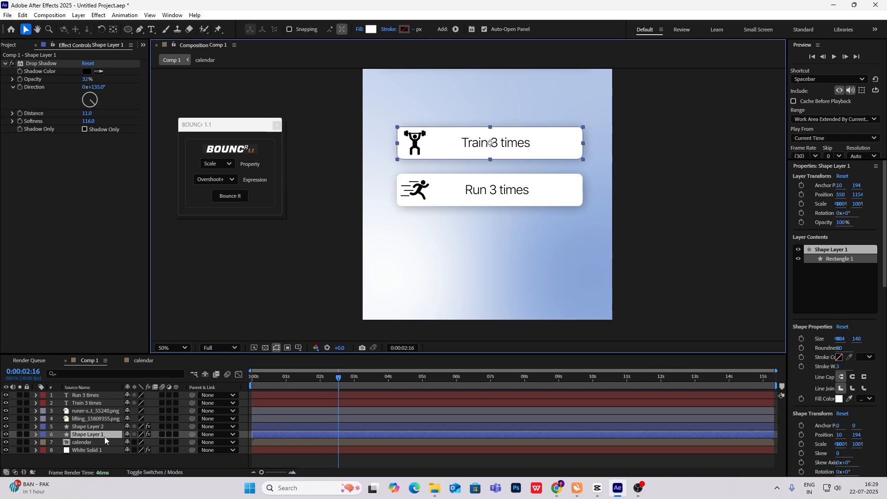
left_click(87, 402)
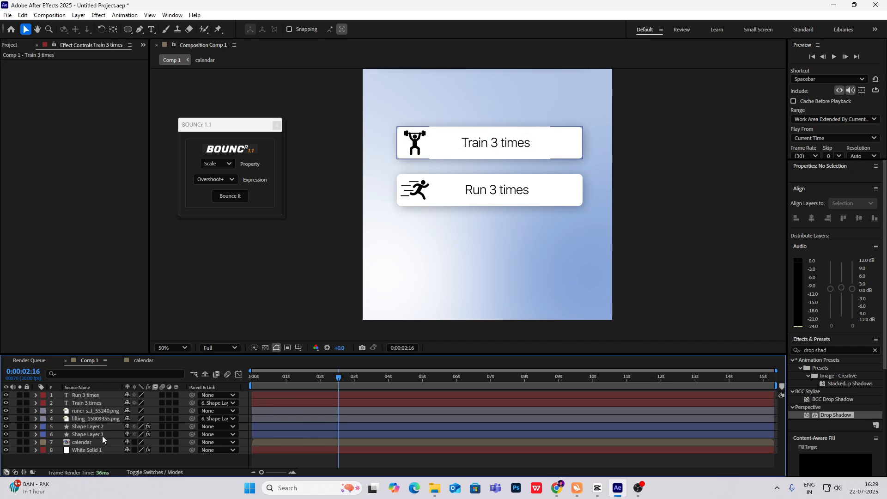
Step: Keyframe Shape Layer 1 scale from 0% to 100% and apply the BOUNCr Overshoot+ bounce
left_click(86, 434)
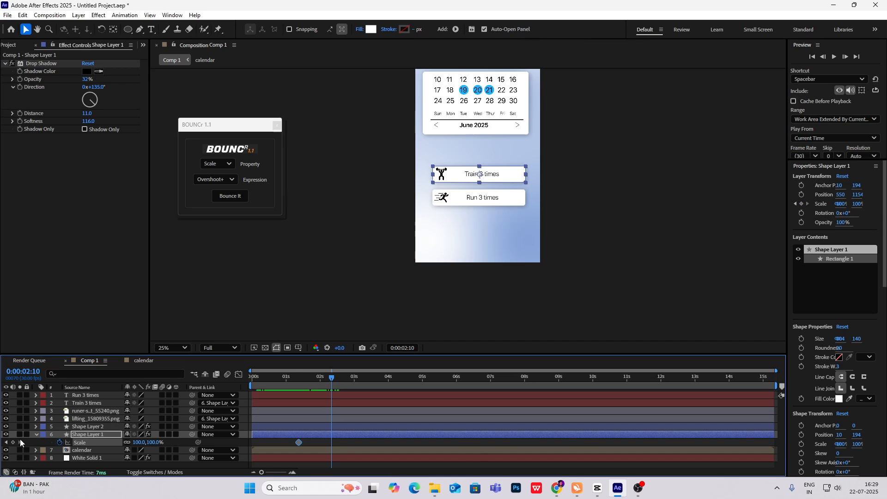
left_click(299, 376)
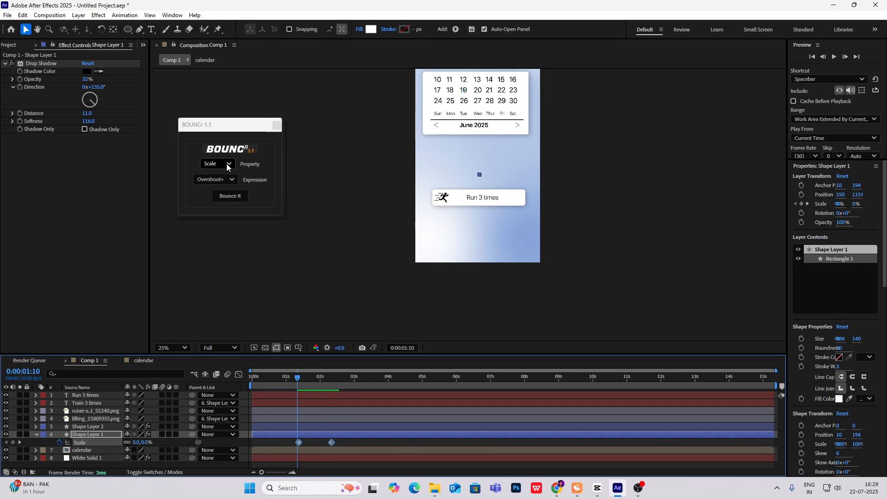
mouse_move(230, 195)
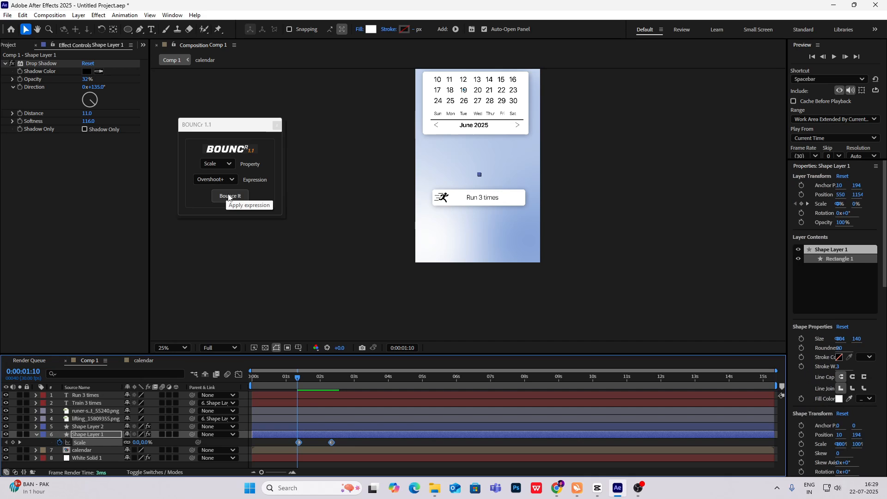
left_click(230, 195)
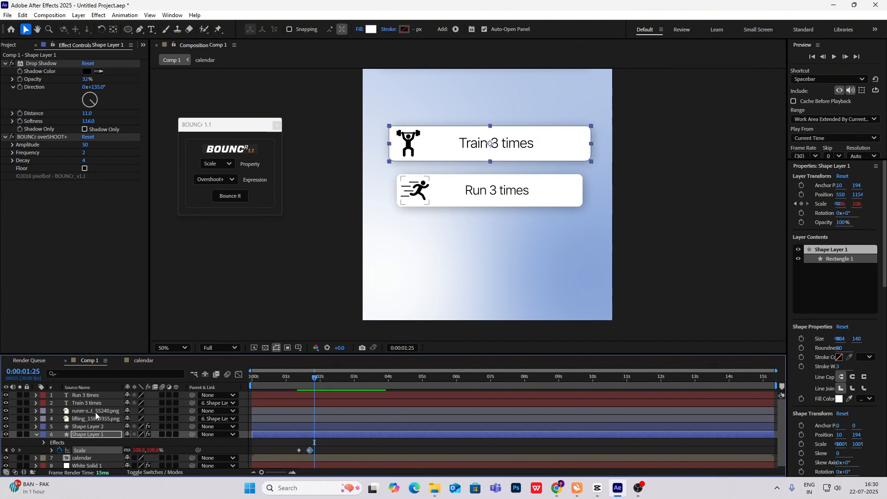
Step: Keyframe the lifting icon's Position and Opacity and apply the 'text fade up' preset
left_click(95, 418)
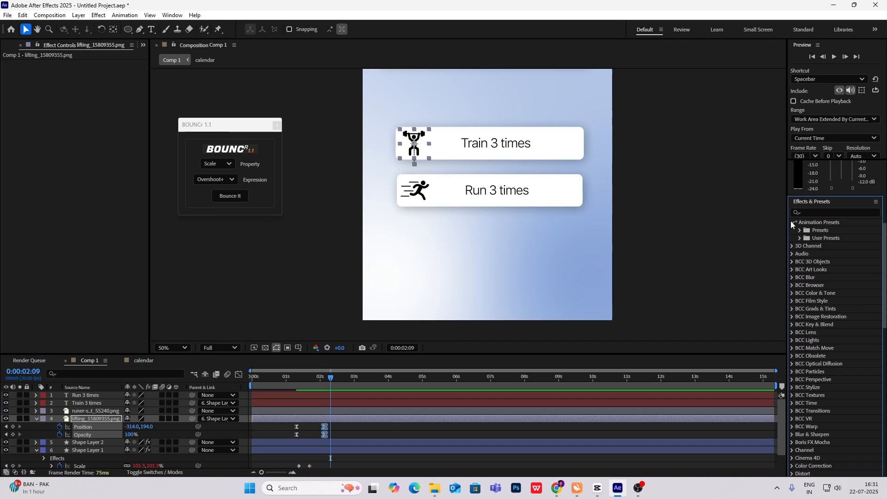
left_click(800, 238)
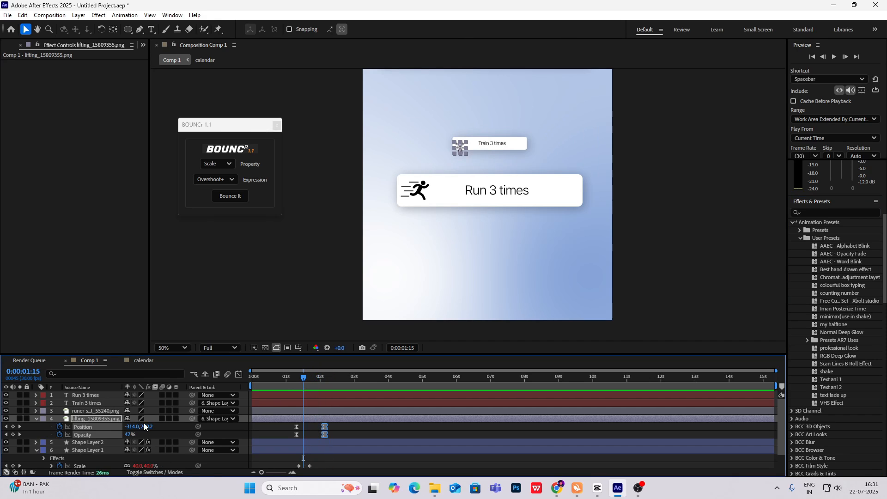
left_click(87, 403)
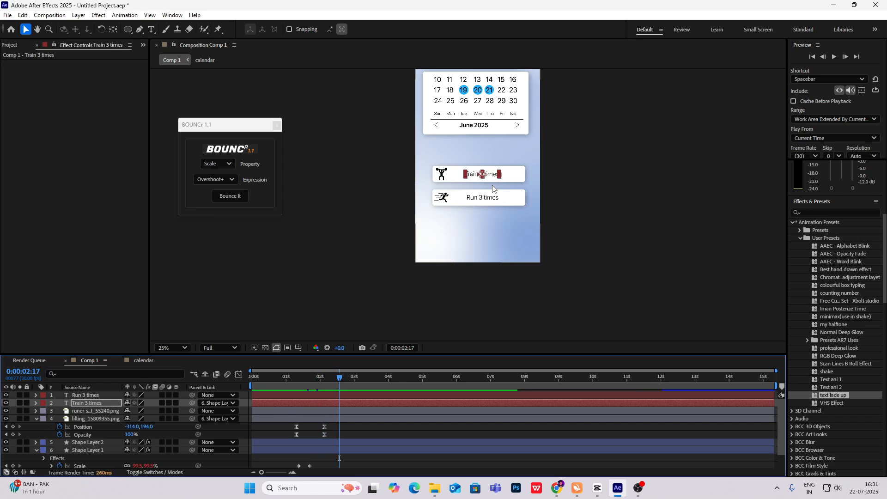
Step: Check the reference video further ahead, then return to Comp 1
left_click(596, 488)
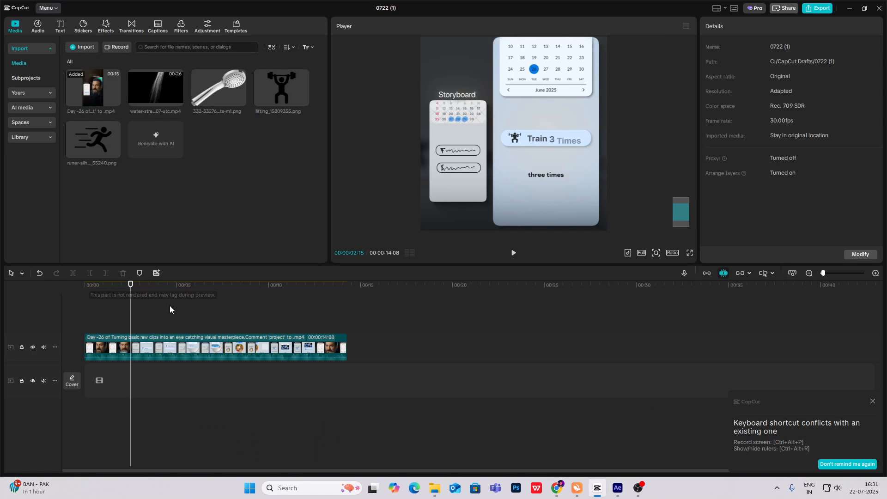
left_click(156, 284)
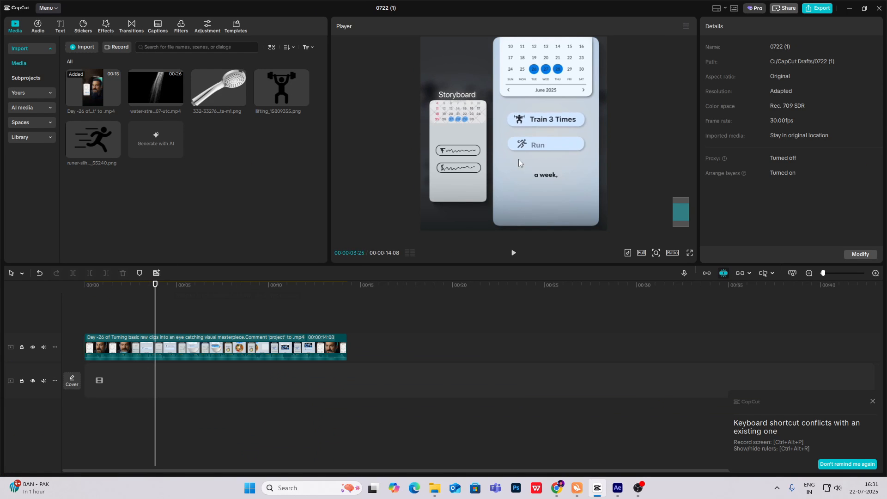
left_click(617, 488)
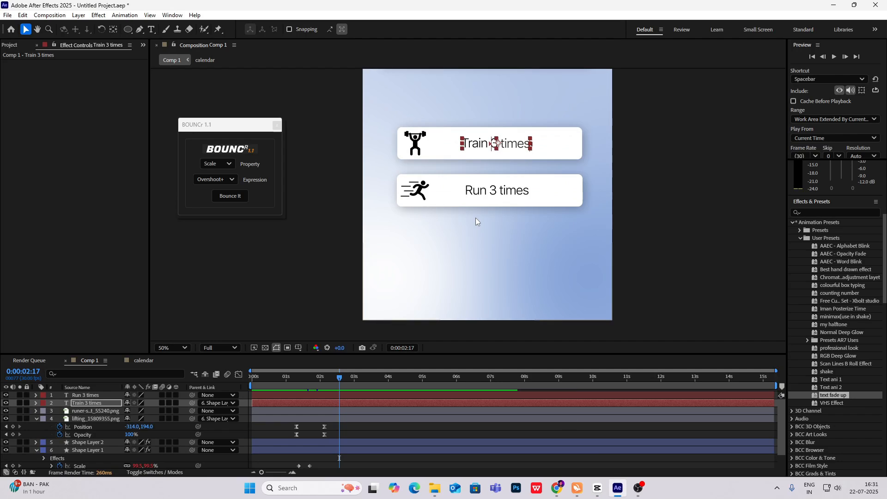
Step: Retime the Train card's scale keyframes later and check the result
left_click(298, 376)
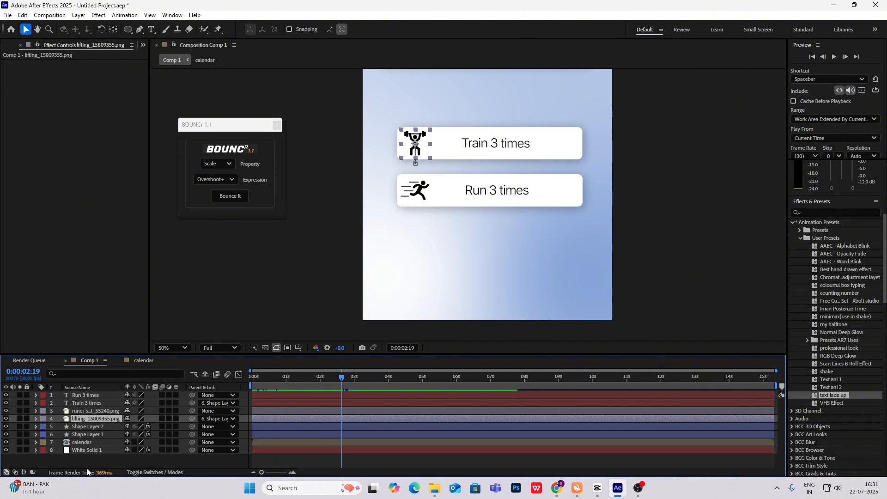
left_click(88, 434)
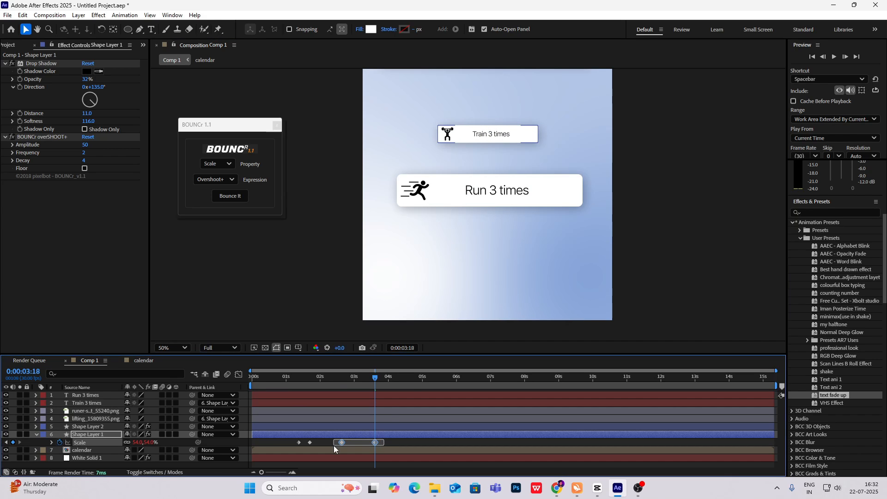
left_click(353, 376)
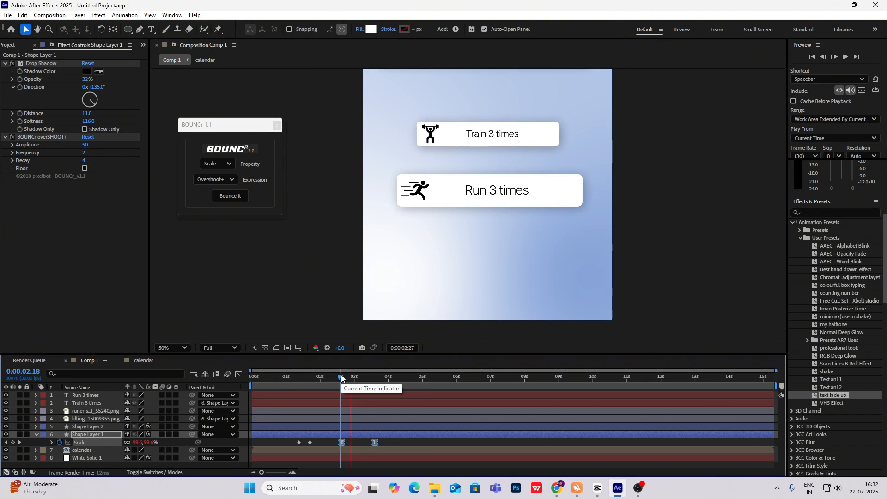
left_click(375, 376)
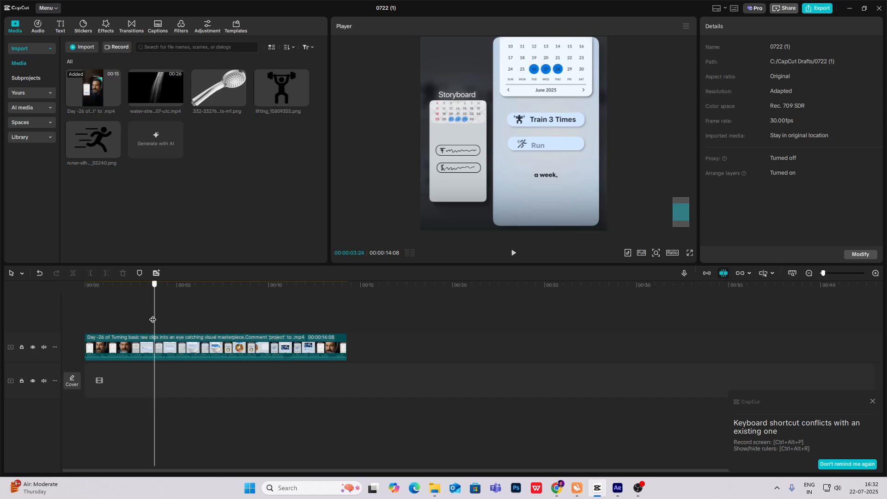
left_click(596, 488)
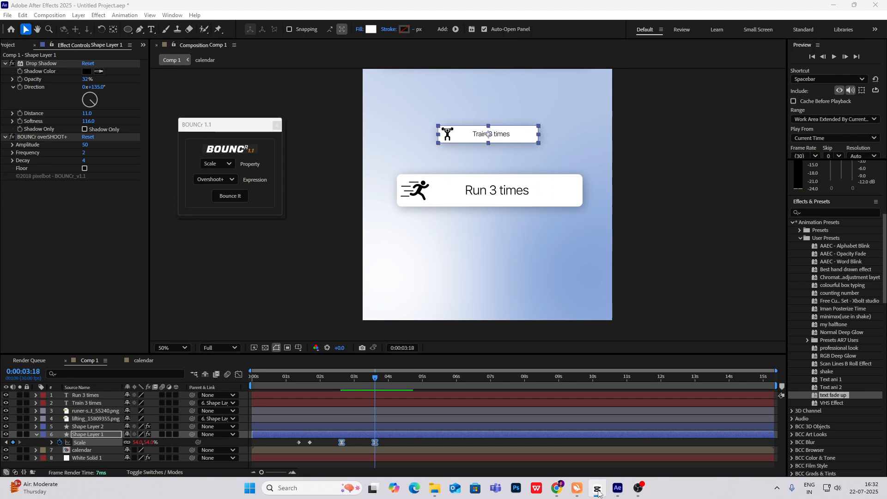
left_click(343, 376)
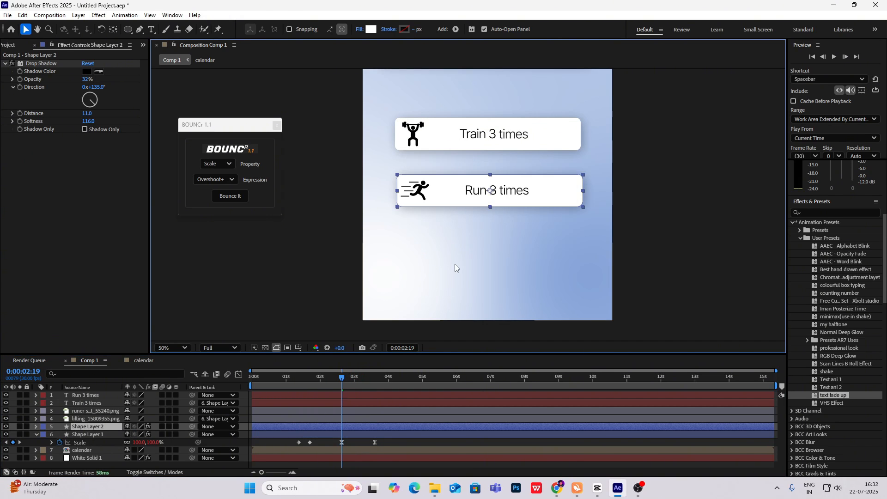
Step: Animate the Run 3 times card, then compare against the reference video
left_click(166, 350)
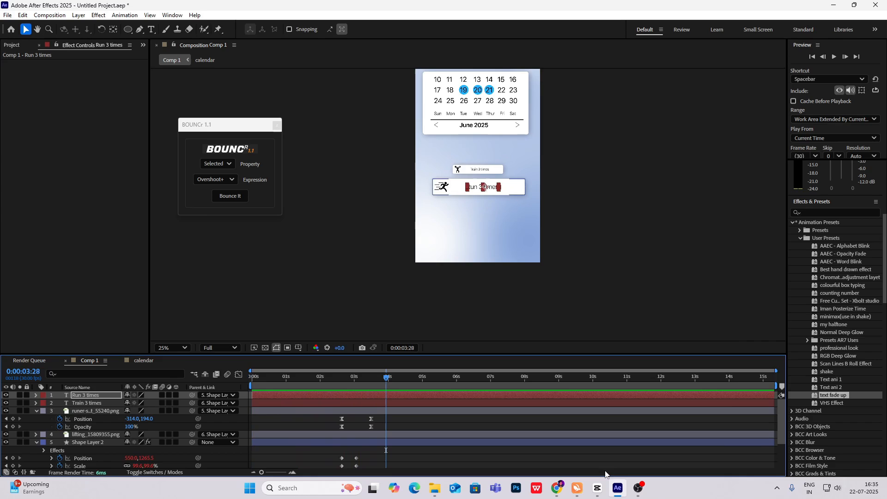
left_click(597, 488)
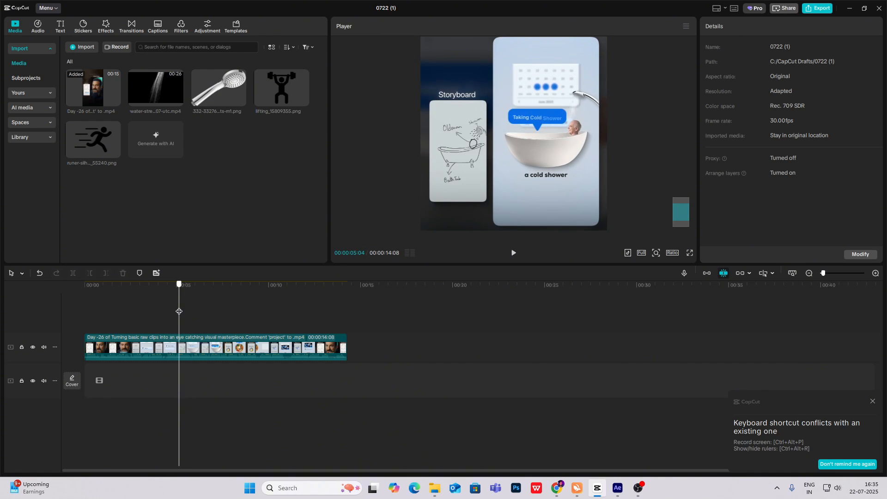
mouse_move(598, 167)
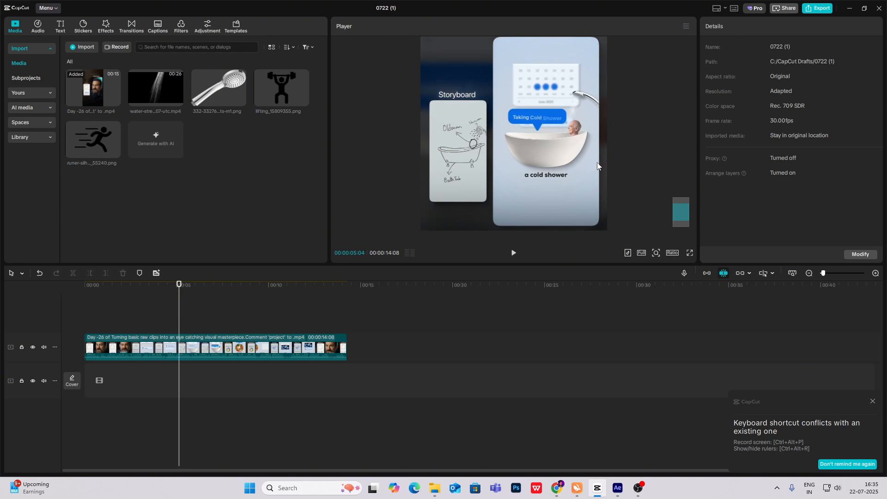
left_click(617, 488)
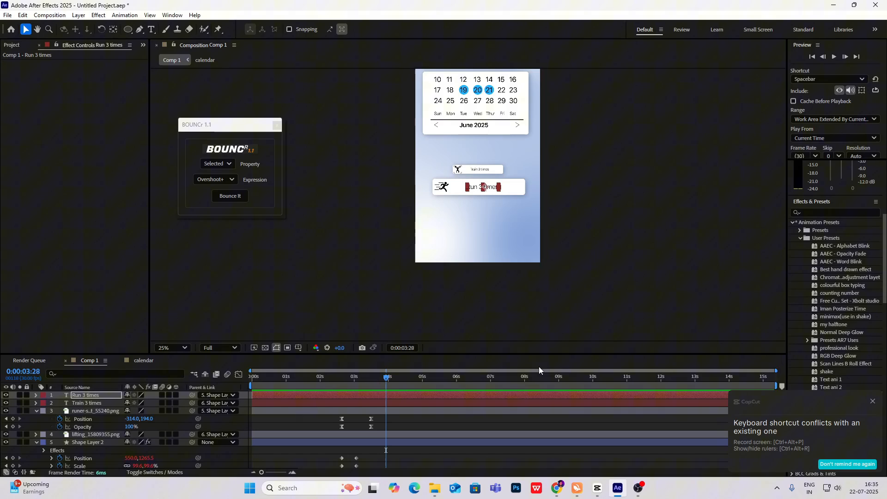
Step: Scrub the timeline to check the Run card's animation
left_click(35, 426)
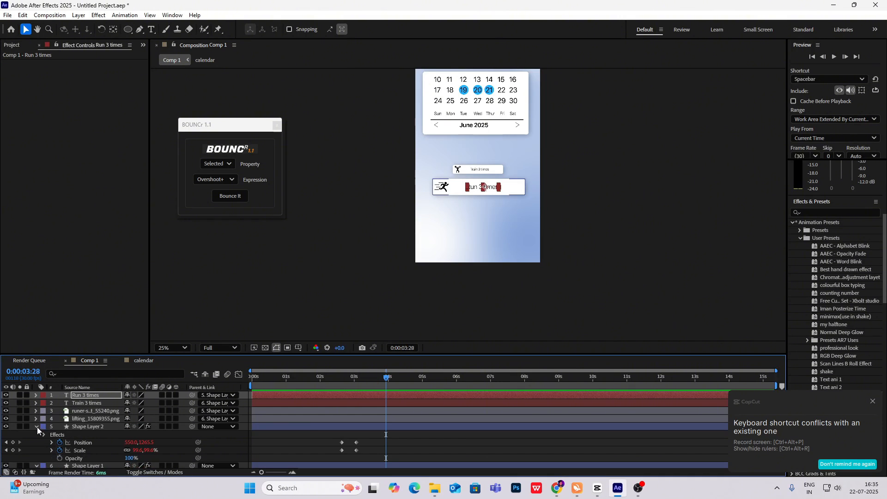
left_click(42, 426)
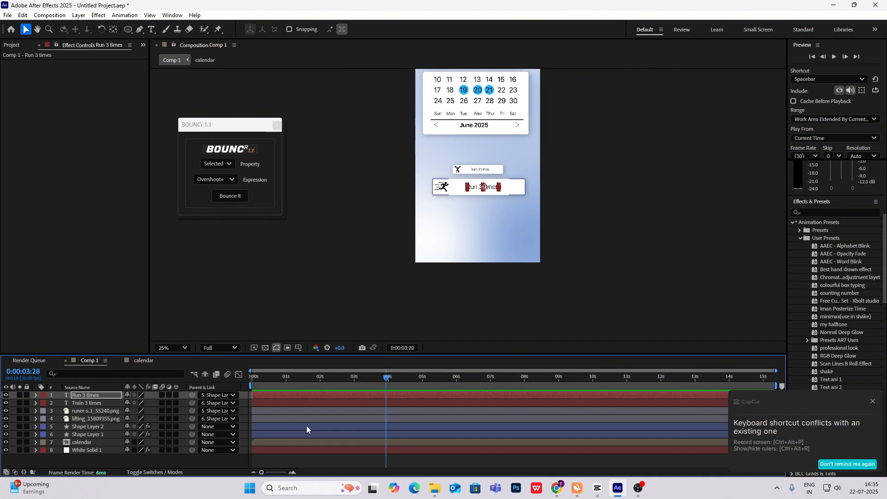
left_click(351, 377)
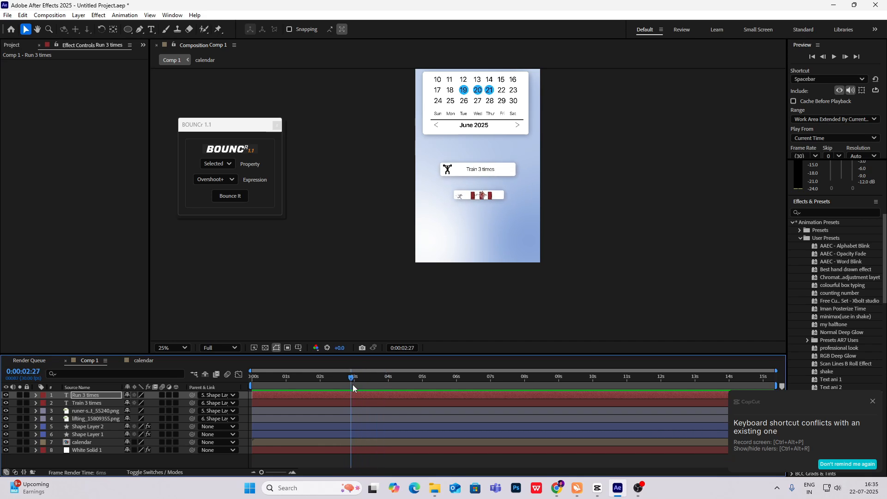
left_click(380, 376)
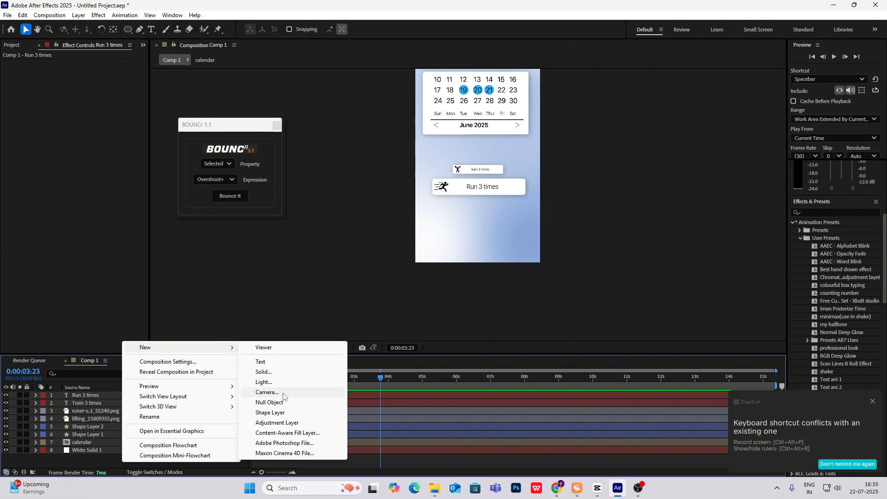
Step: Add an adjustment layer and apply Gaussian Blur (Legacy) to it
left_click(277, 423)
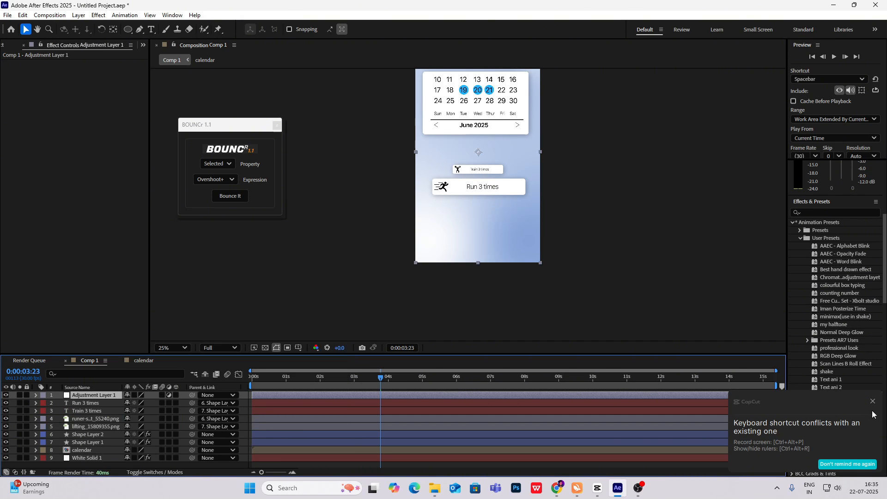
left_click(873, 401)
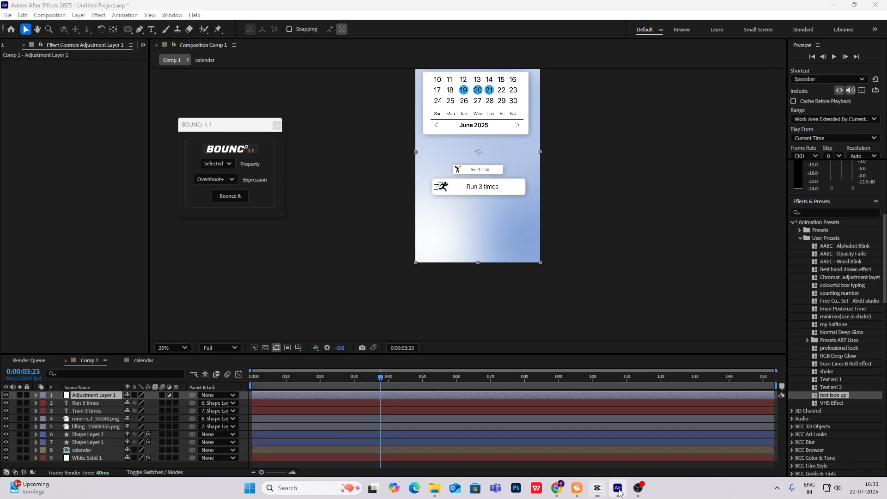
left_click(832, 212)
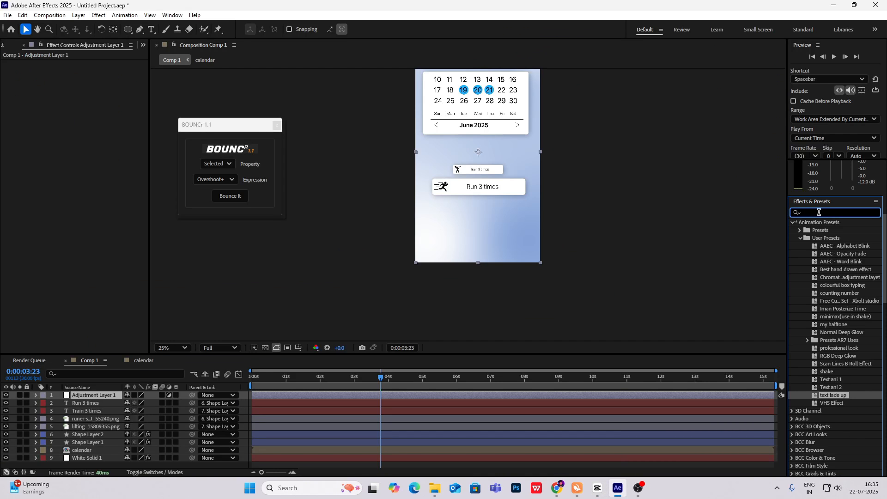
type("gauss")
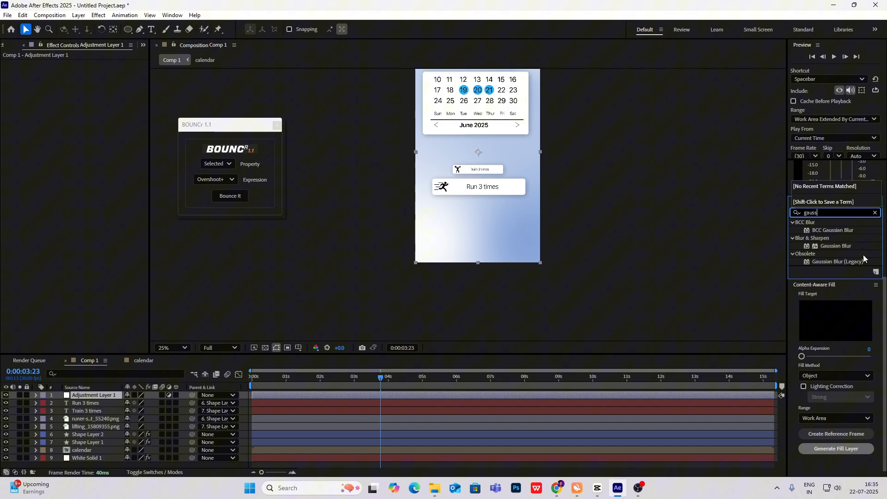
double_click(838, 260)
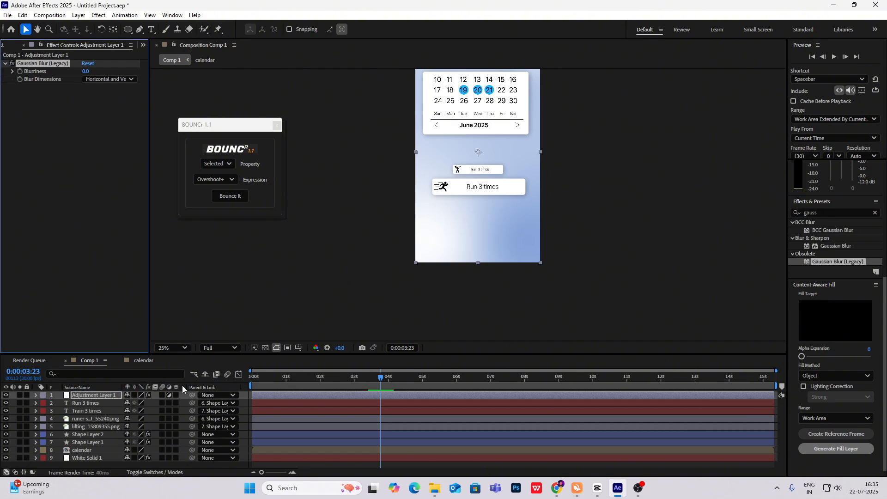
mouse_move(405, 367)
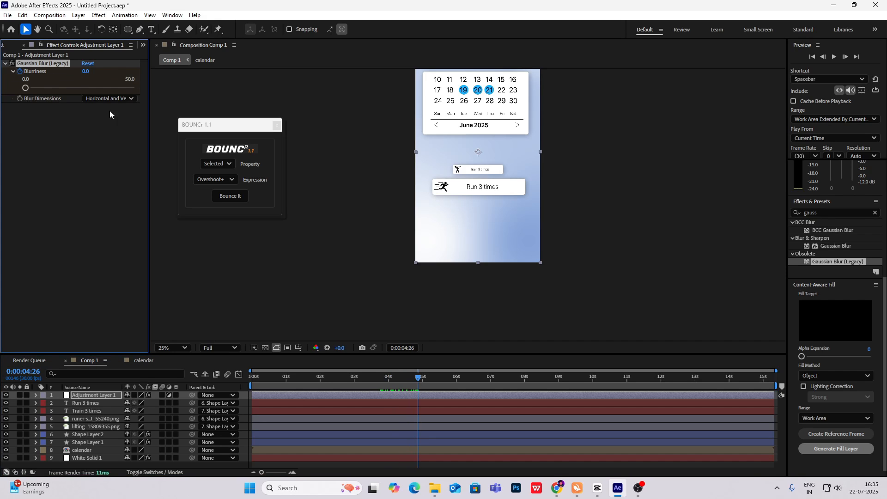
Step: Keyframe Blurriness rising to 10.5 and review the blur keyframes in the graph
left_click_drag(25, 88, 46, 88)
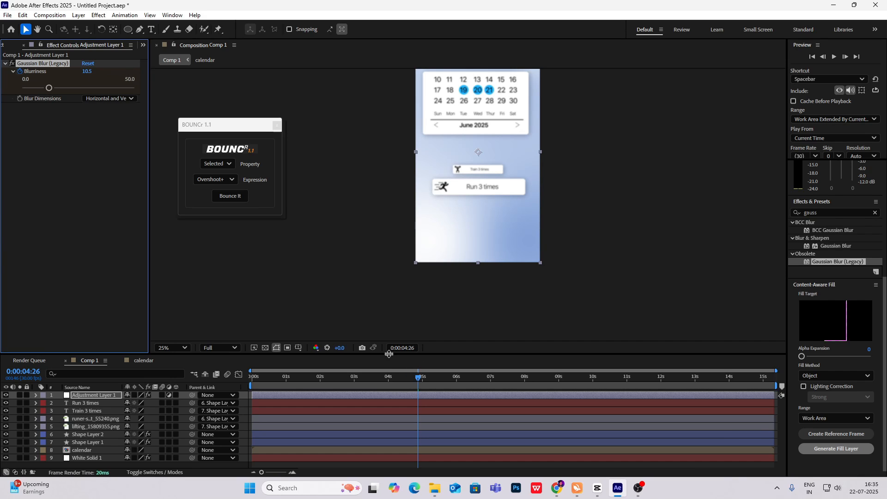
left_click(35, 395)
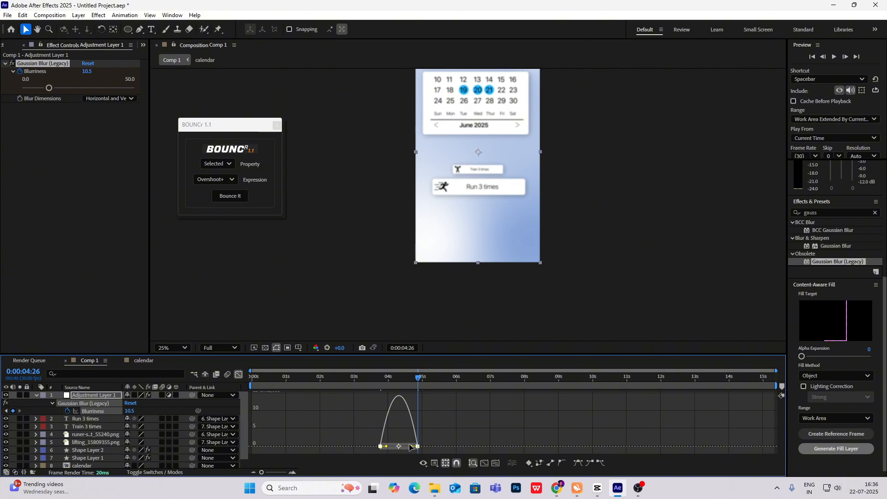
left_click(423, 463)
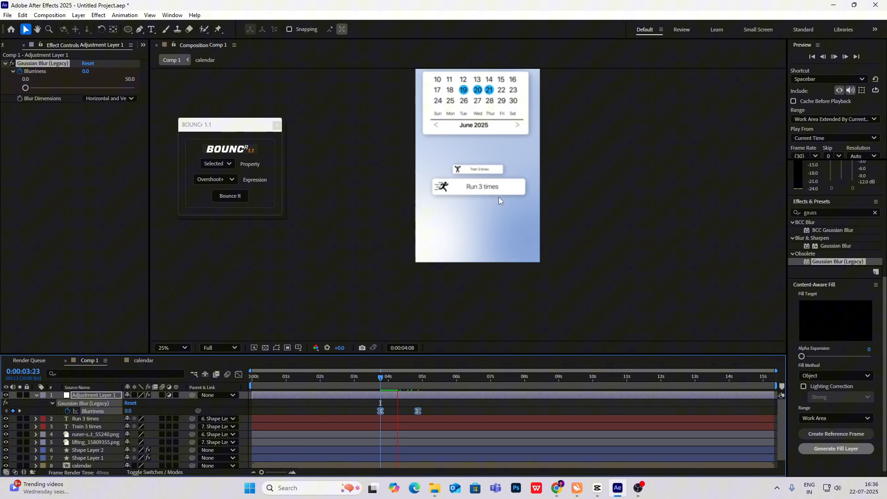
left_click(419, 376)
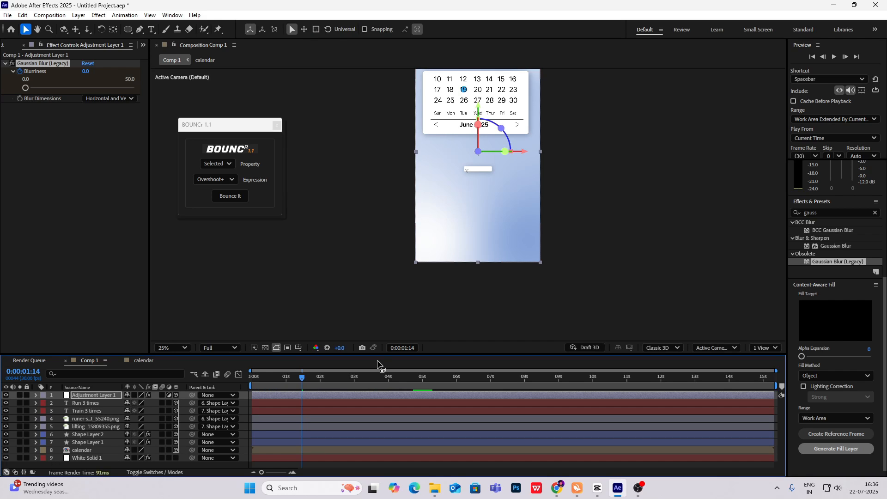
Step: Scrub Comp 1 to check the 19–21 circles popping in and the cards
left_click(288, 376)
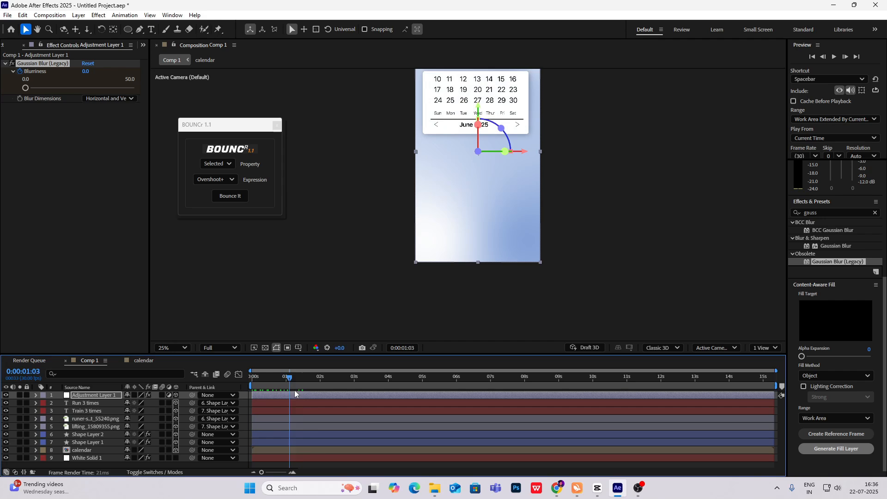
left_click(378, 377)
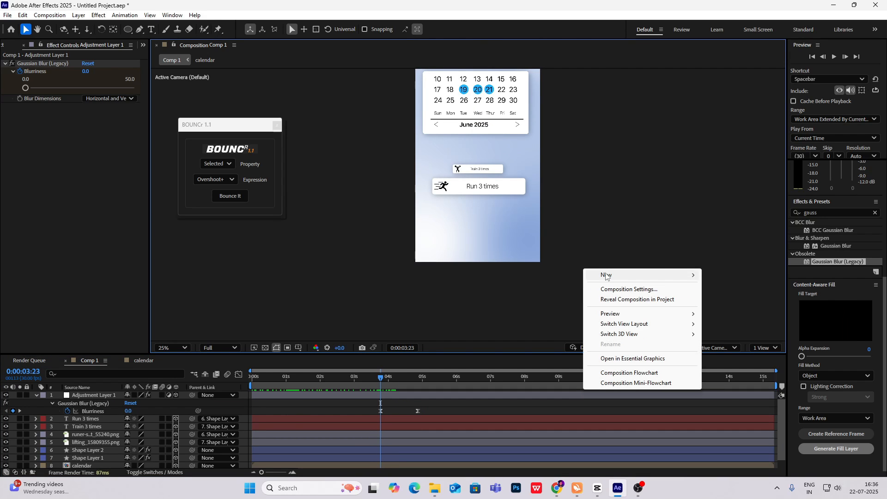
Step: Add Camera 1 parented to Null 1 and keyframe the null's position to pull back
left_click(606, 275)
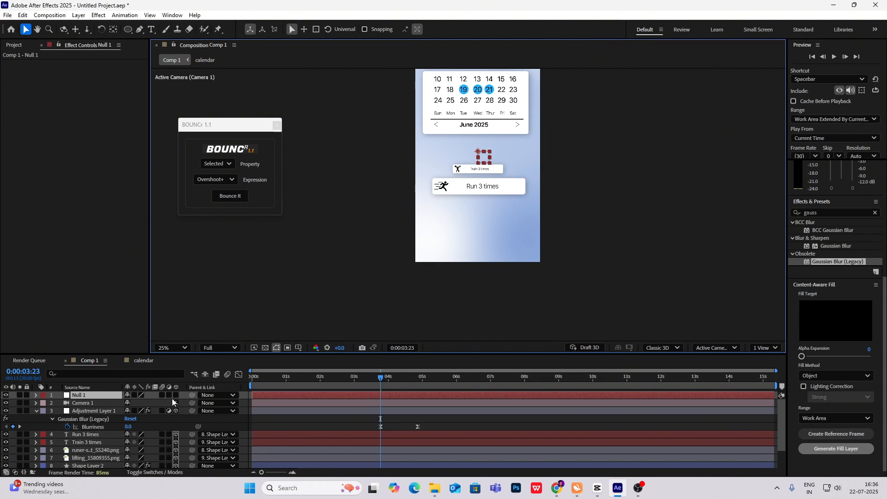
mouse_move(192, 411)
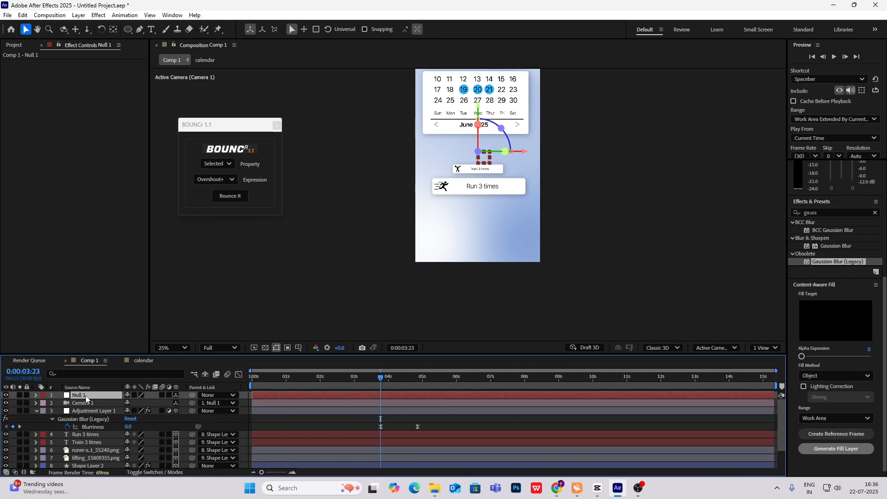
left_click(35, 395)
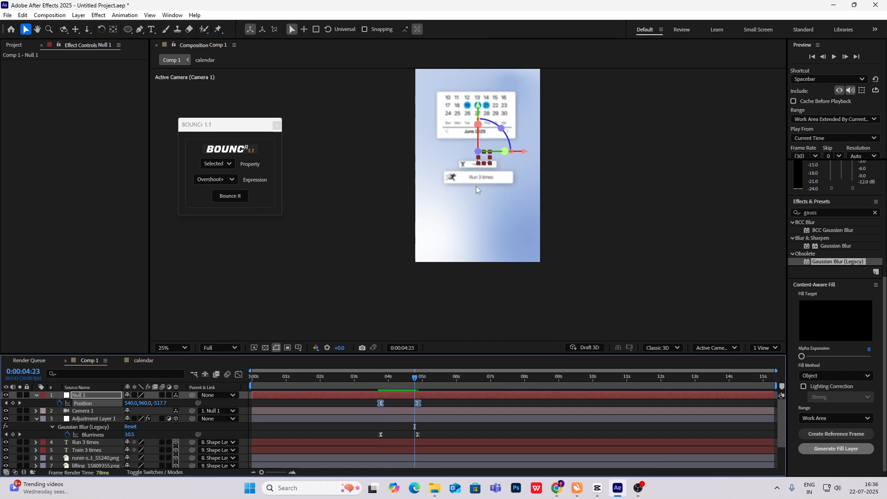
mouse_move(101, 69)
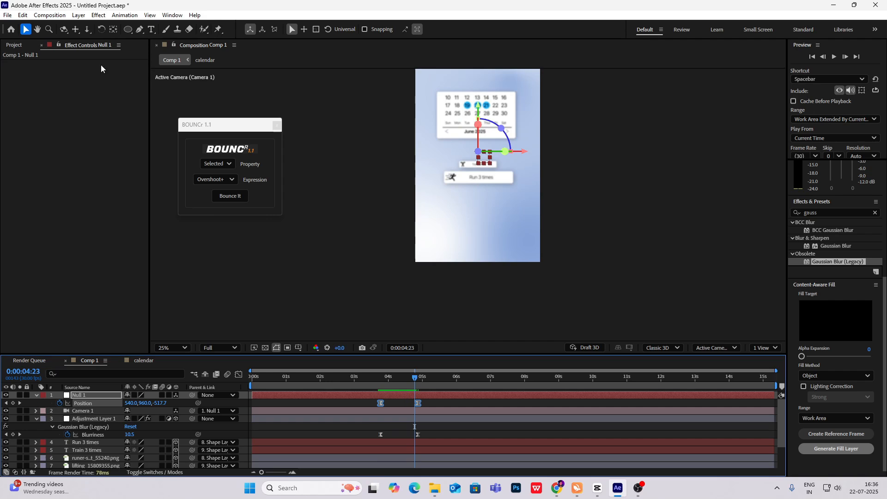
left_click(14, 45)
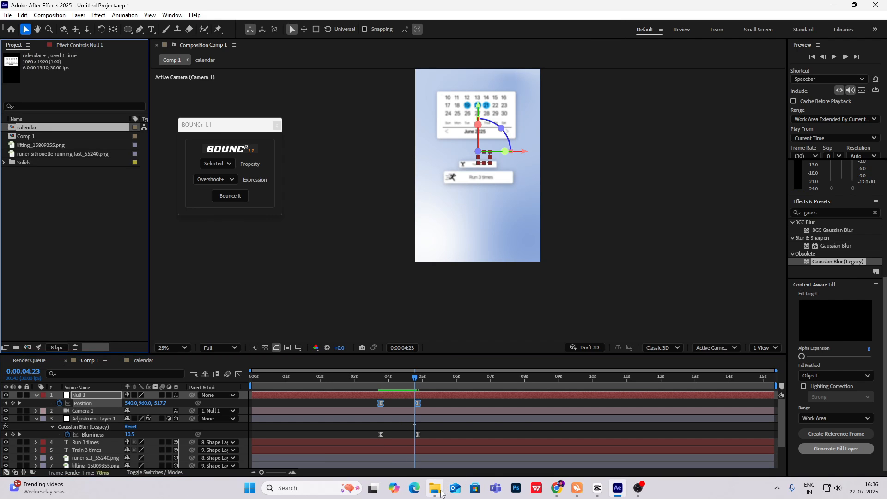
Step: Import the bathtub PNG into Comp 1 and flip it horizontally
left_click(434, 488)
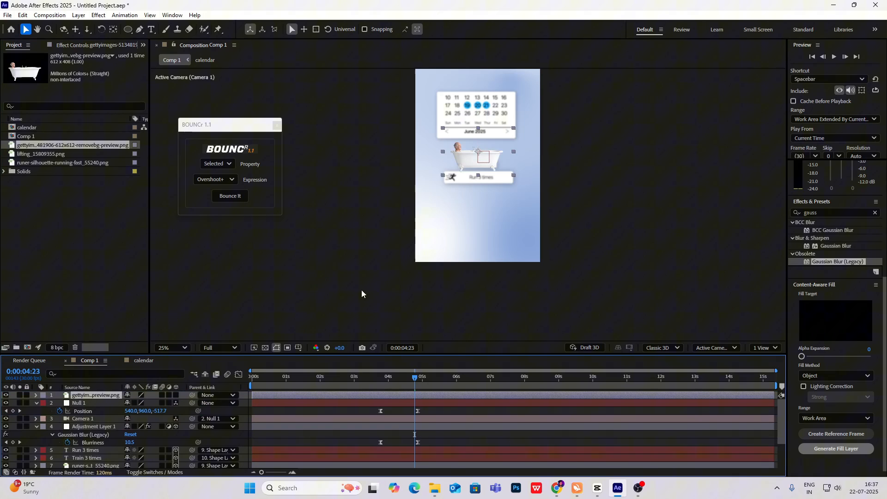
right_click(96, 395)
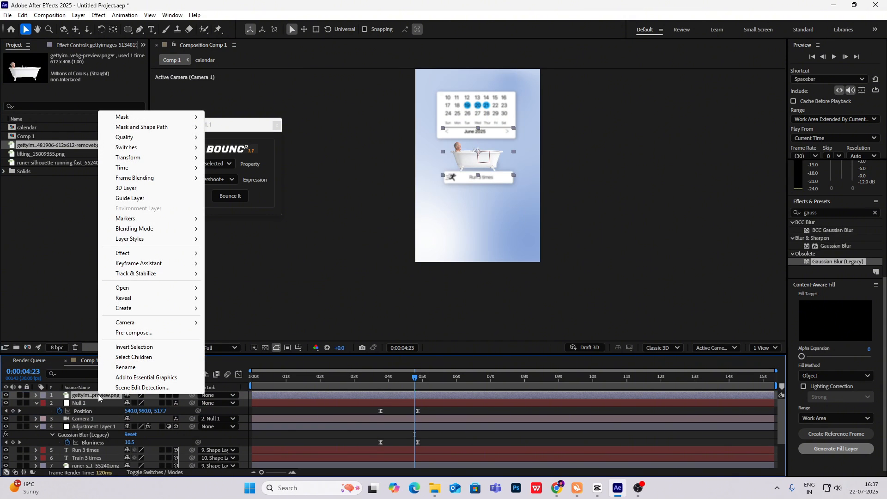
left_click(128, 157)
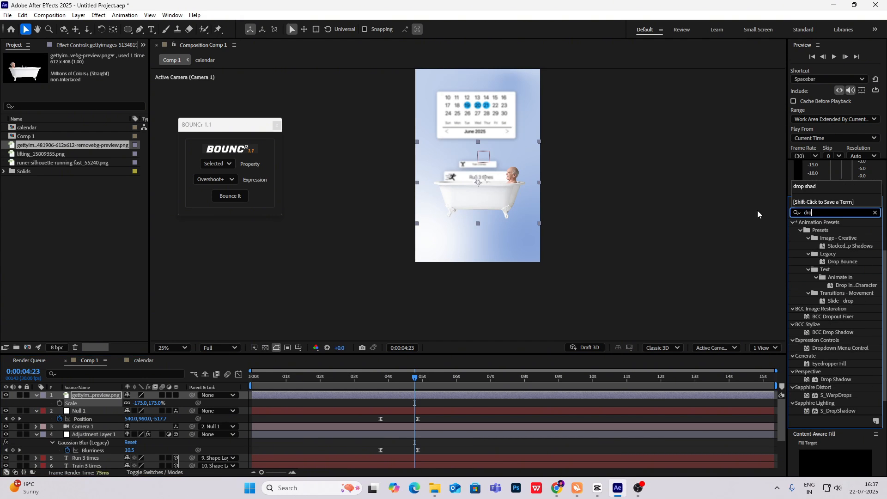
Step: Apply Drop Shadow to the bathtub with softness 74 and opacity 48%
type("drop shad")
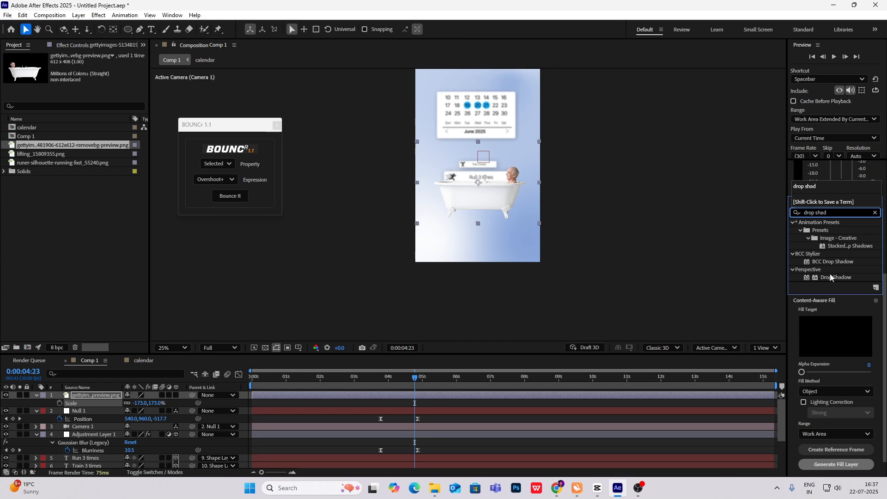
double_click(836, 277)
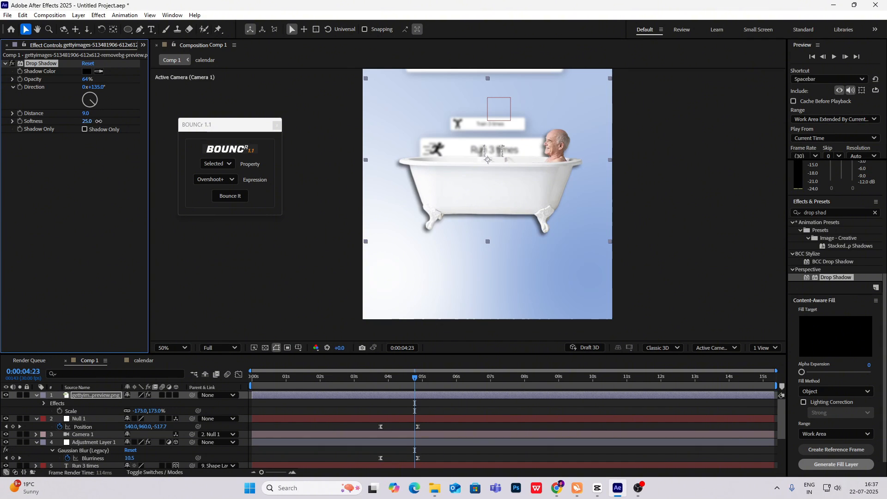
left_click(170, 351)
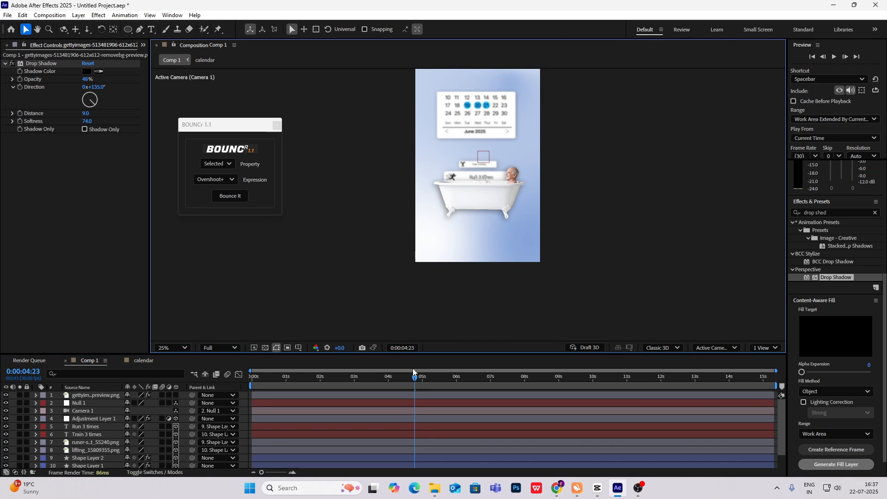
Step: Scale the bathtub to 207.6%, reposition it, and keyframe Opacity rising from 0% at 3:23
left_click(363, 375)
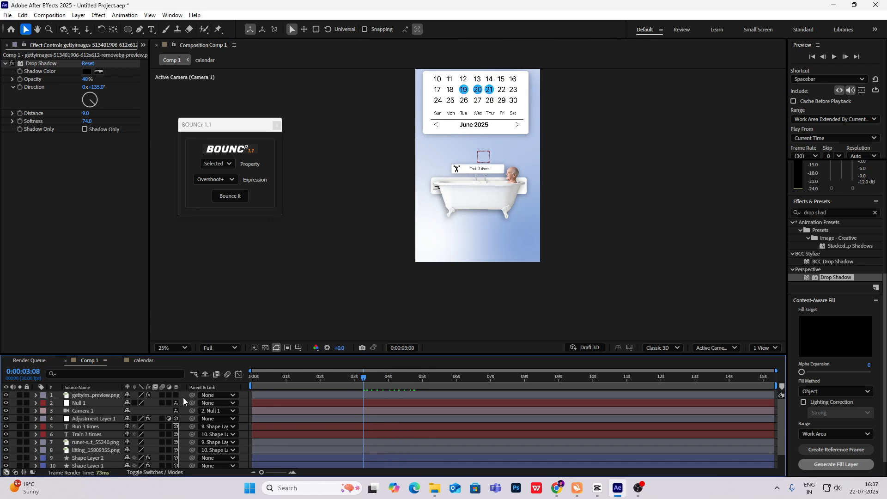
left_click(383, 377)
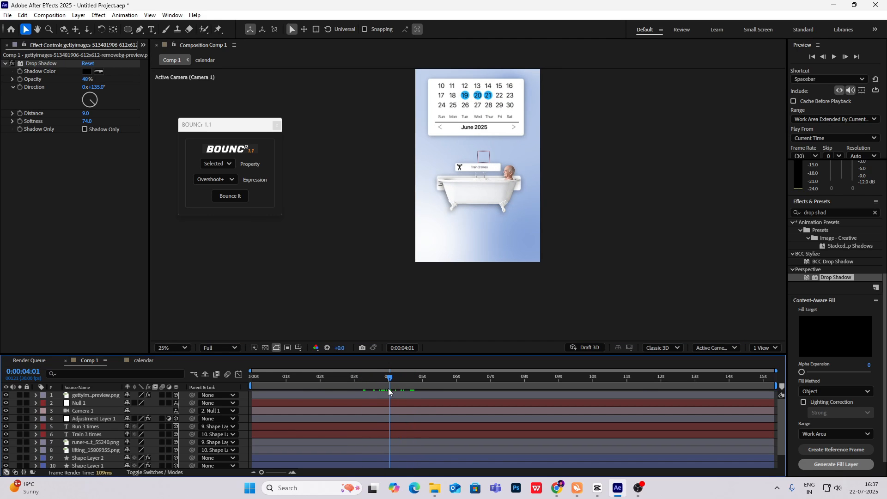
left_click(96, 395)
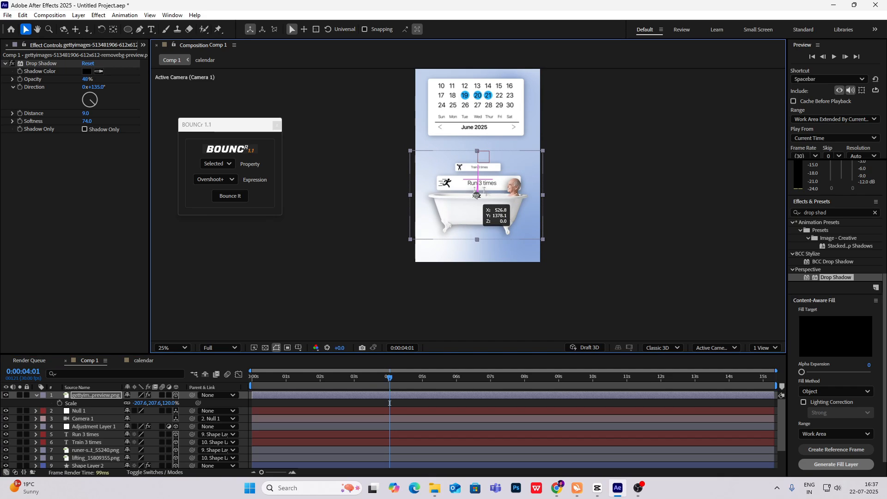
left_click(380, 376)
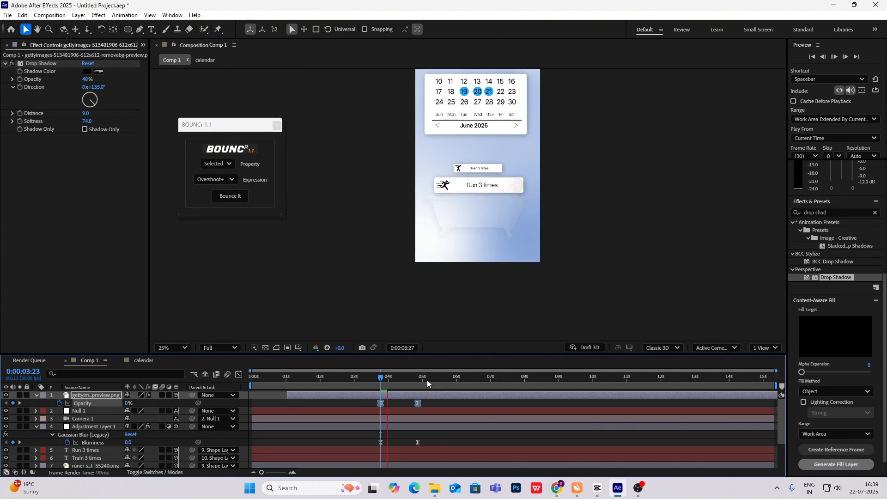
left_click(408, 376)
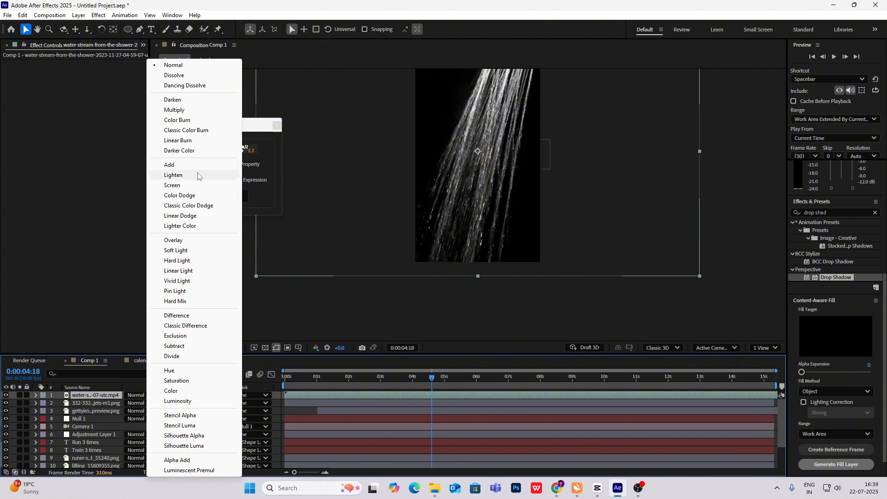
Step: Set the water stream layer's Mode to Screen to remove its black background
left_click(172, 185)
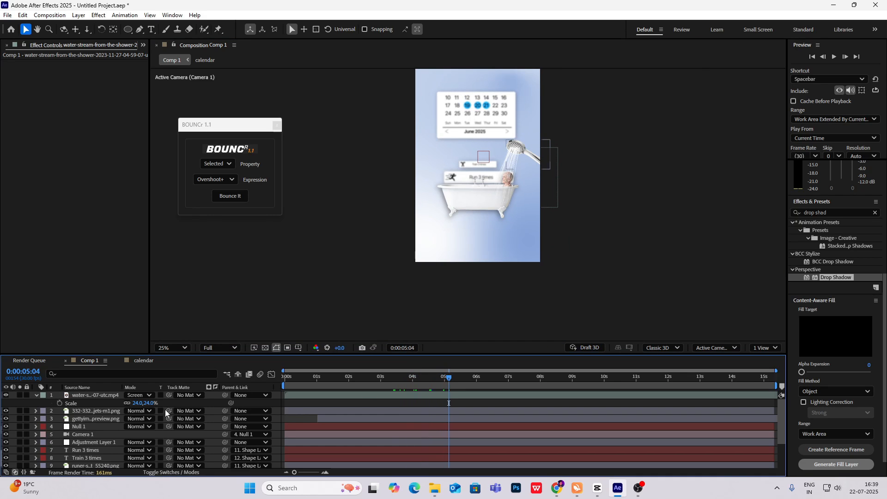
Step: Review the bathtub's 0–100% opacity keyframes near 3–4s, then return to the CapCut reference
left_click(171, 472)
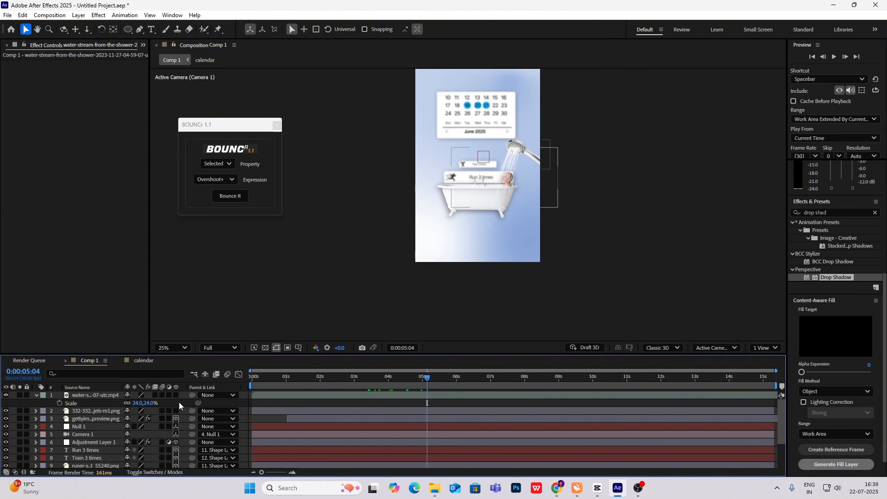
left_click(35, 395)
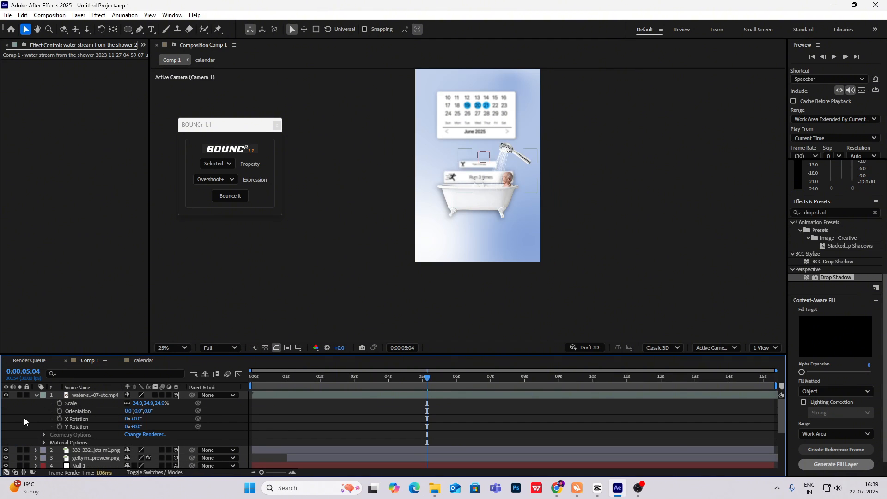
left_click(358, 376)
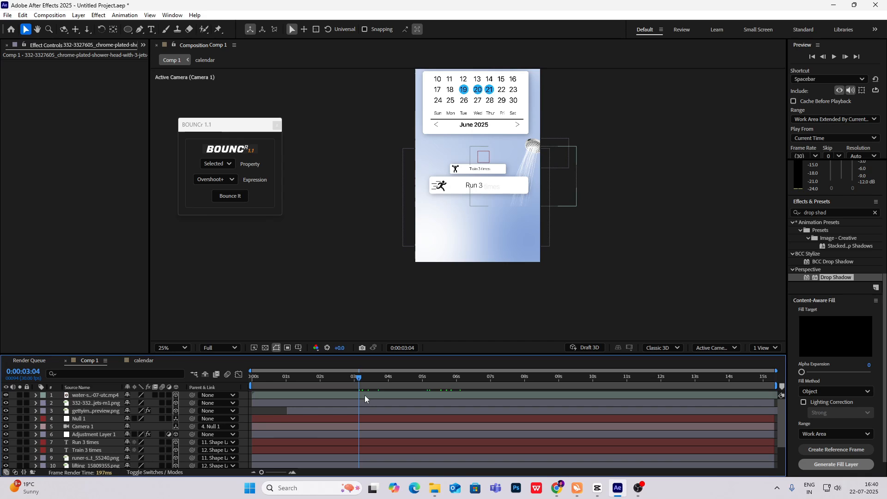
left_click(96, 394)
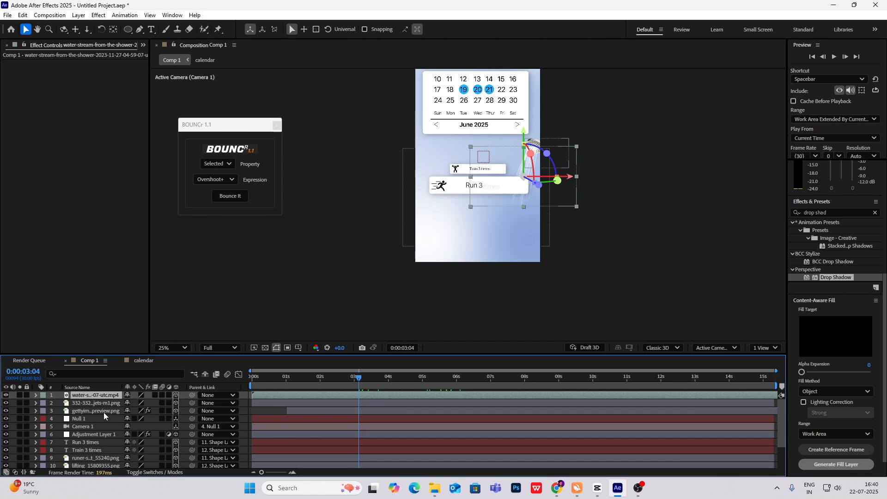
left_click(95, 410)
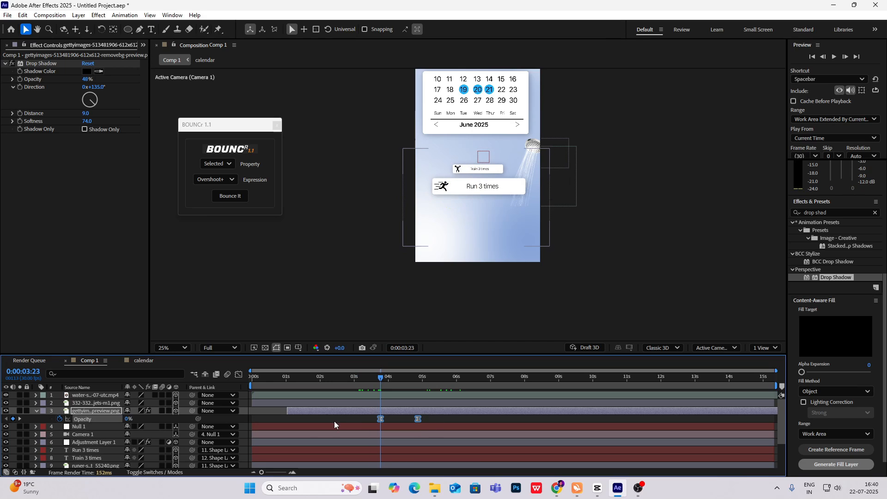
left_click(96, 403)
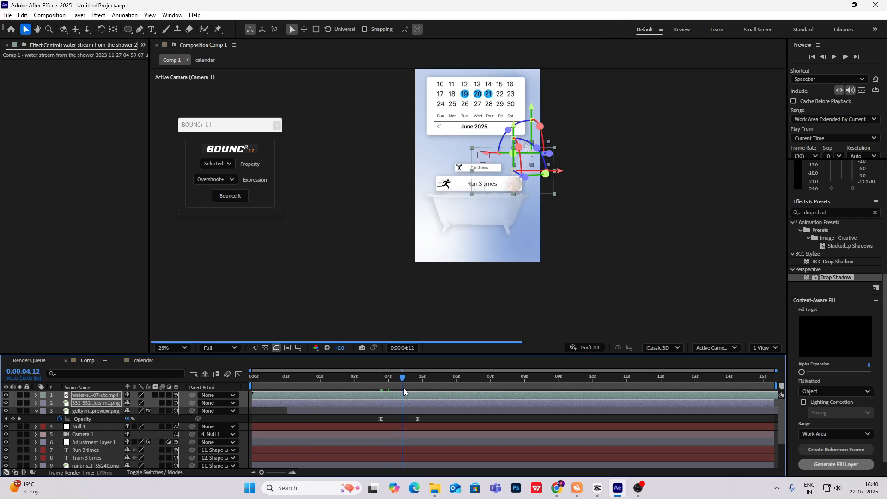
left_click(440, 377)
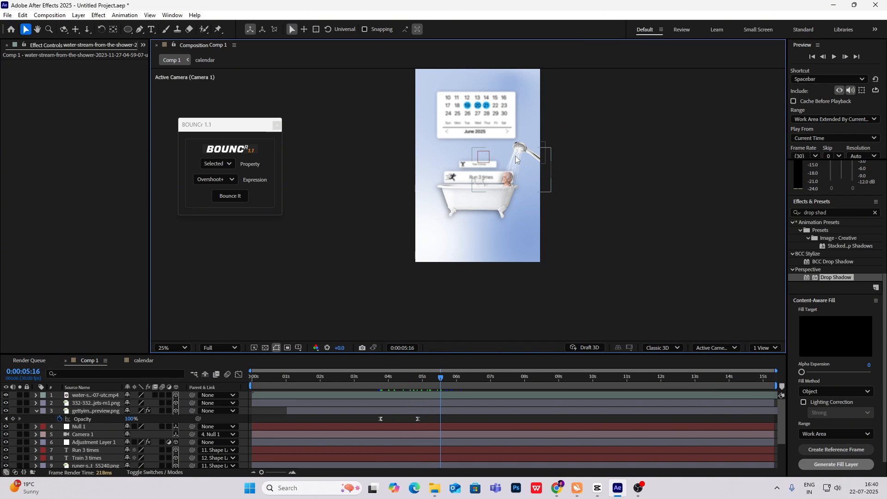
mouse_move(512, 174)
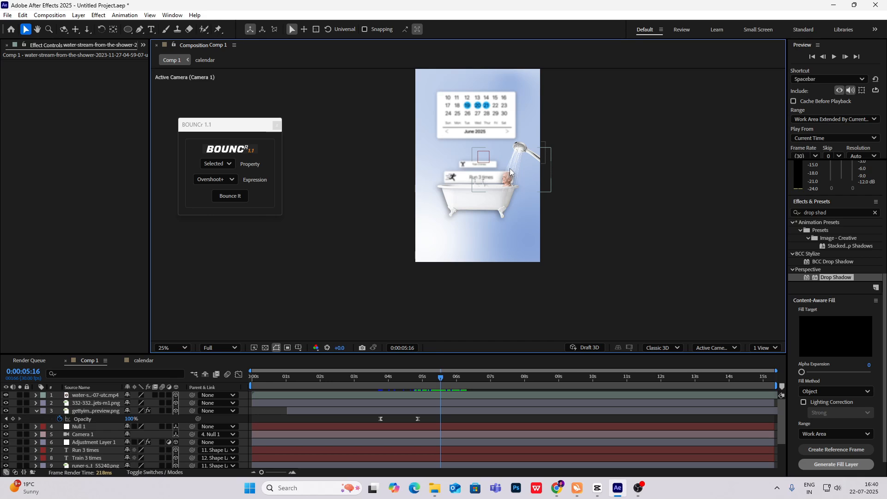
left_click(596, 488)
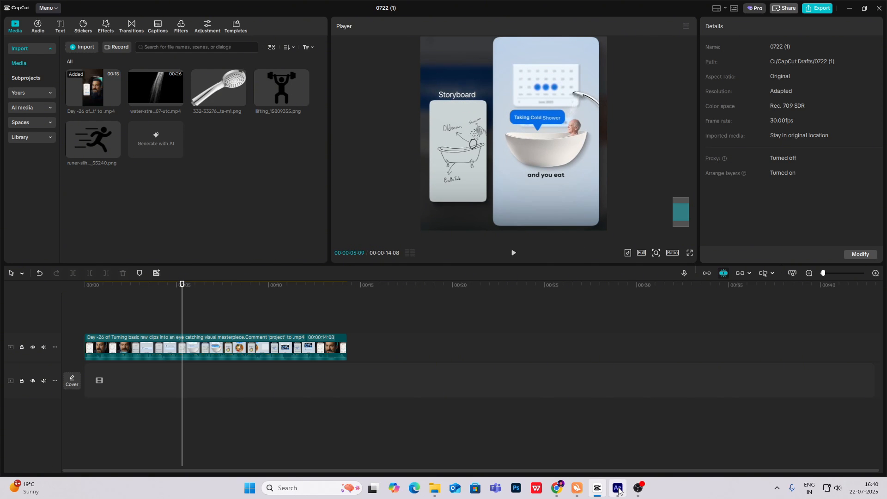
left_click(616, 491)
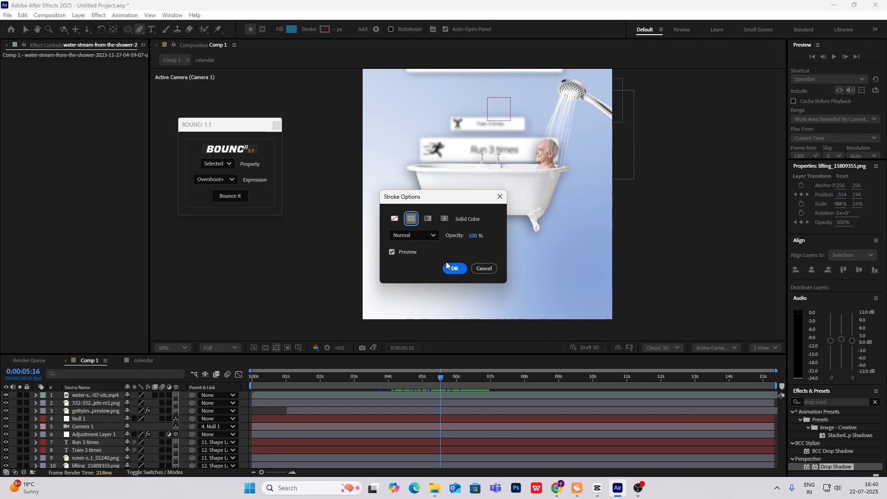
Step: Set no stroke and draw the blue rounded-rectangle-and-triangle speech bubble above the tub
left_click(454, 268)
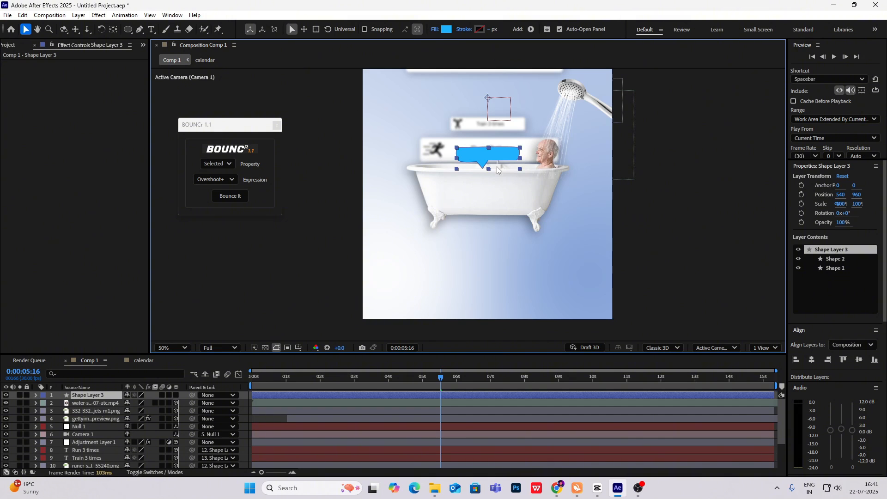
mouse_move(505, 169)
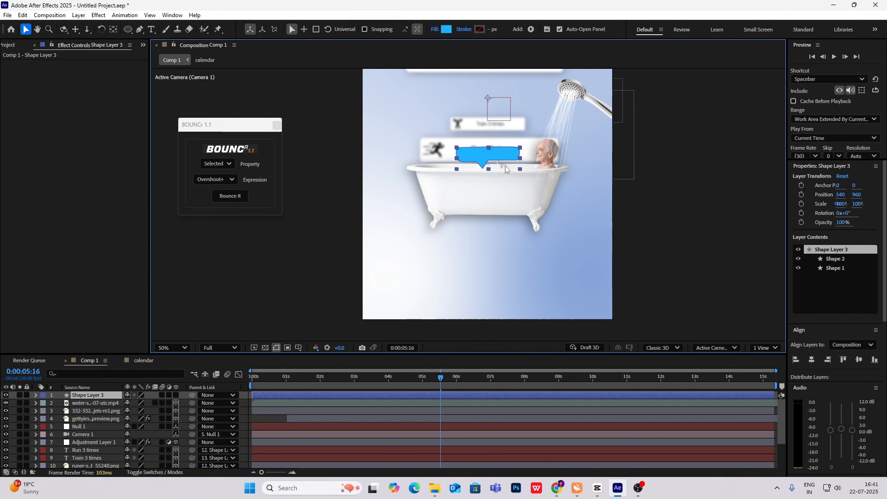
left_click(165, 348)
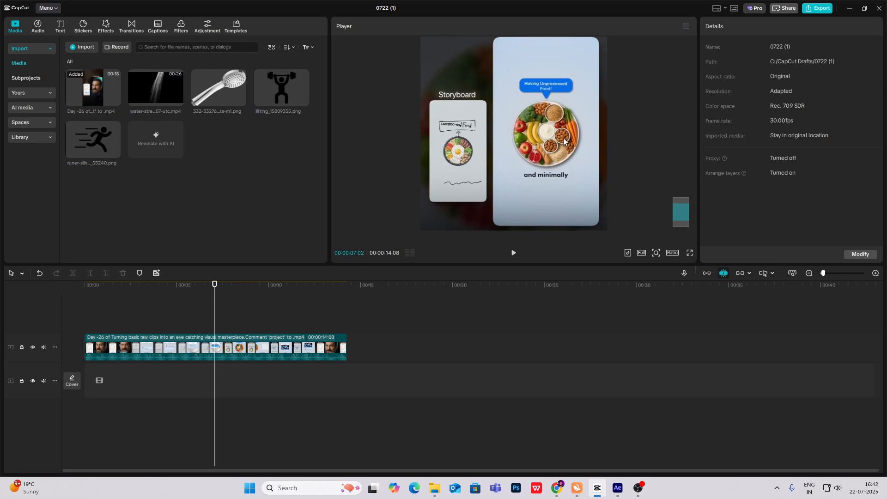
left_click(618, 491)
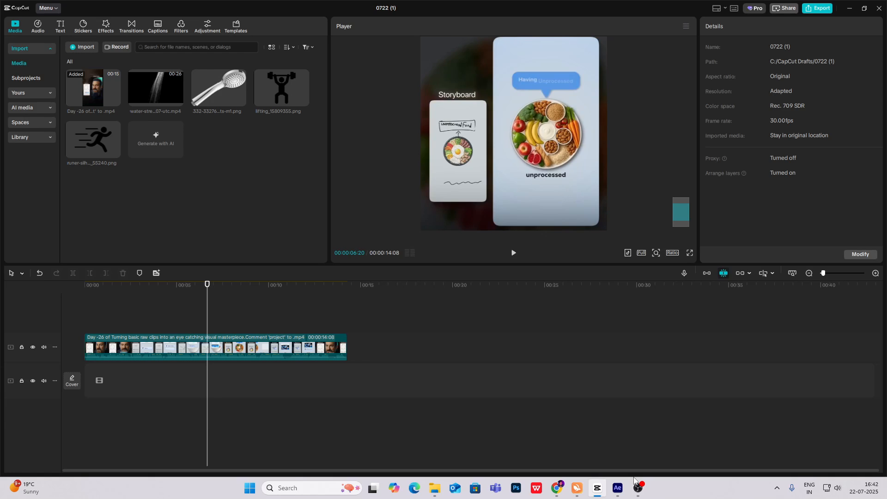
left_click(617, 491)
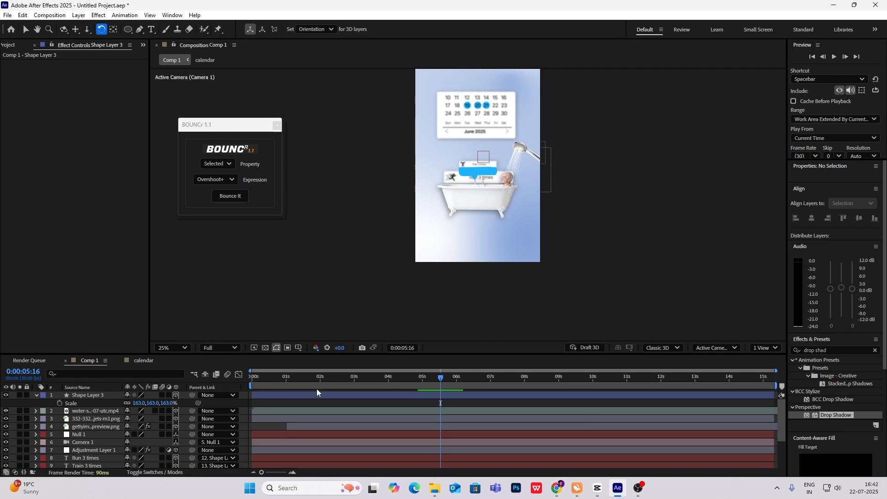
Step: Open agingwellhealthy.webp from Downloads in the image viewer
left_click(397, 379)
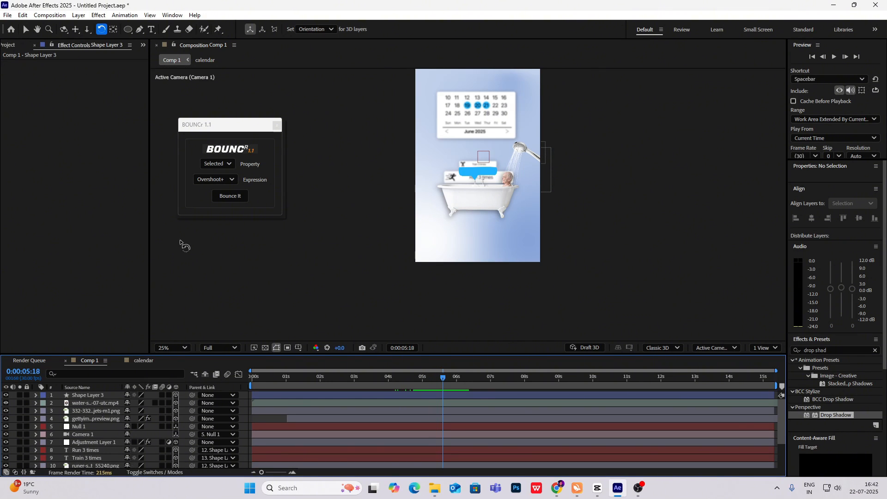
left_click(13, 45)
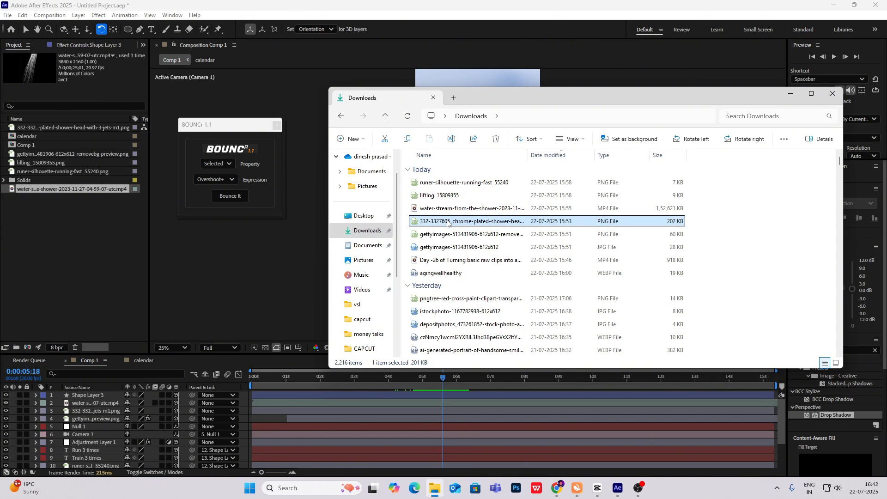
left_click(439, 273)
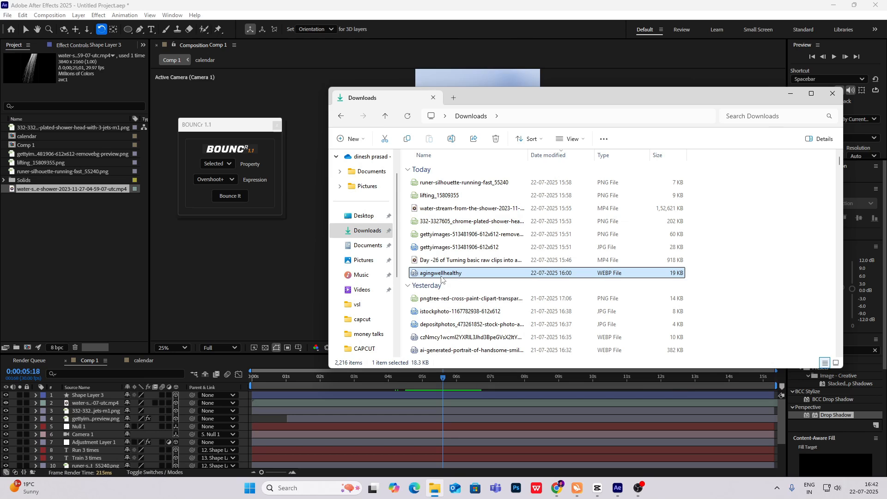
double_click(440, 273)
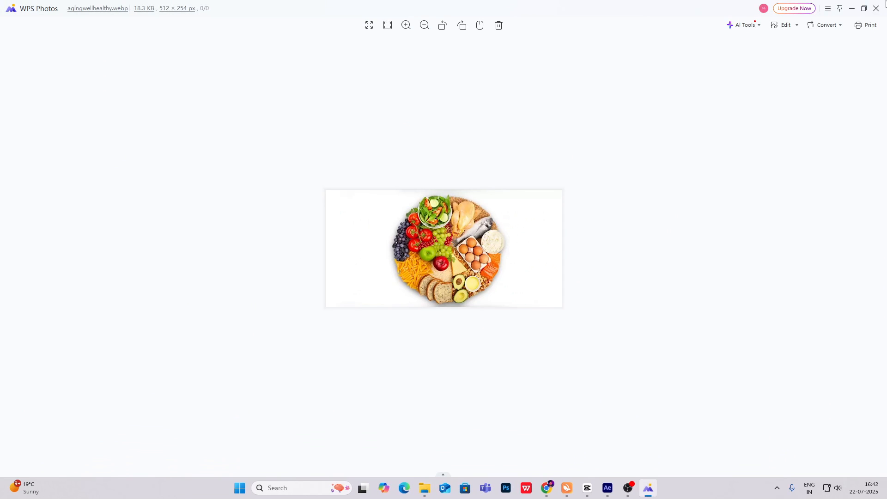
Step: Close the WPS Photos window showing agingwellhealthy.webp
left_click(617, 488)
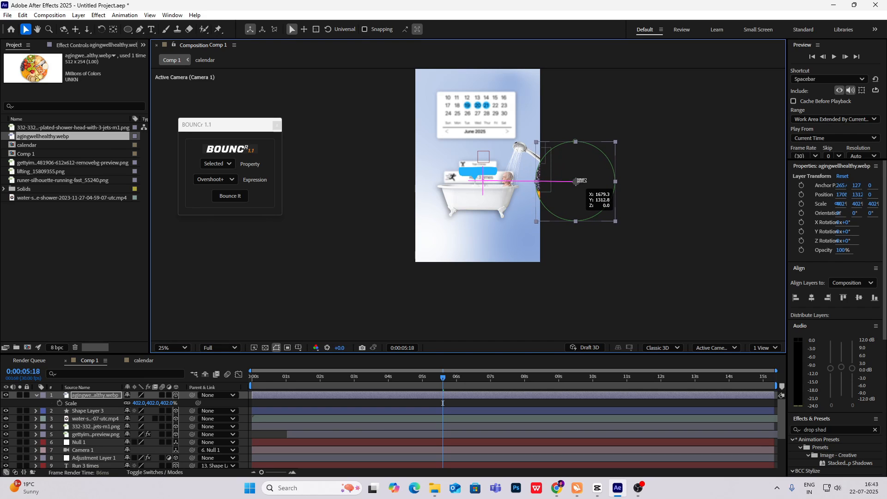
Step: Keyframe the plate's Position and Z Rotation from off-right at 5:08 to centre at 6:22
left_click(396, 376)
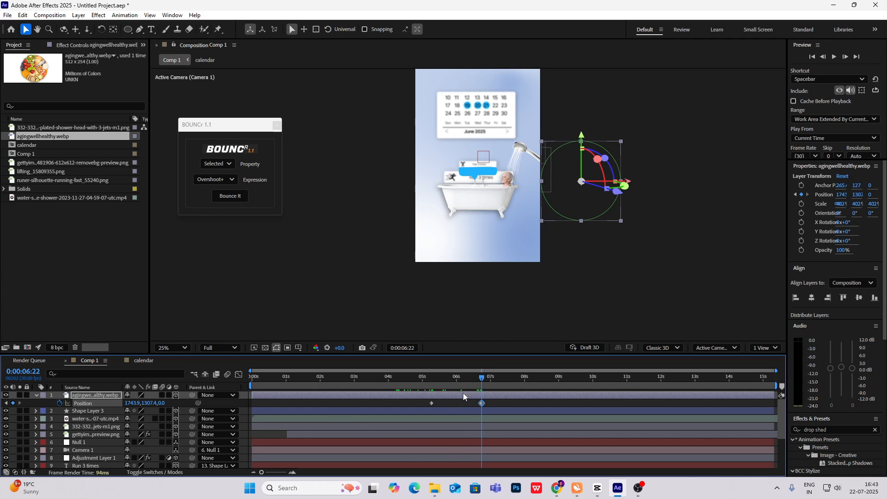
left_click(432, 377)
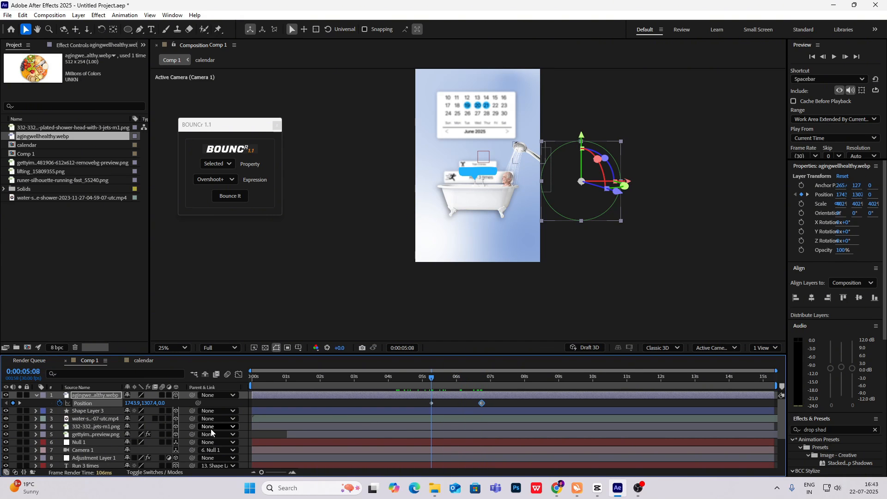
left_click(43, 403)
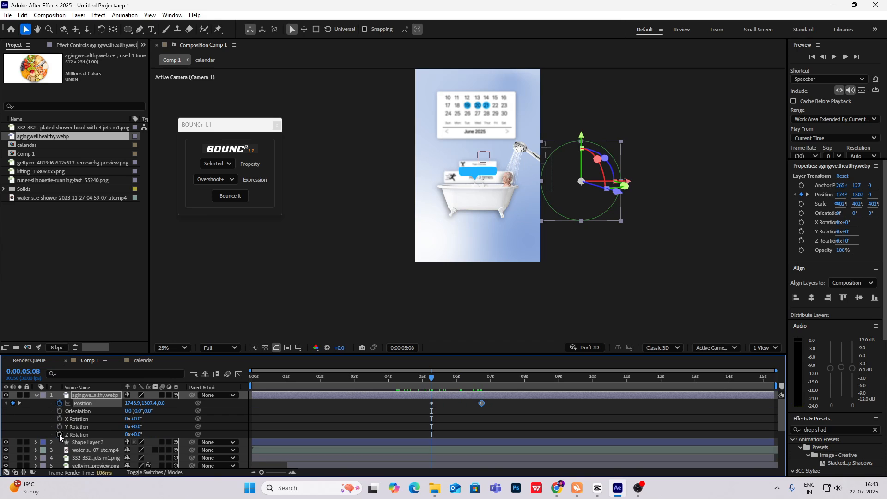
left_click(482, 376)
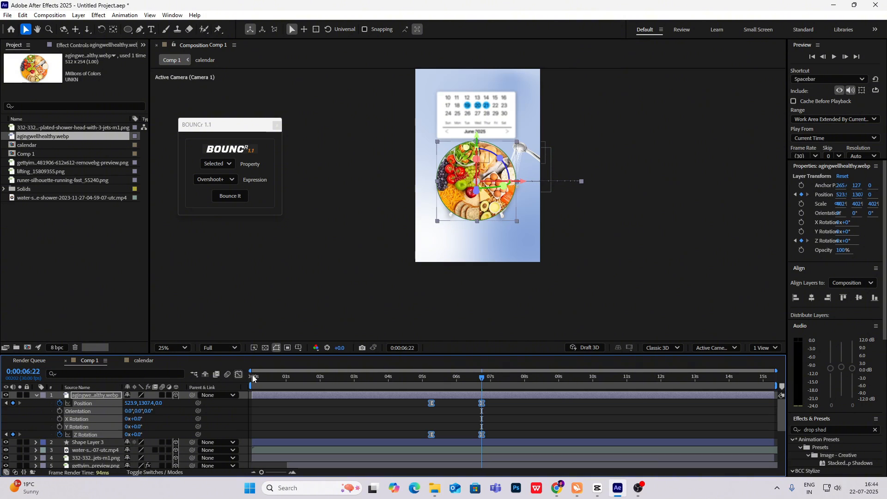
left_click(575, 488)
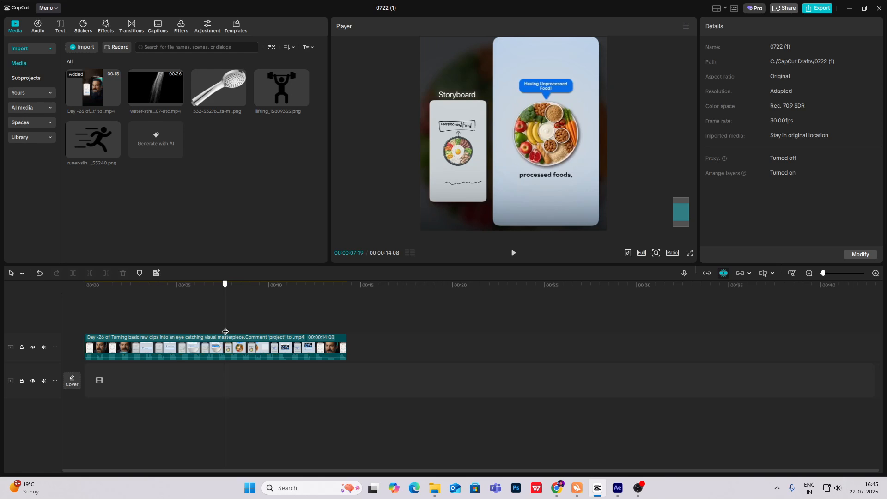
left_click(616, 492)
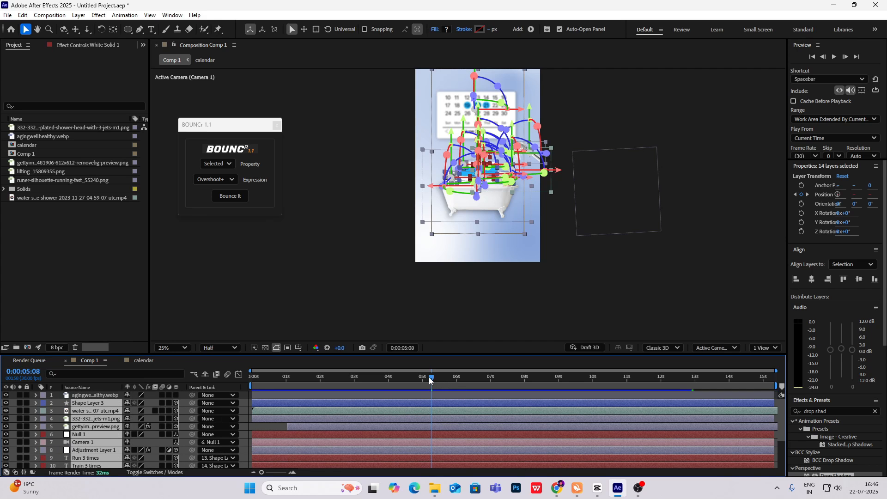
Step: Keyframe all other layers' Opacity from 100% to 0% between 5:08 and 6:00
scroll("down", 3)
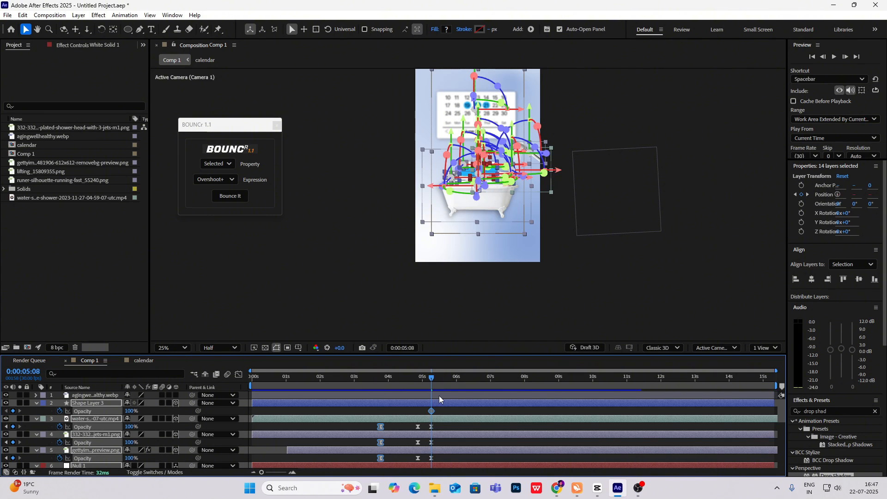
scroll("down", 3)
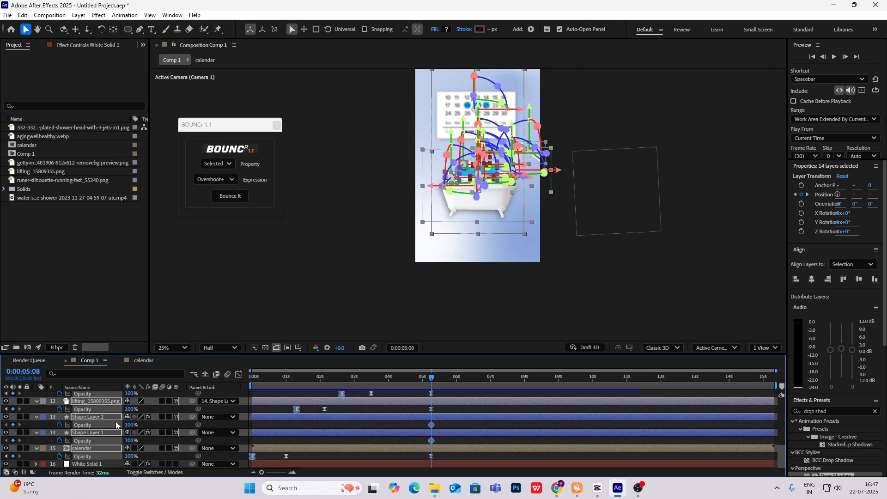
left_click(450, 377)
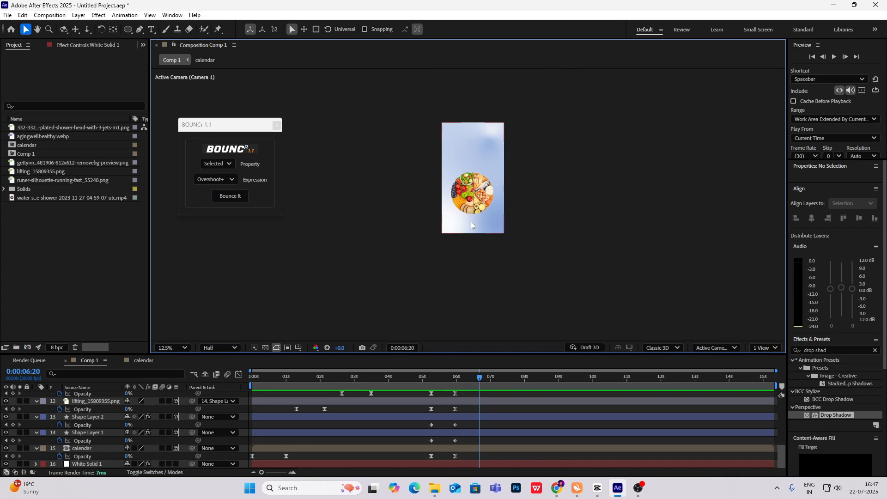
left_click(596, 492)
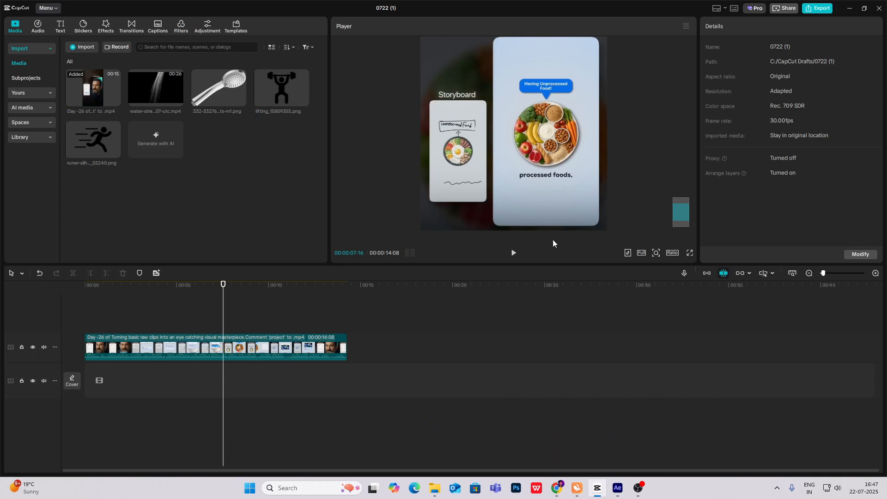